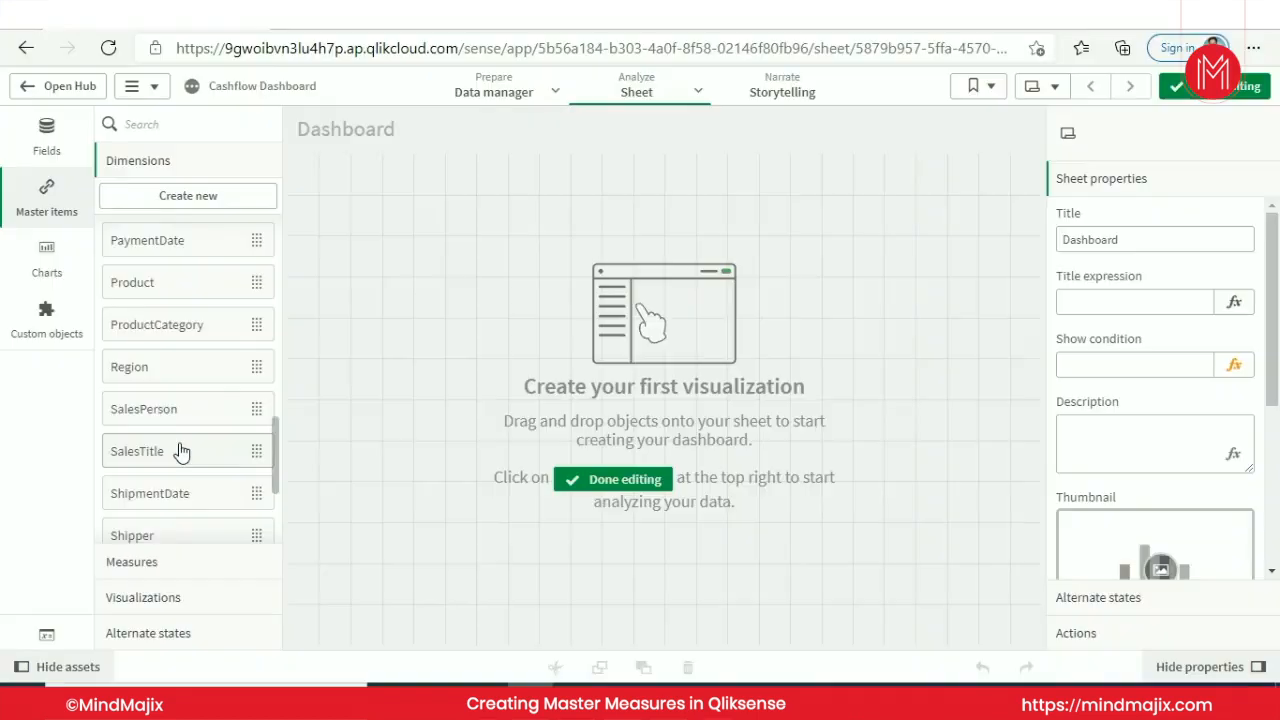
mouse_move(730, 325)
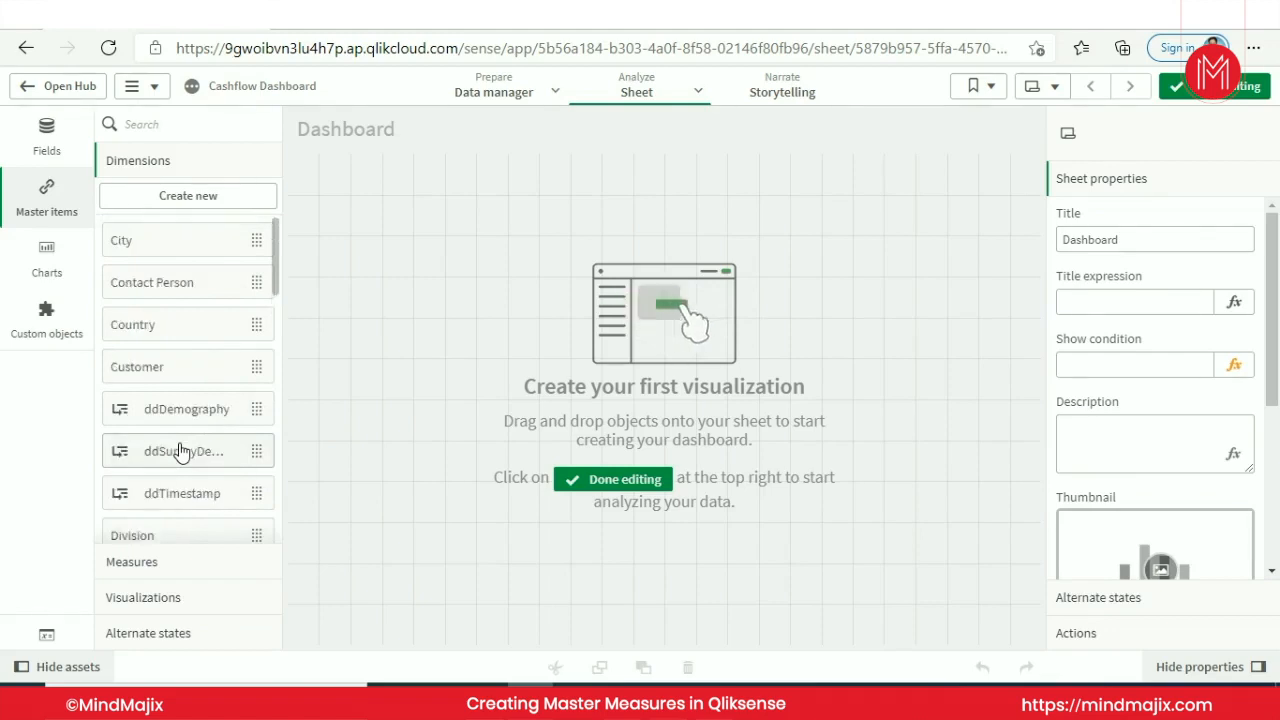
mouse_move(225, 468)
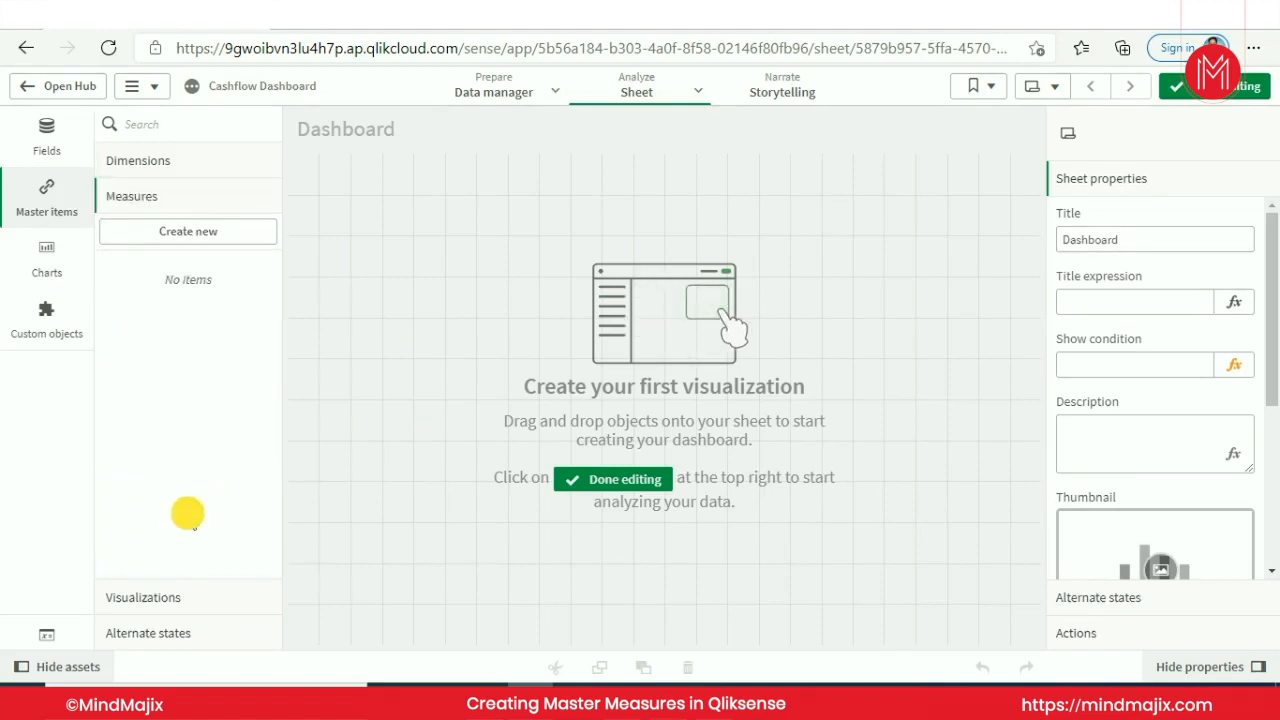
Create a new master measure named 'No. of Orders', after checking its segment colour settings
left_click(187, 231)
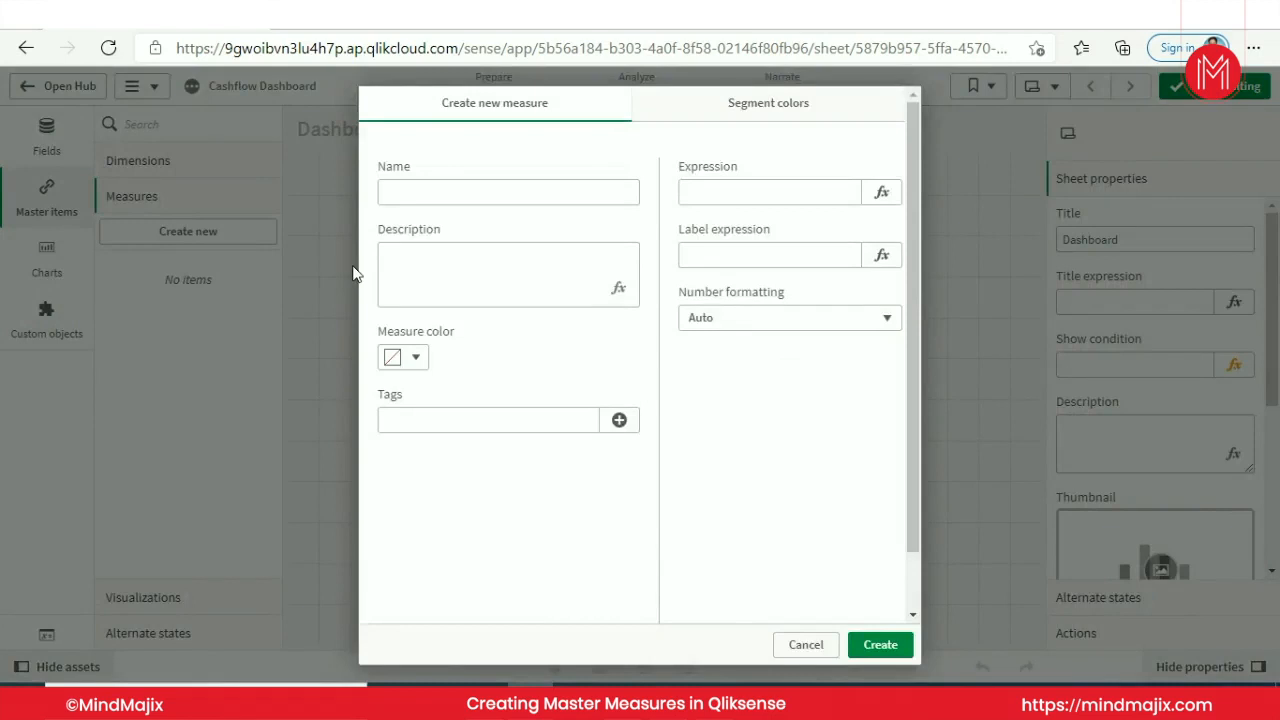
mouse_move(465, 160)
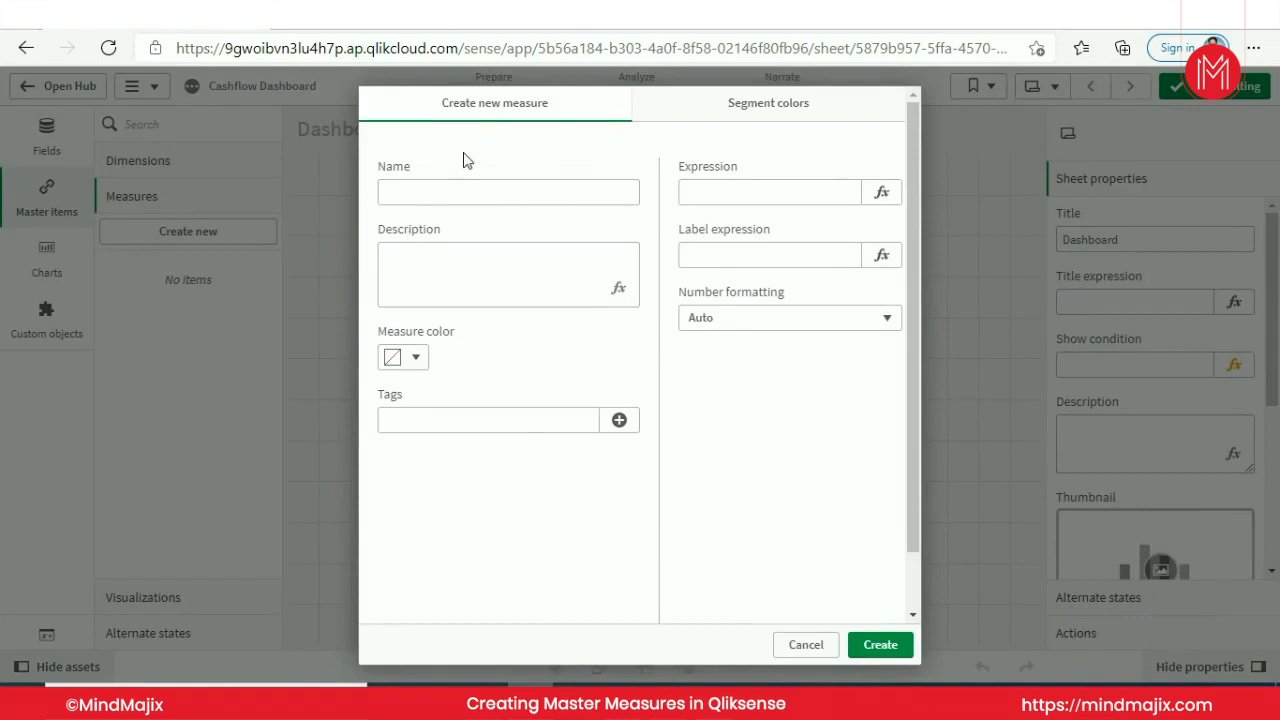
mouse_move(200, 247)
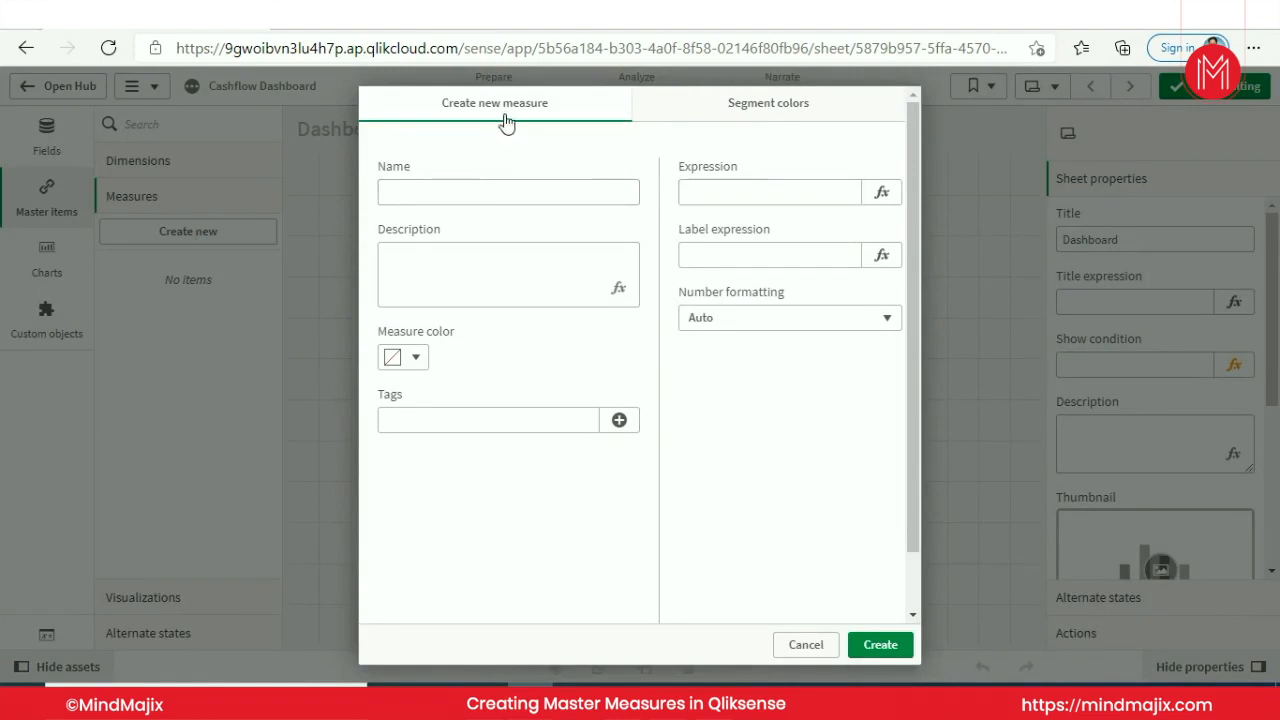
left_click(768, 102)
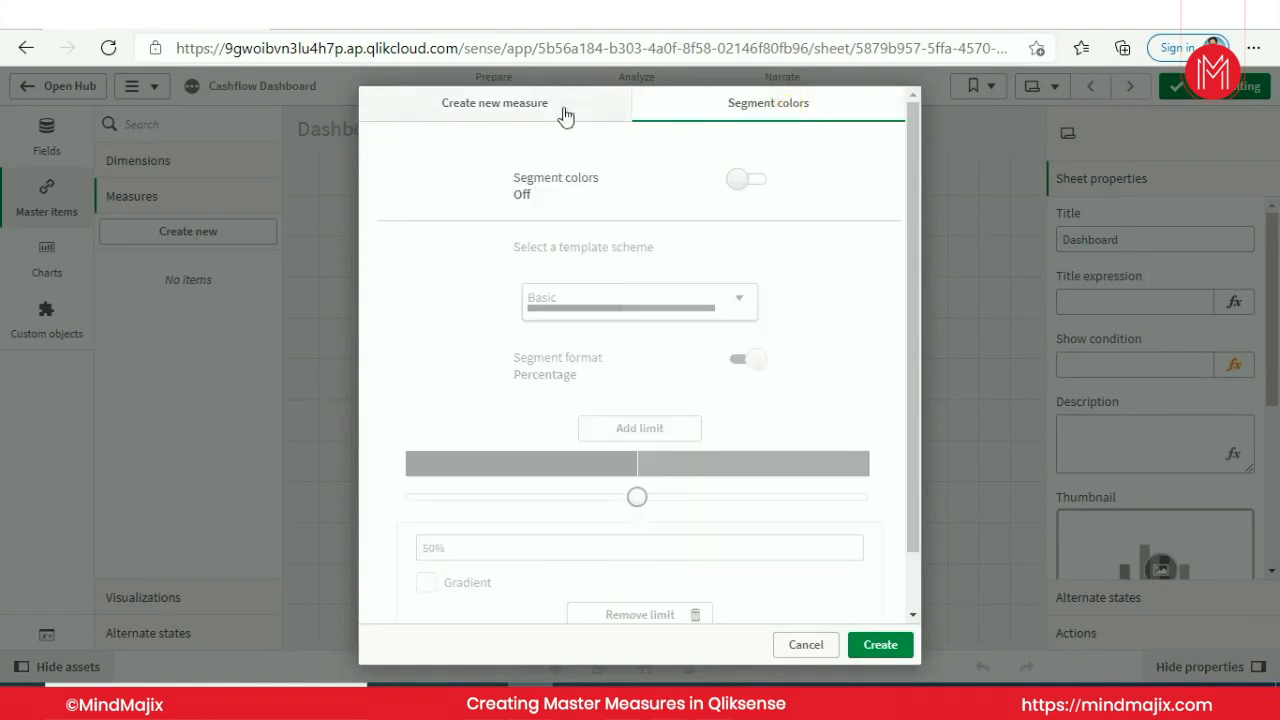
left_click(494, 102)
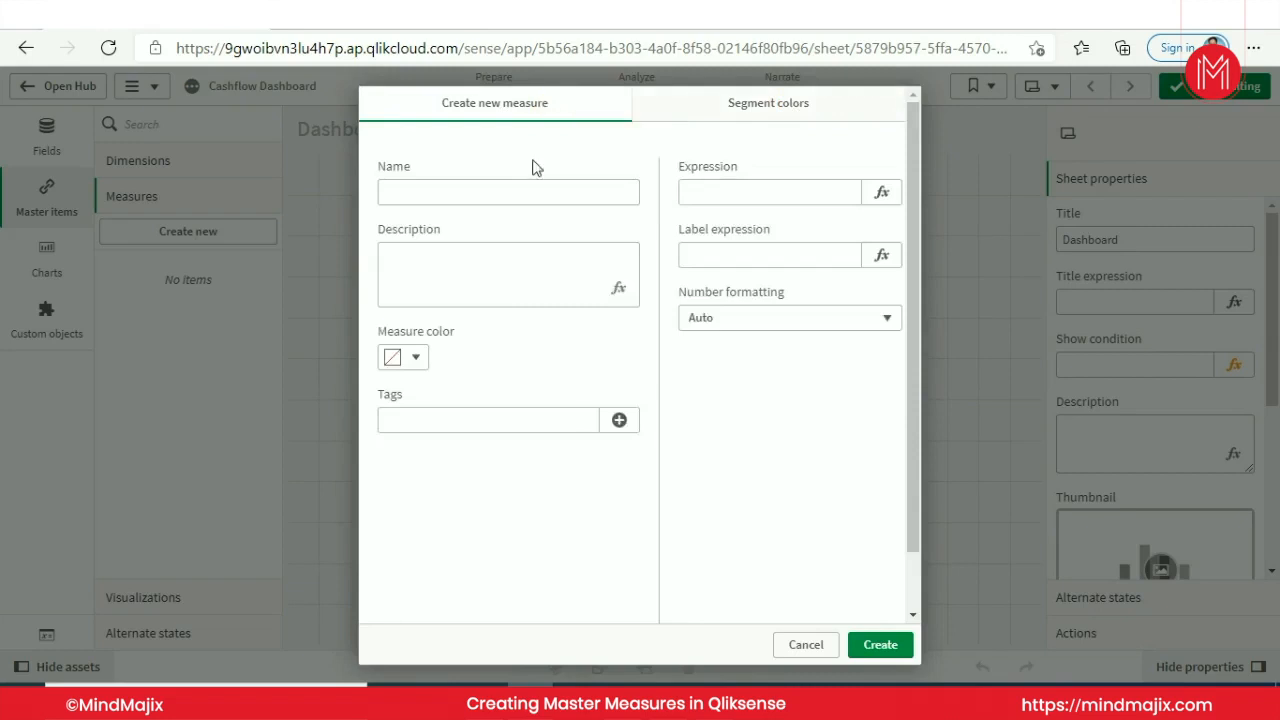
left_click(508, 191)
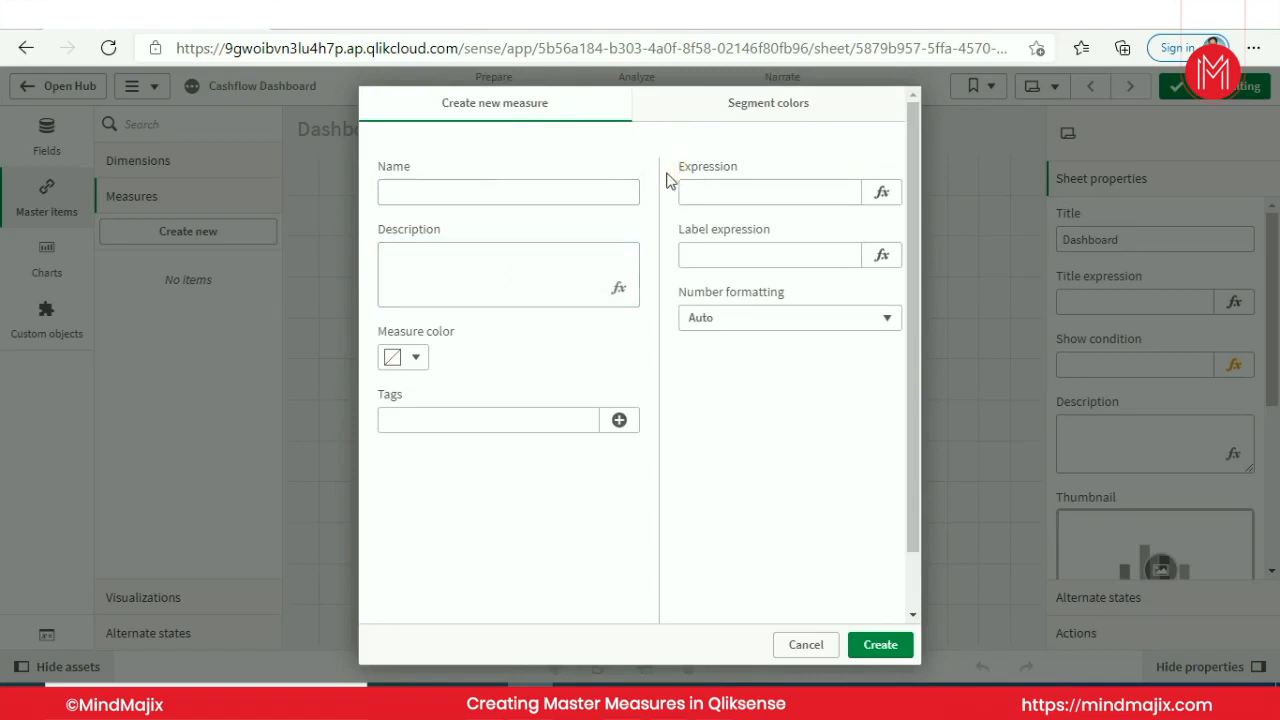
type("No. of")
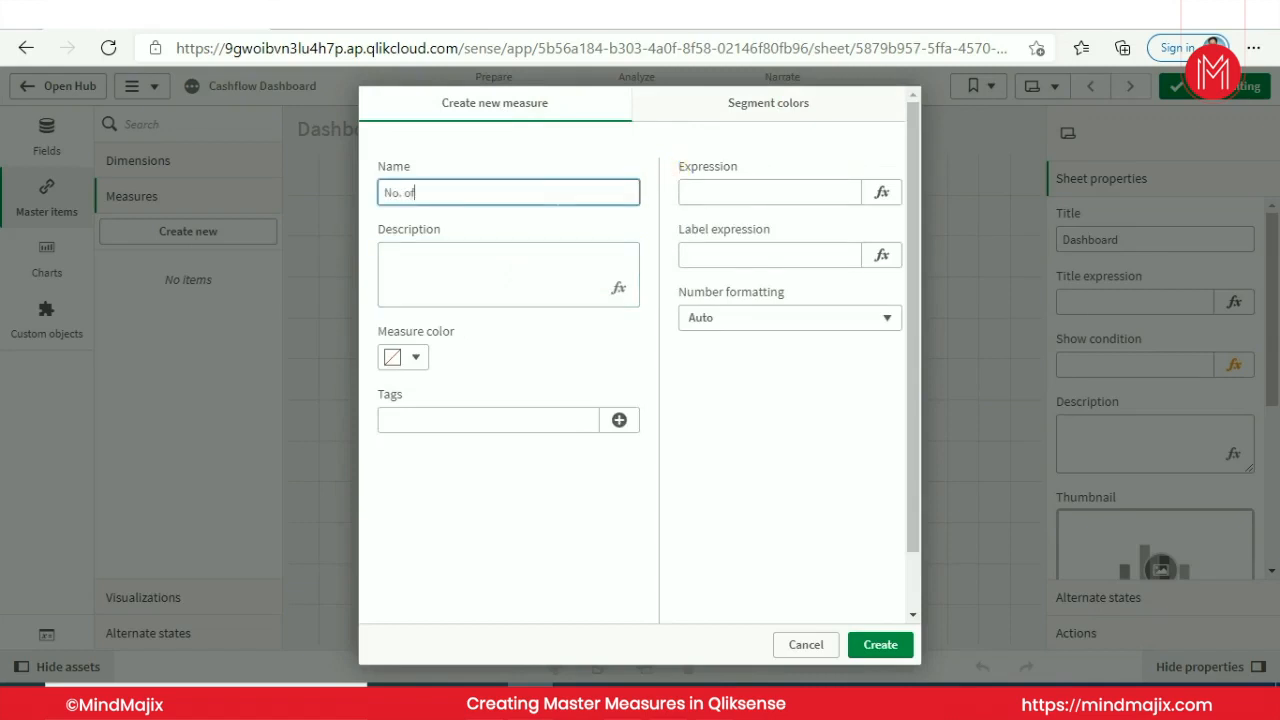
type("Orders")
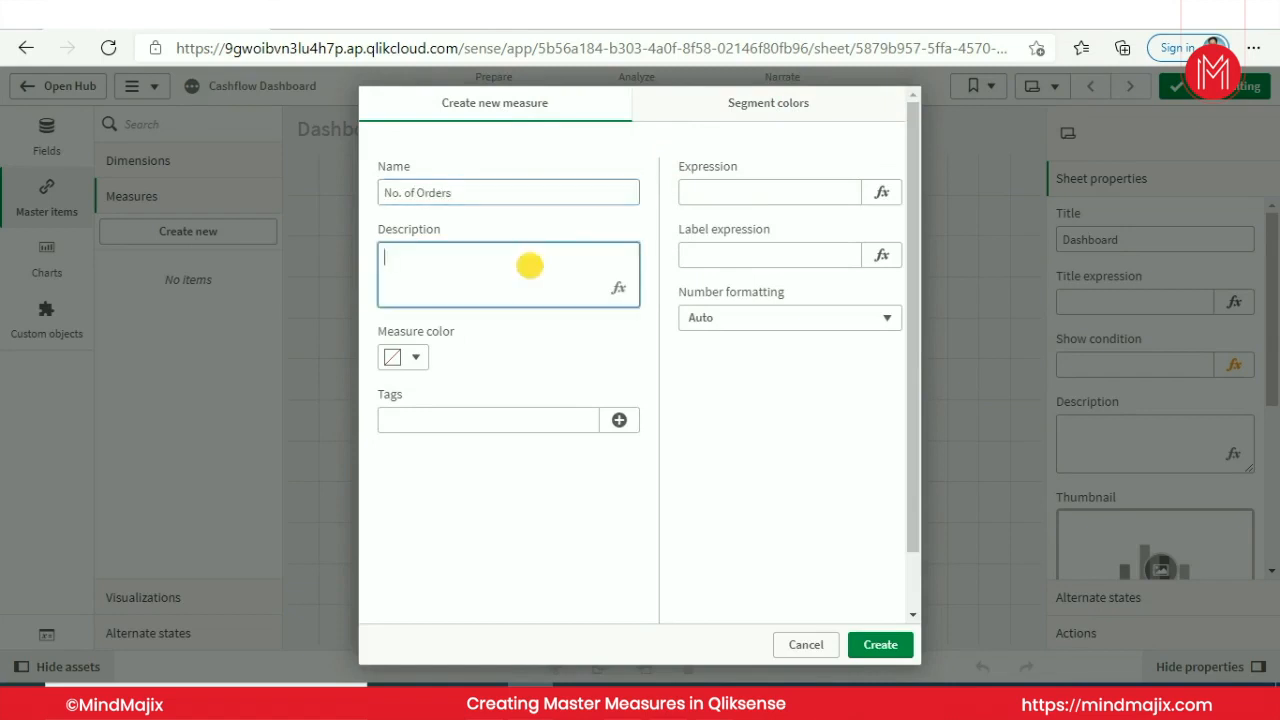
type("=cou")
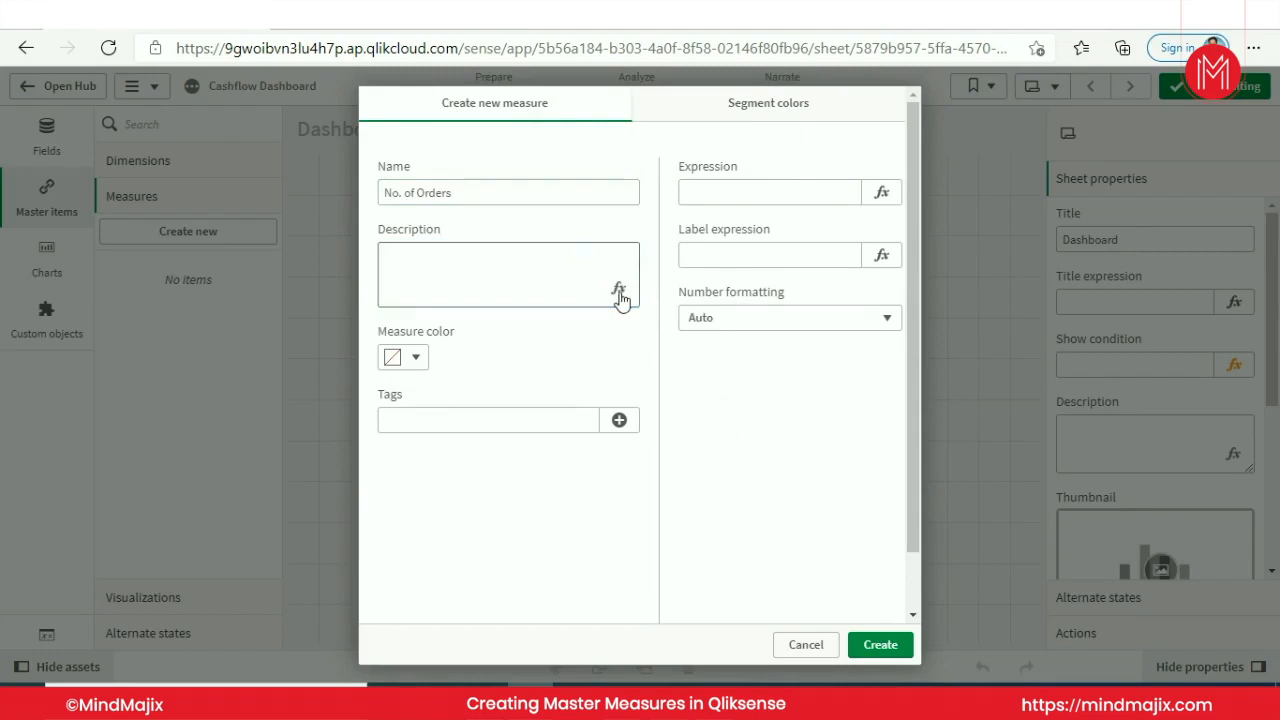
Enter =Count(distinct OrderID) in the formula editor, picking OrderID from the suggestions
left_click(881, 192)
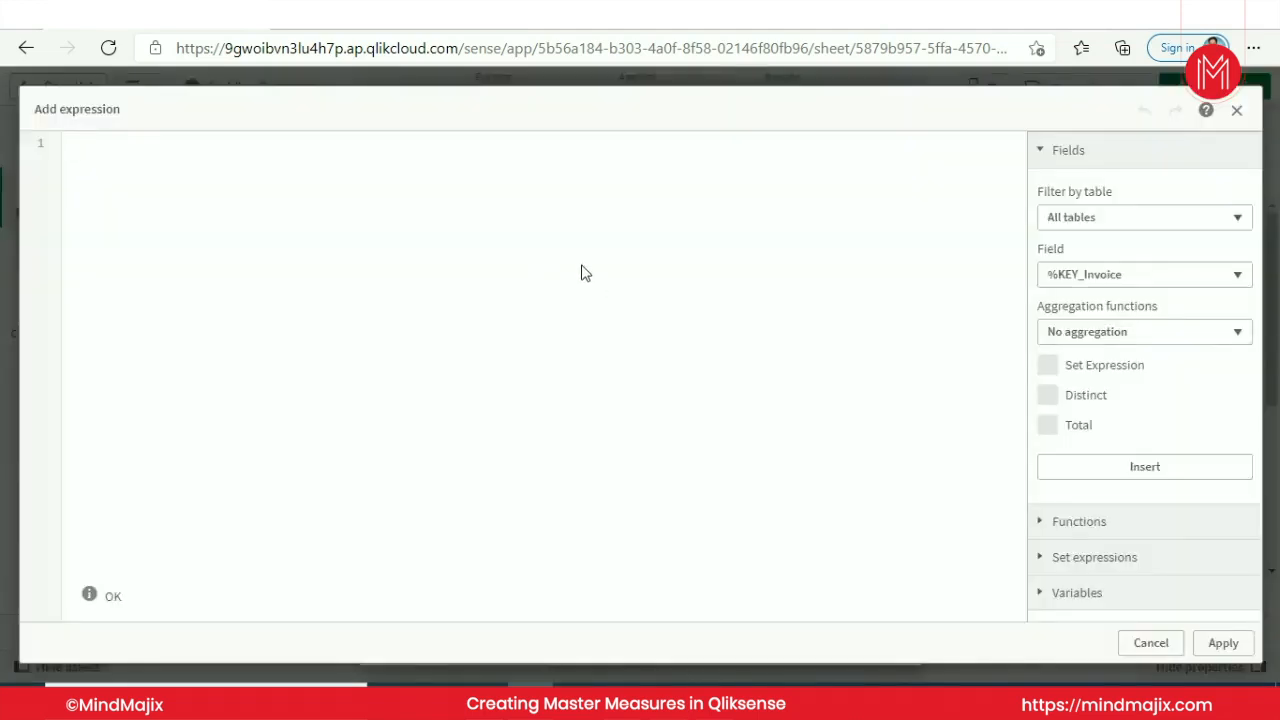
type("=cou")
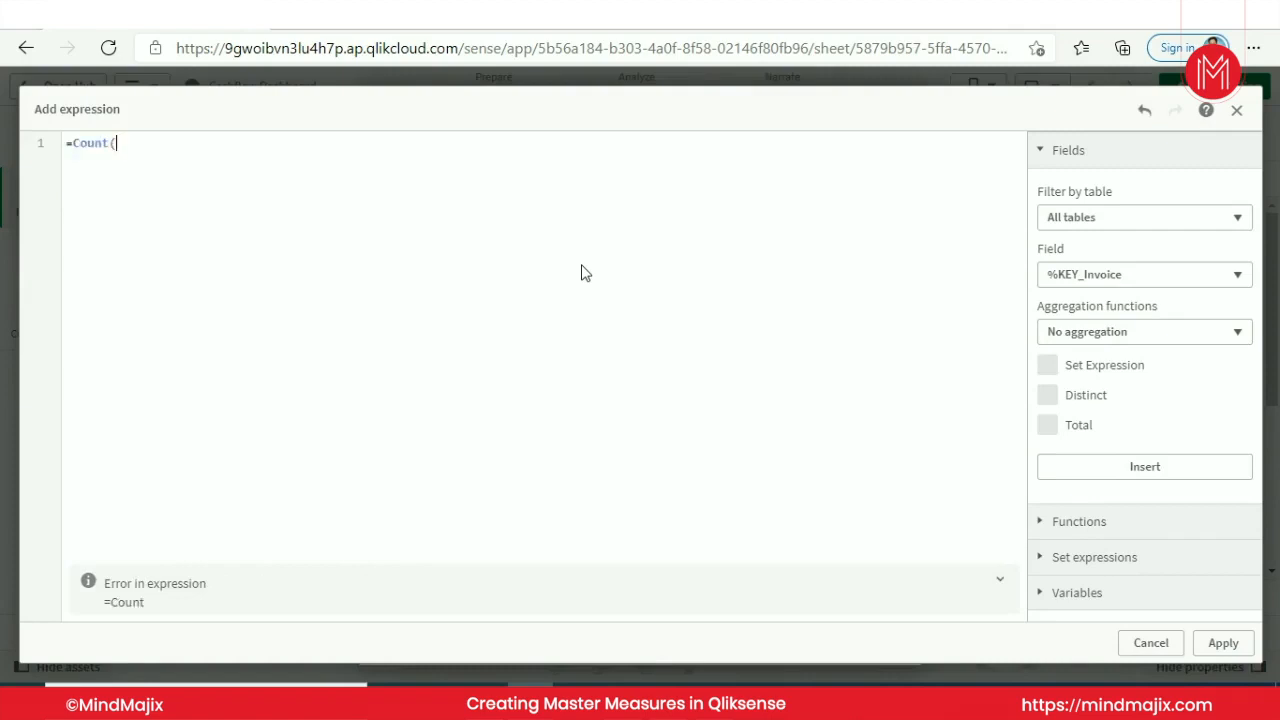
type("distinct order")
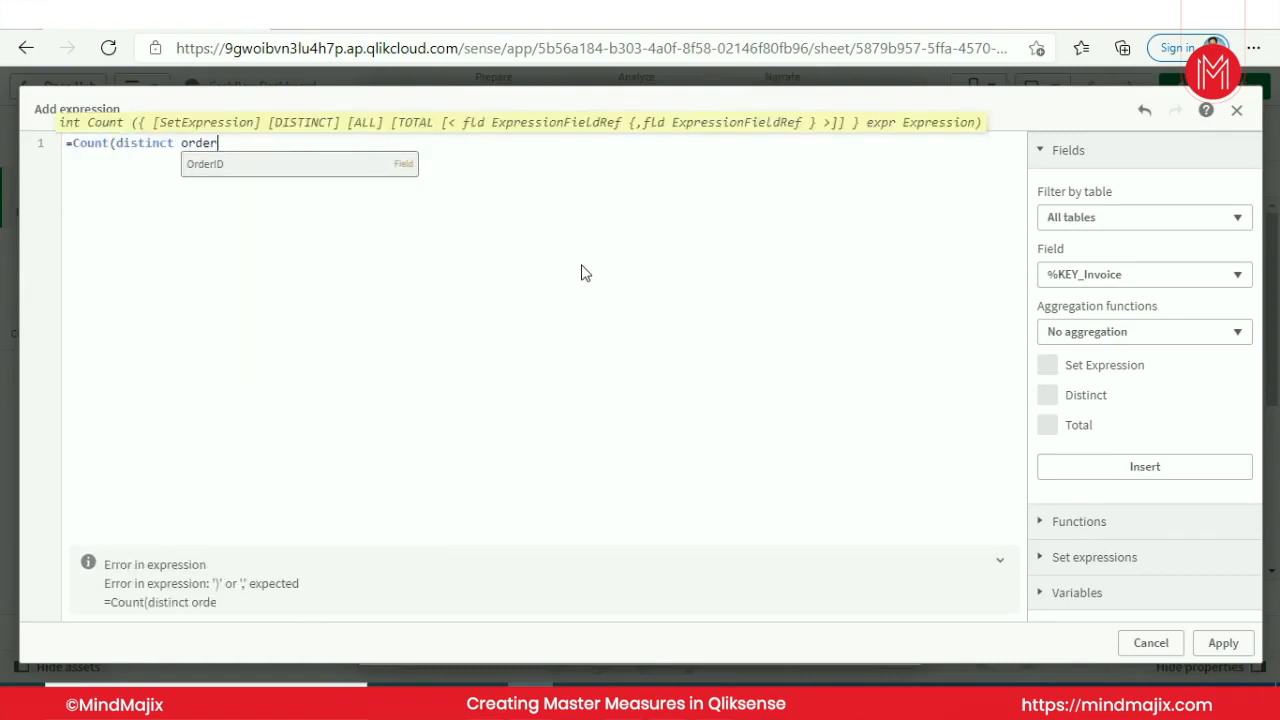
left_click(204, 163)
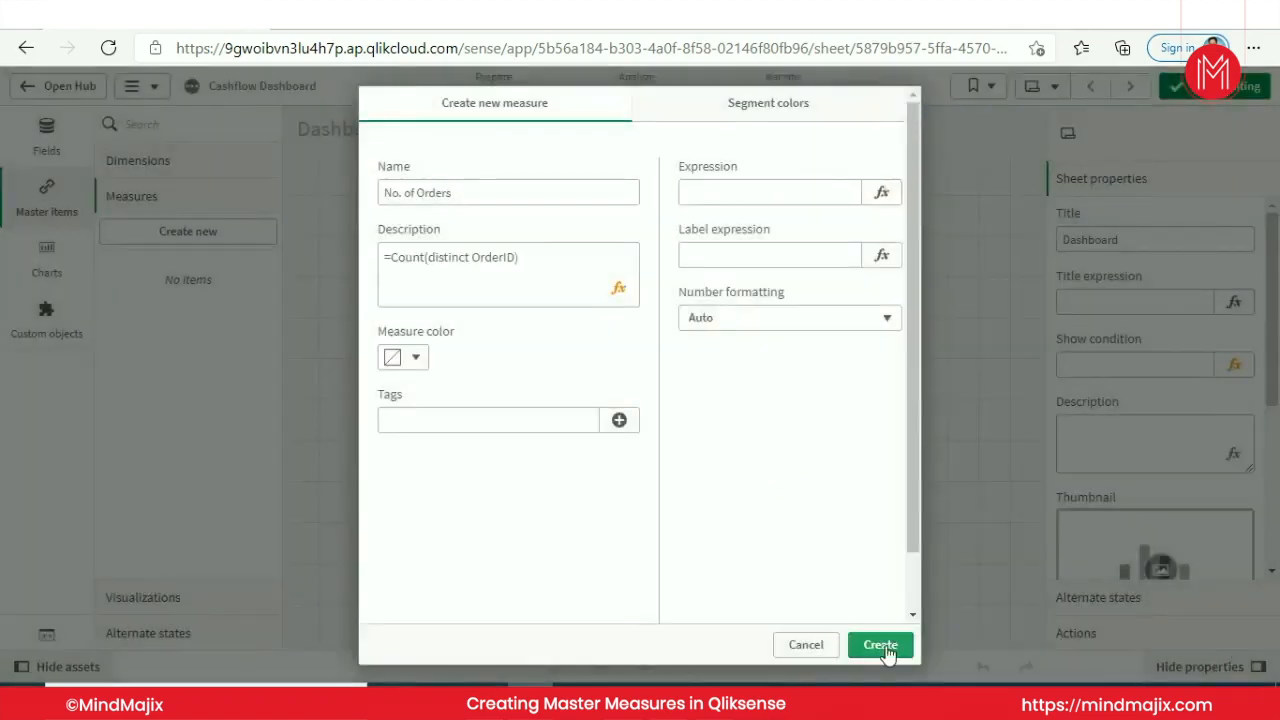
Move Count(distinct OrderID) into Expression, leave Description blank, and save No. of Orders
left_click(768, 192)
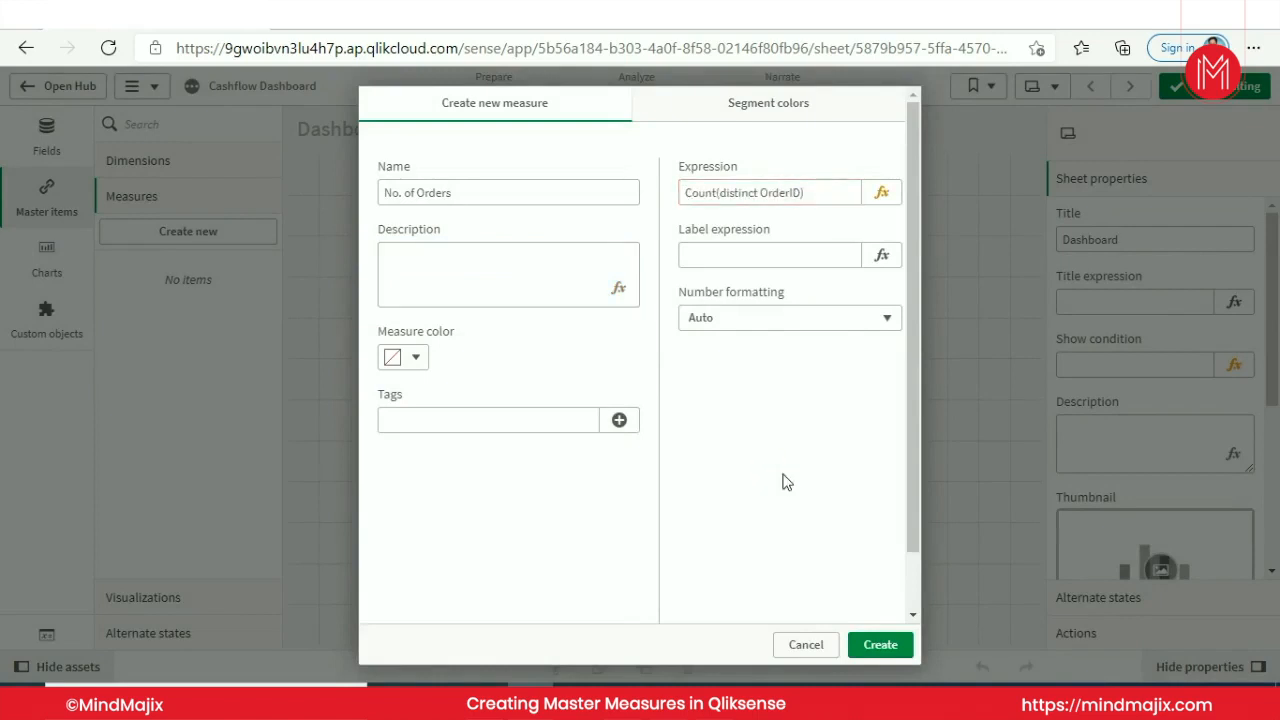
mouse_move(777, 547)
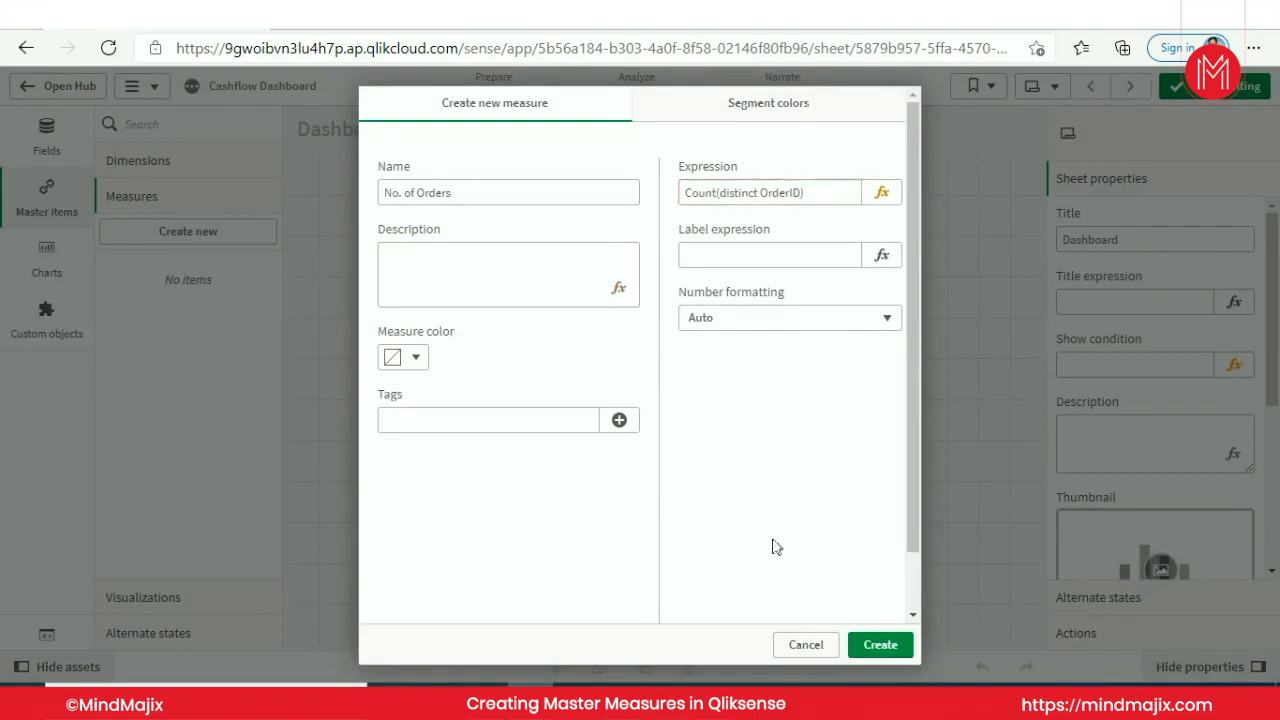
left_click(508, 274)
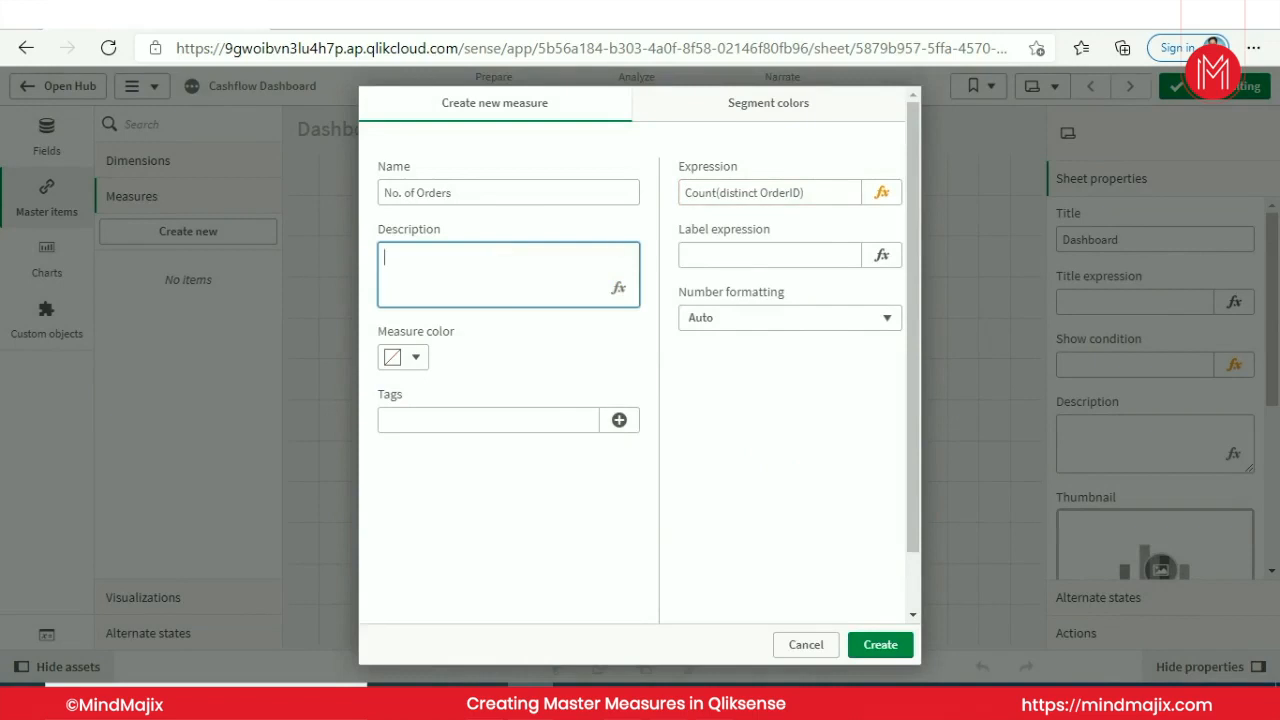
mouse_move(851, 492)
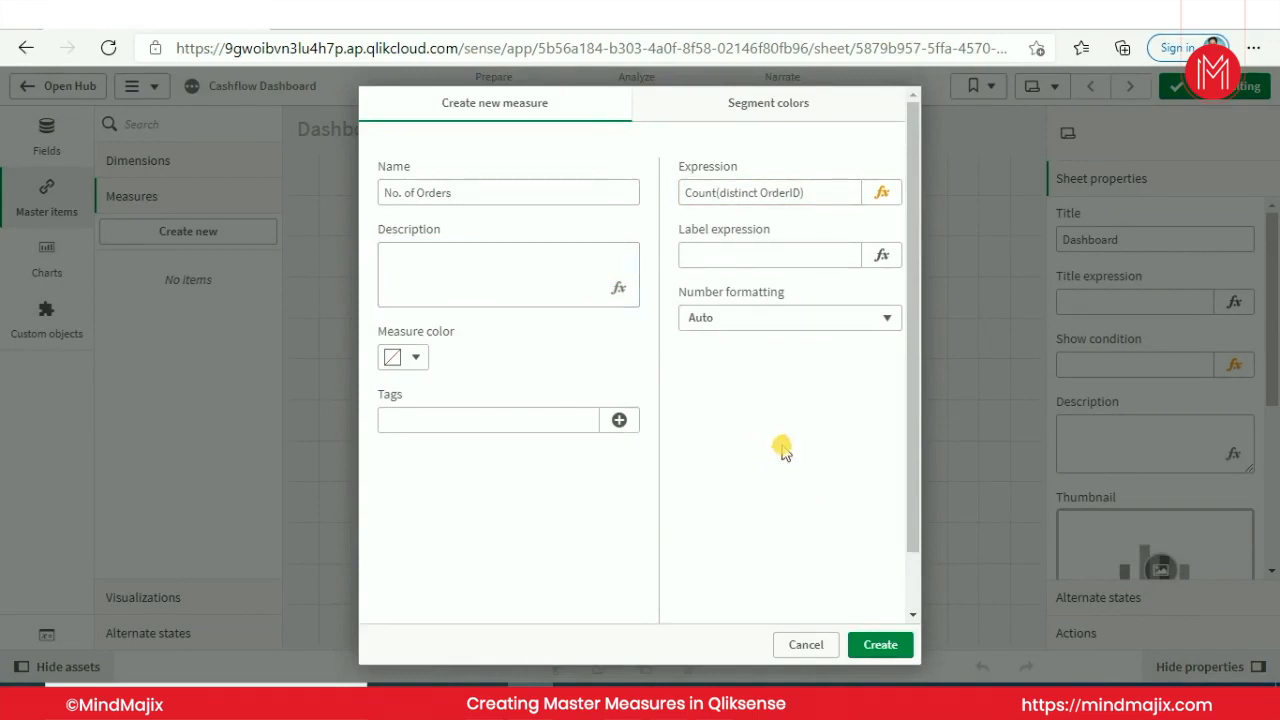
left_click(879, 644)
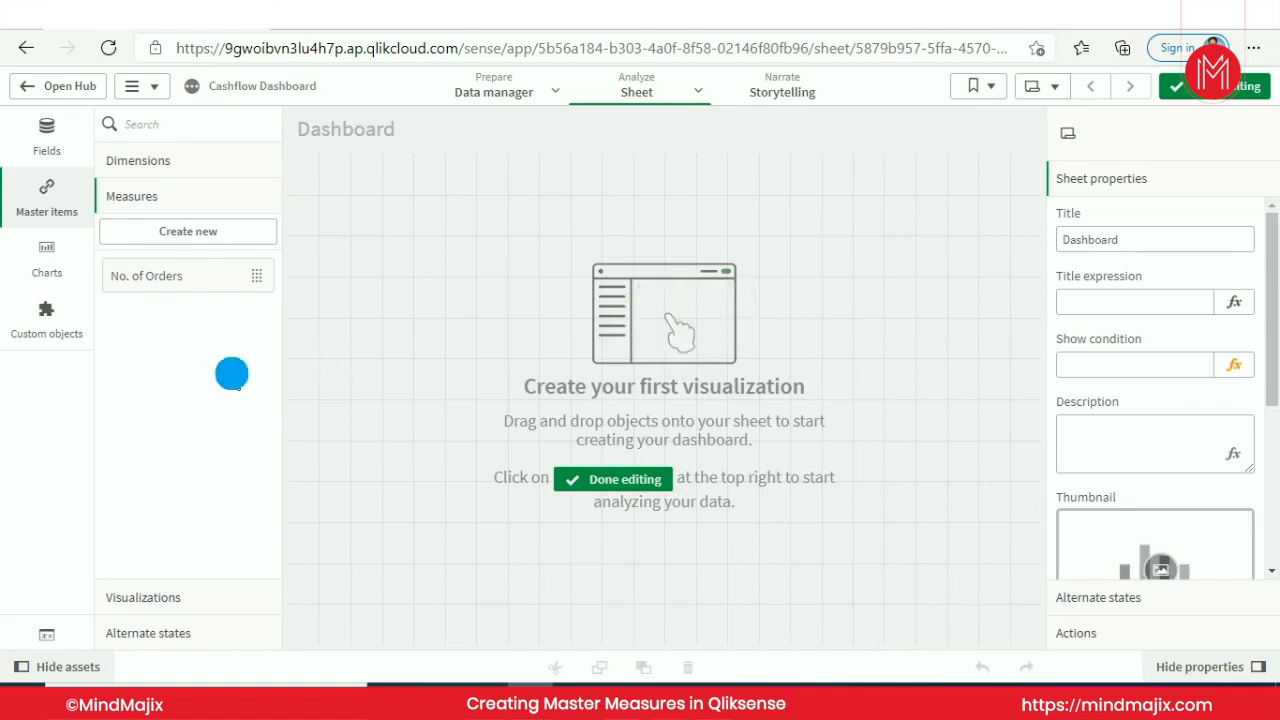
mouse_move(217, 363)
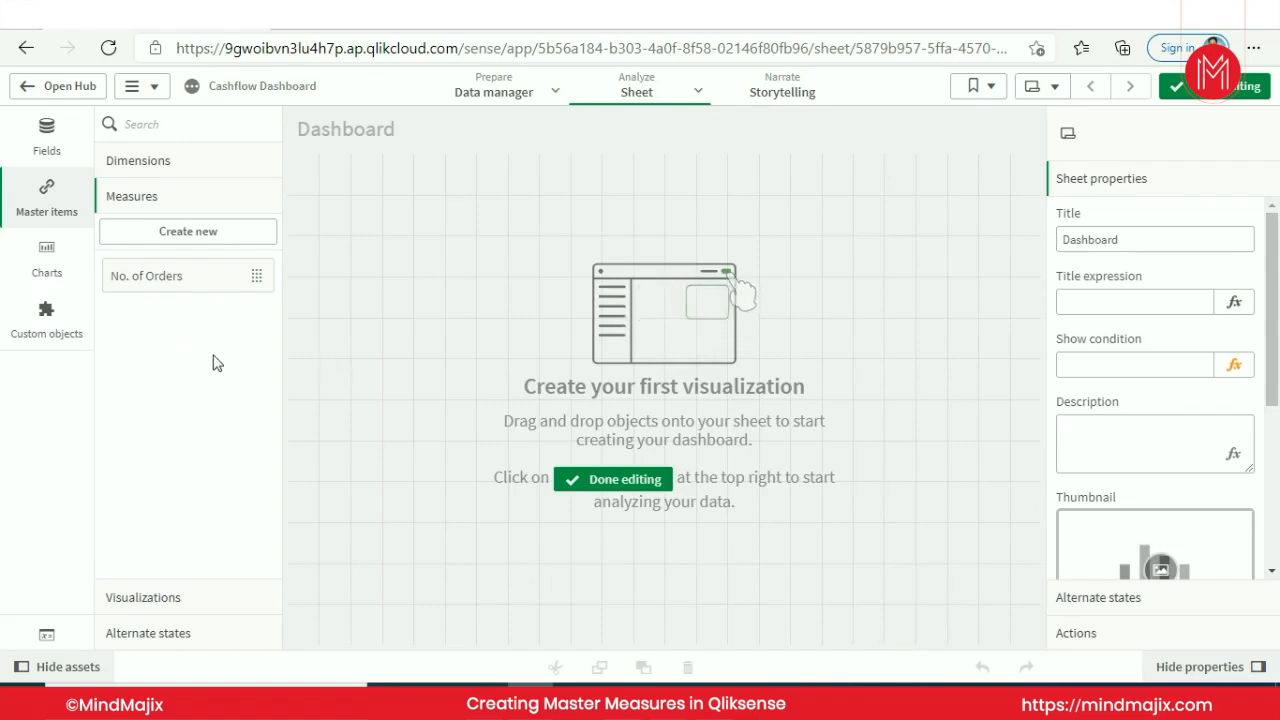
mouse_move(198, 287)
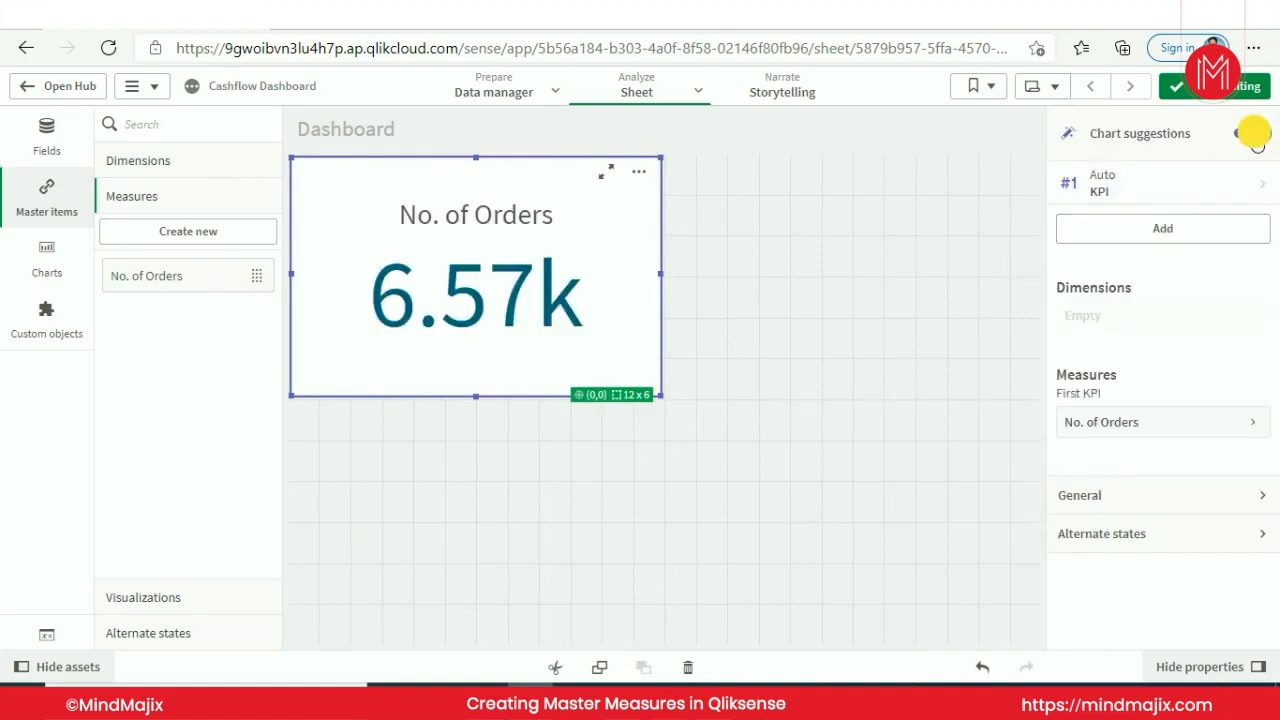
left_click(1245, 133)
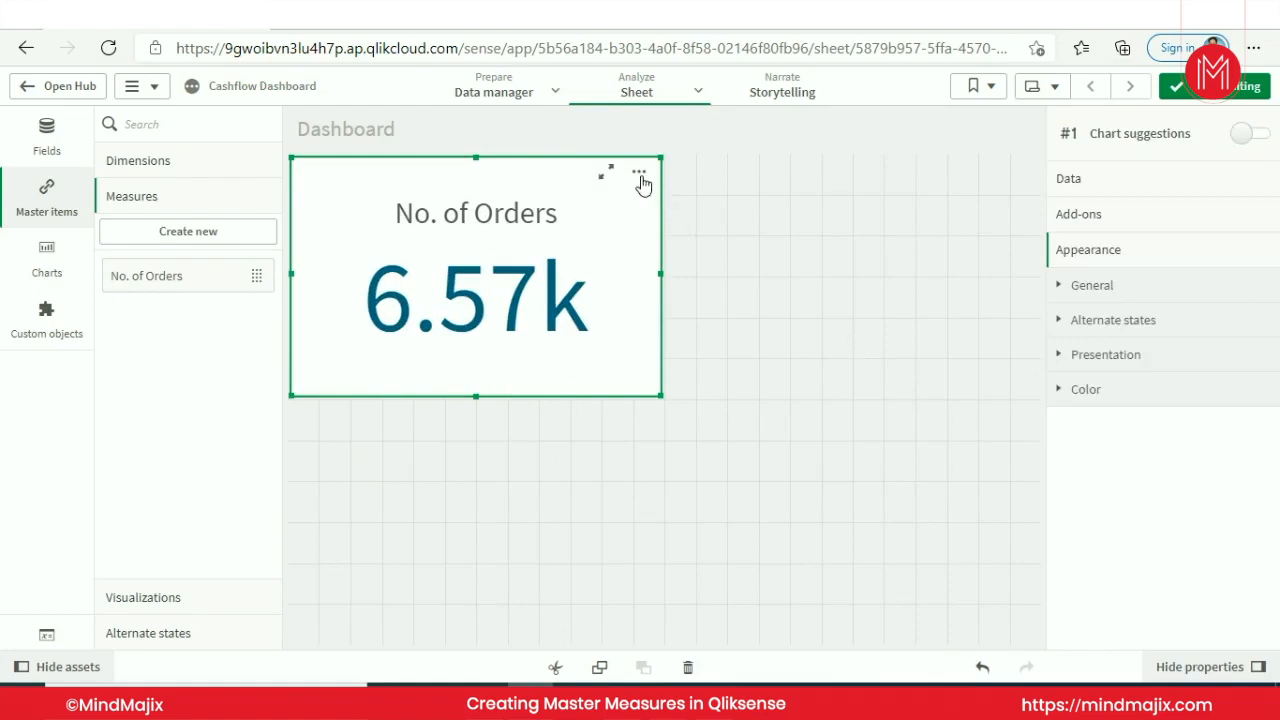
mouse_move(700, 270)
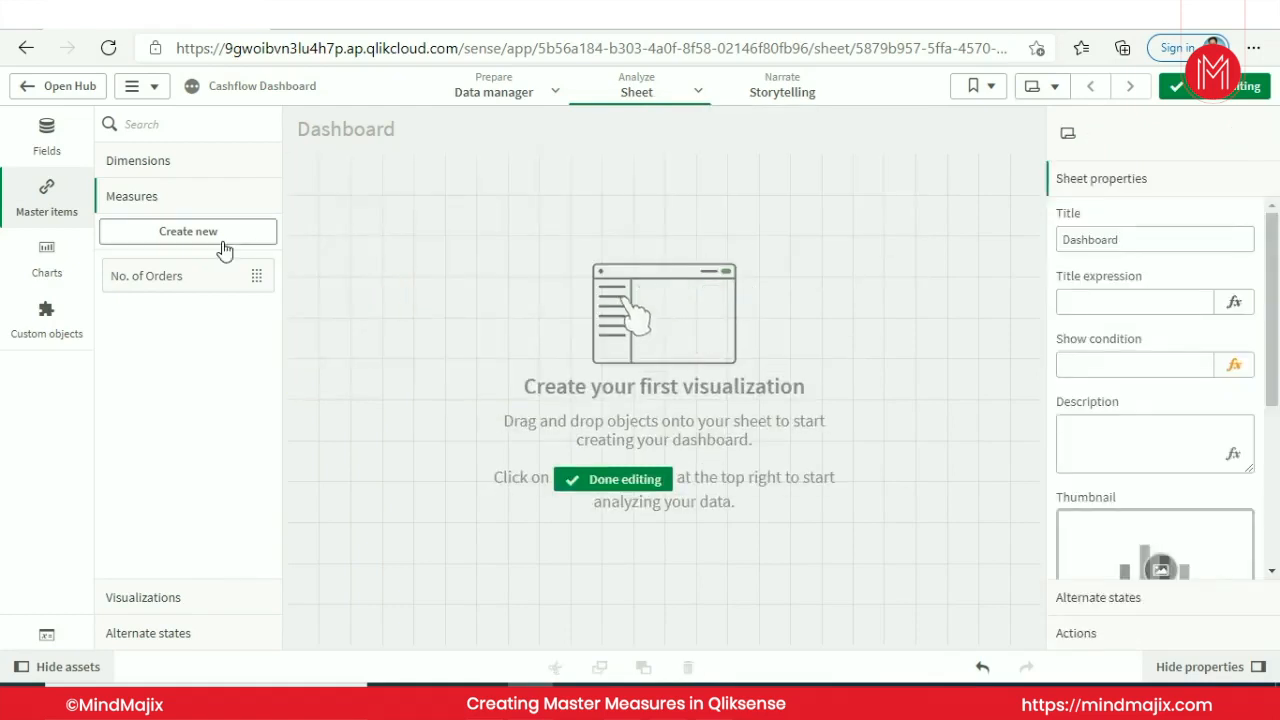
Start another master measure and name it 'No. of Product'
left_click(188, 231)
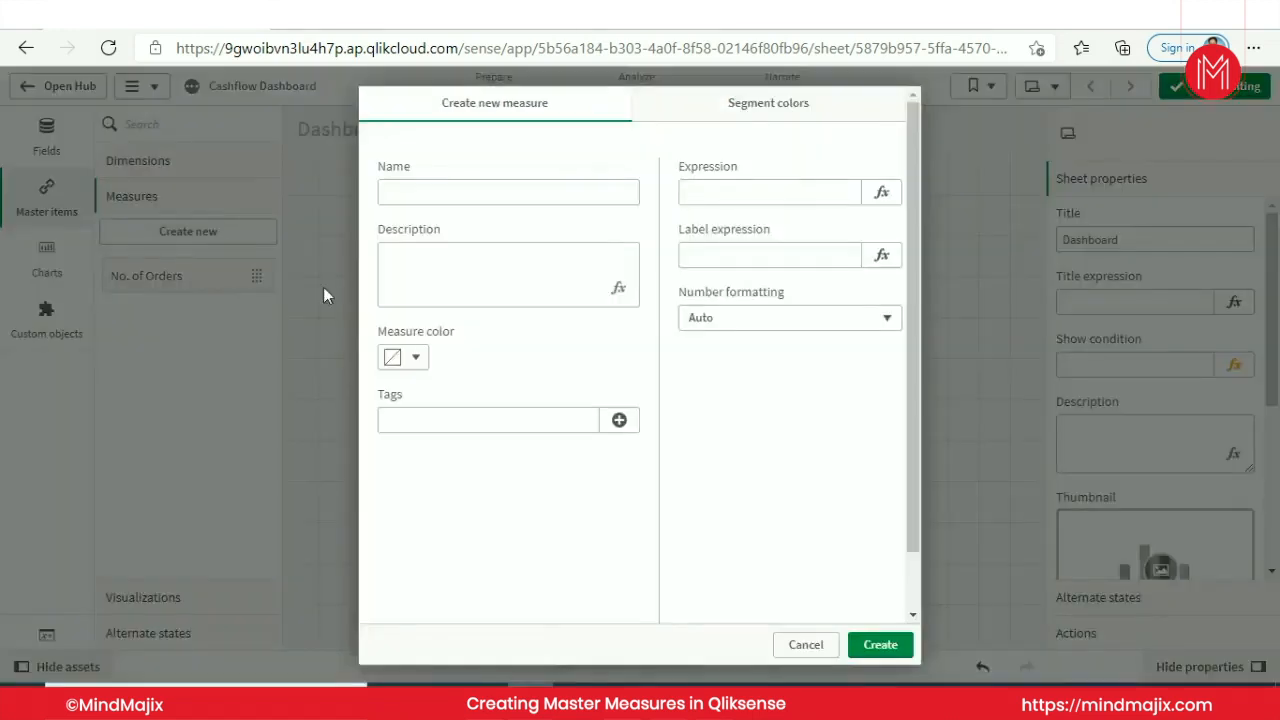
mouse_move(755, 654)
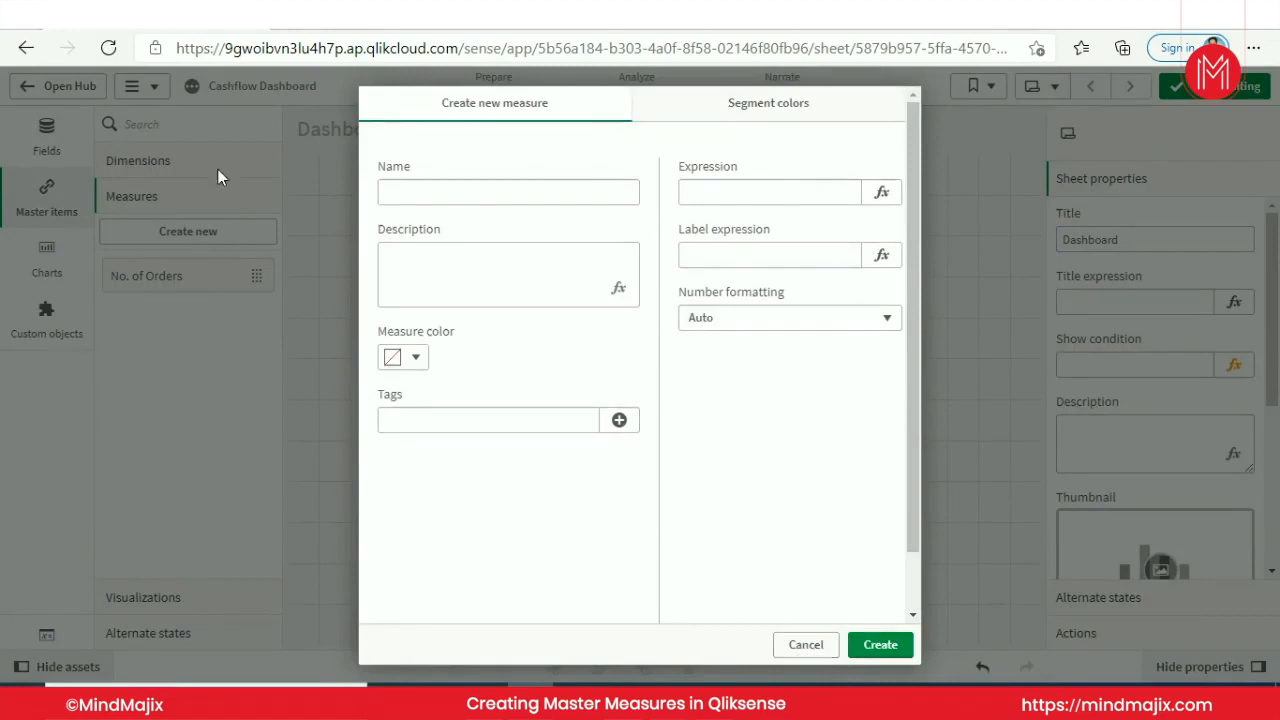
left_click(508, 191)
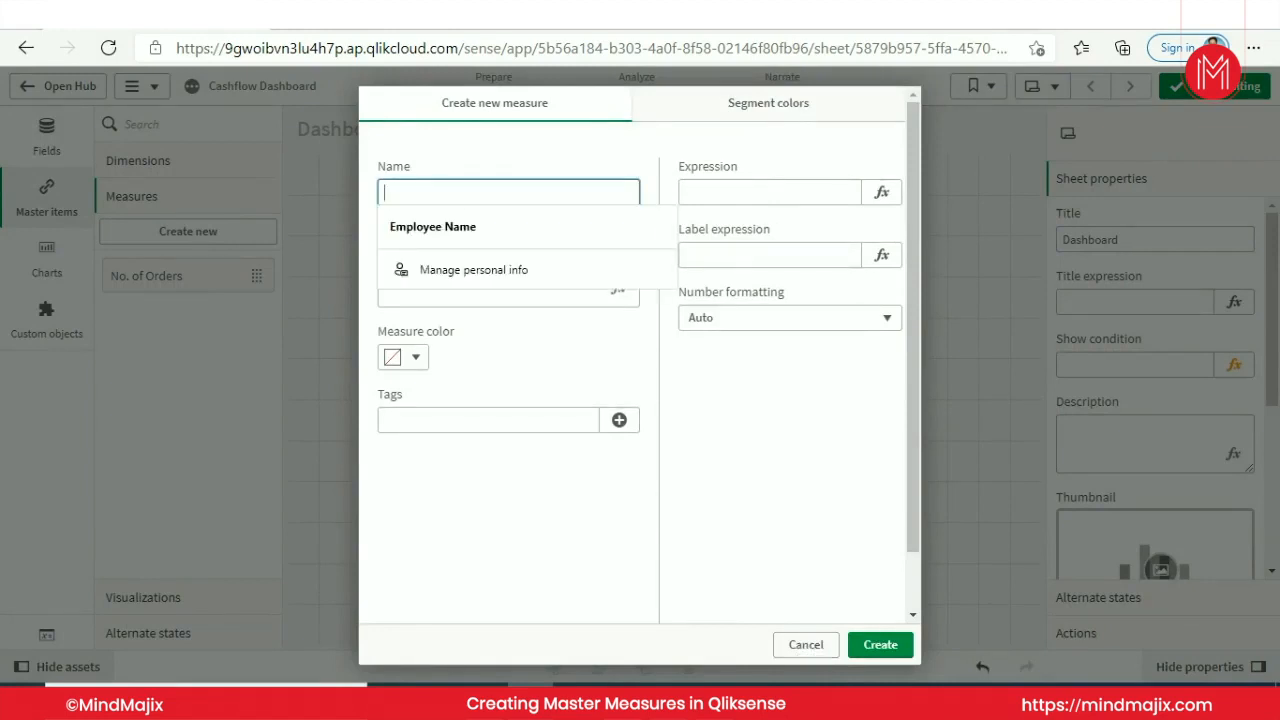
type("No. of Prod")
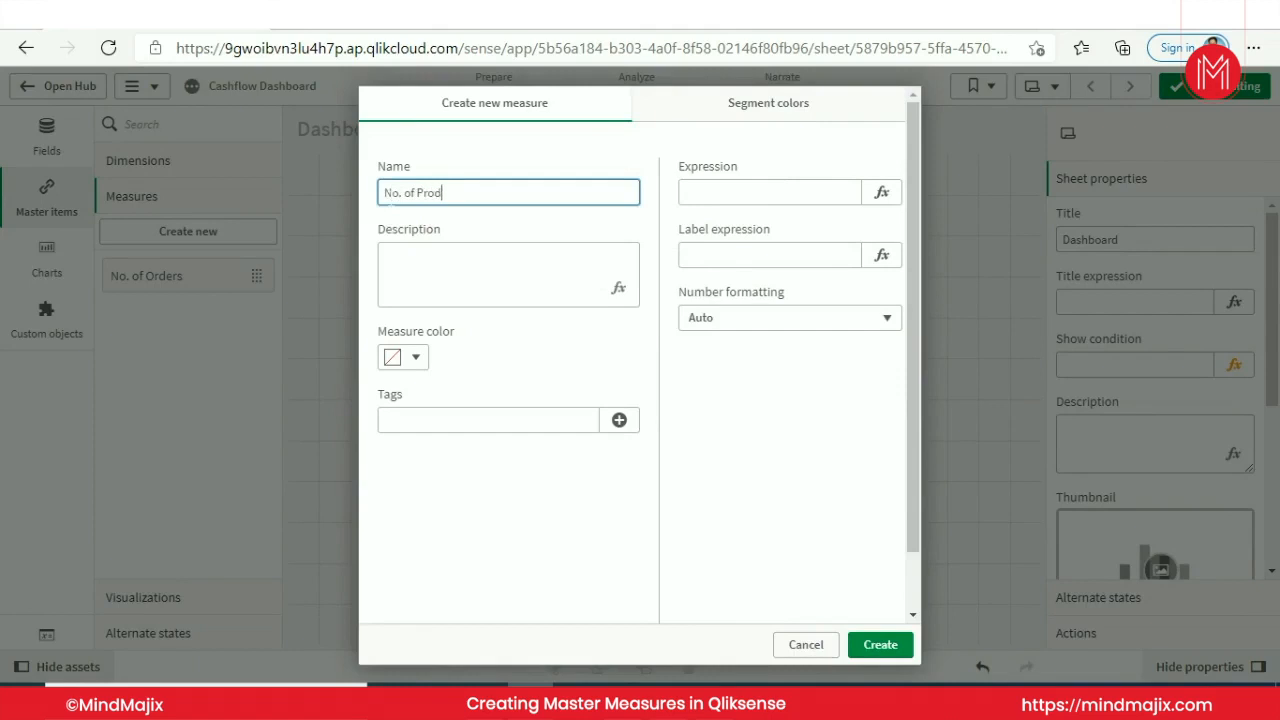
Begin the measure's =Count expression and bring up the full expression editor
left_click(769, 192)
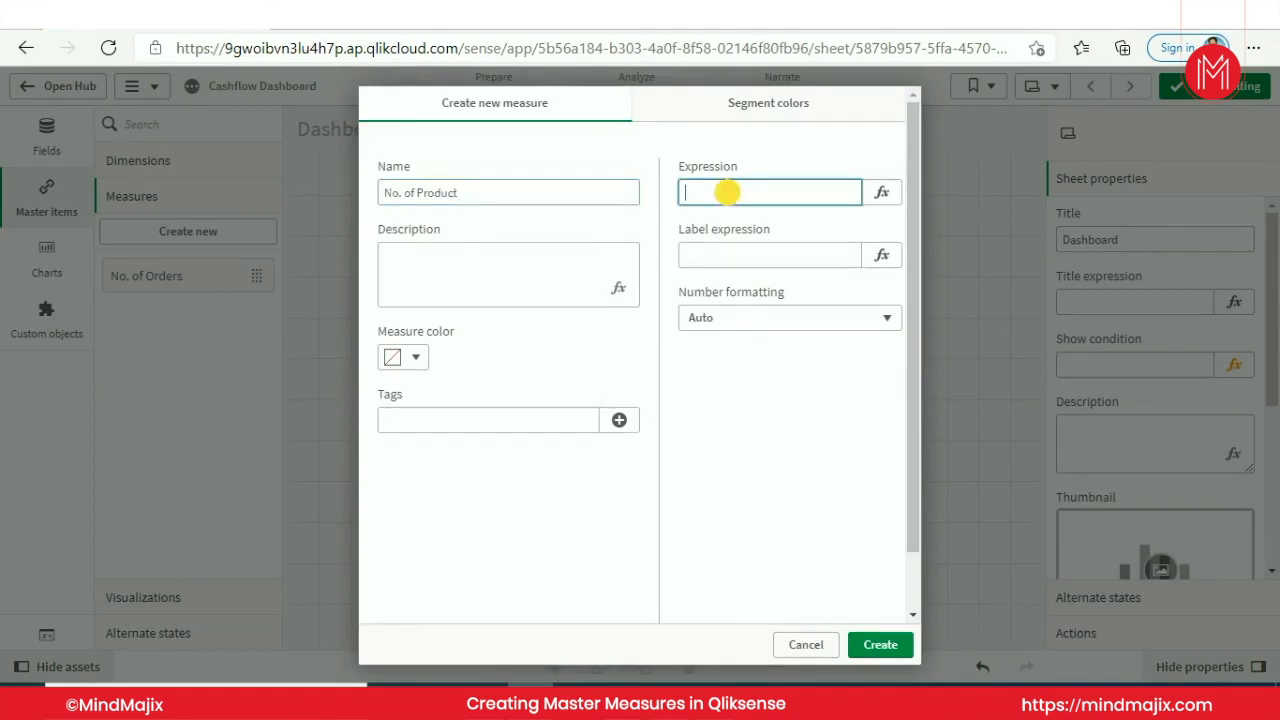
type("=c")
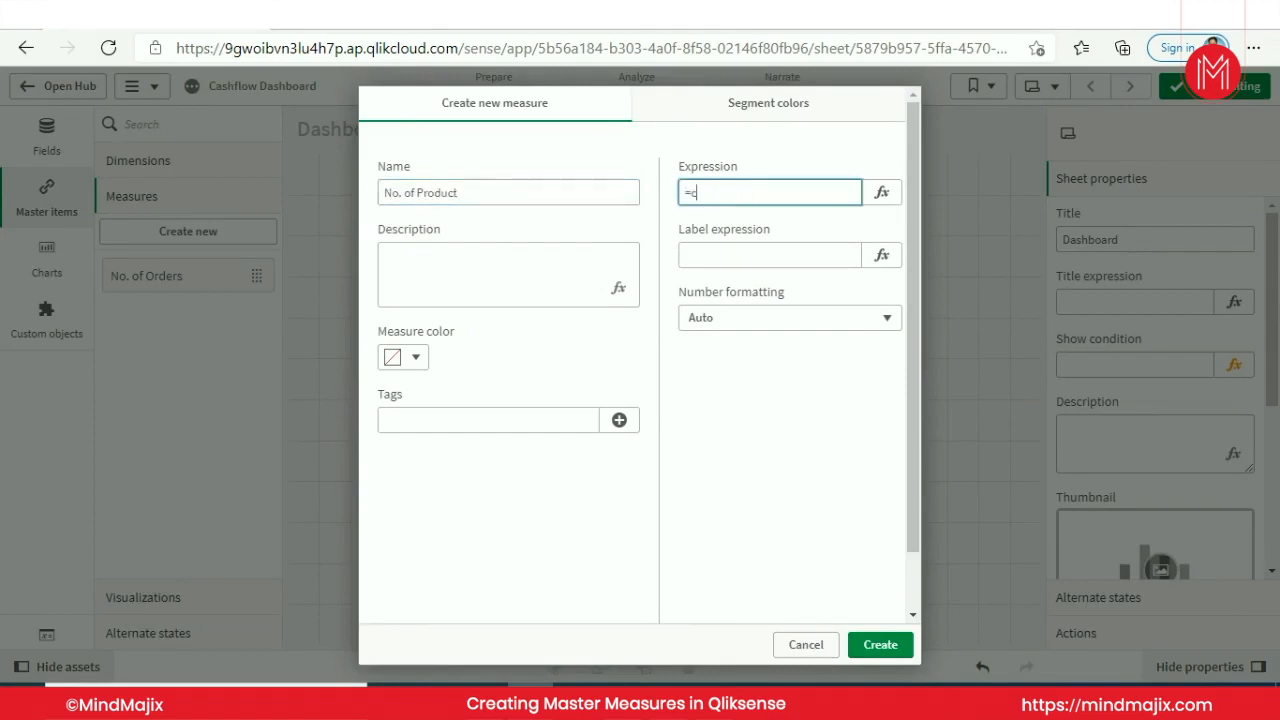
type("ou")
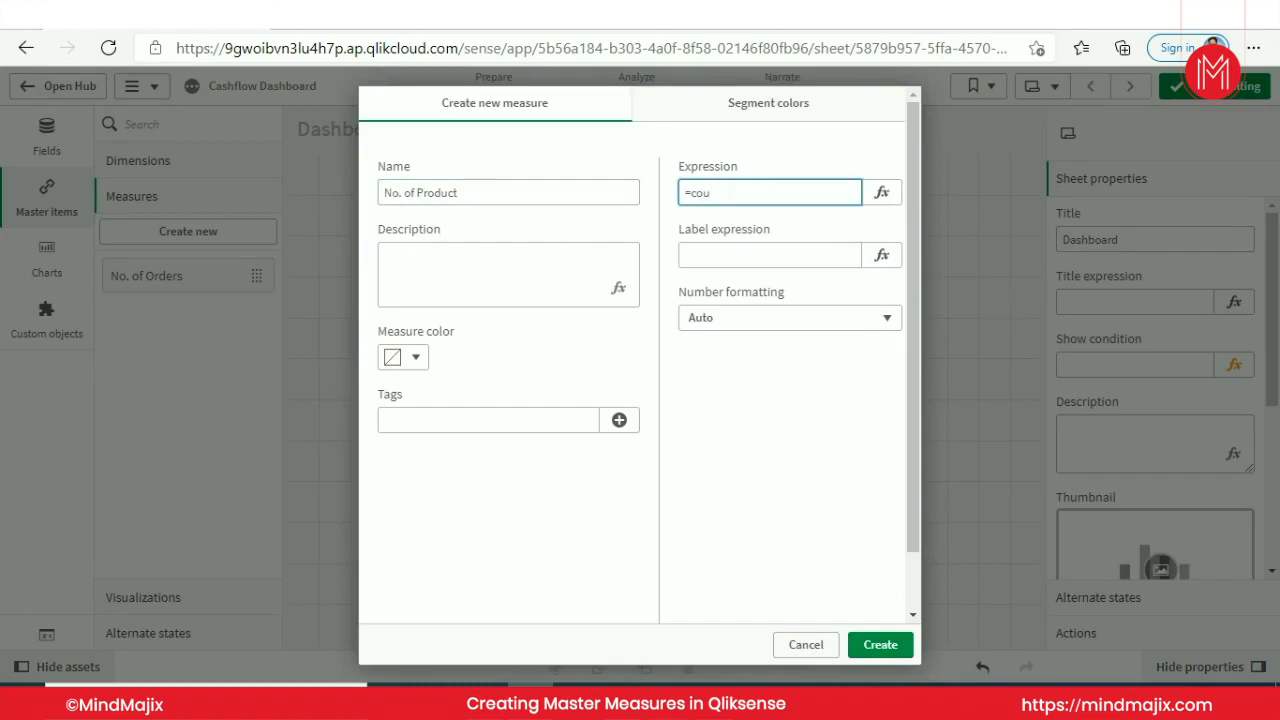
left_click(881, 192)
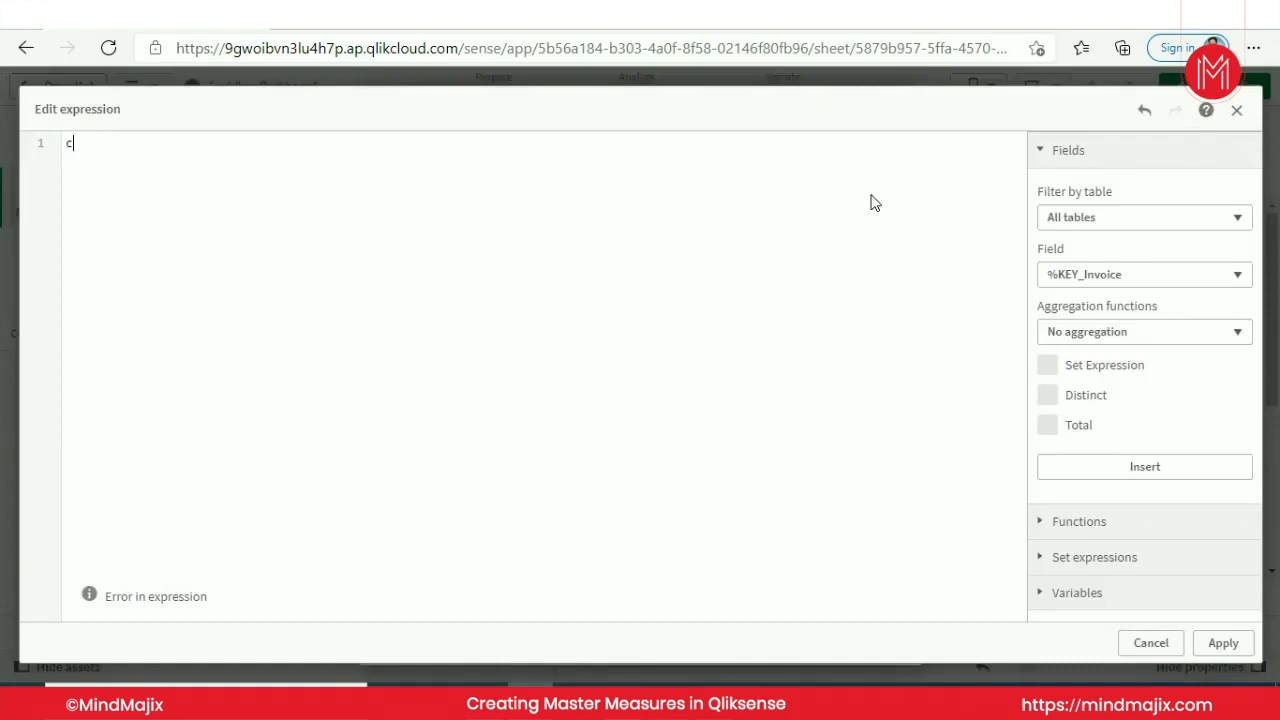
Complete the expression as Count(distinct ProductID) and confirm it validates OK
type("ount")
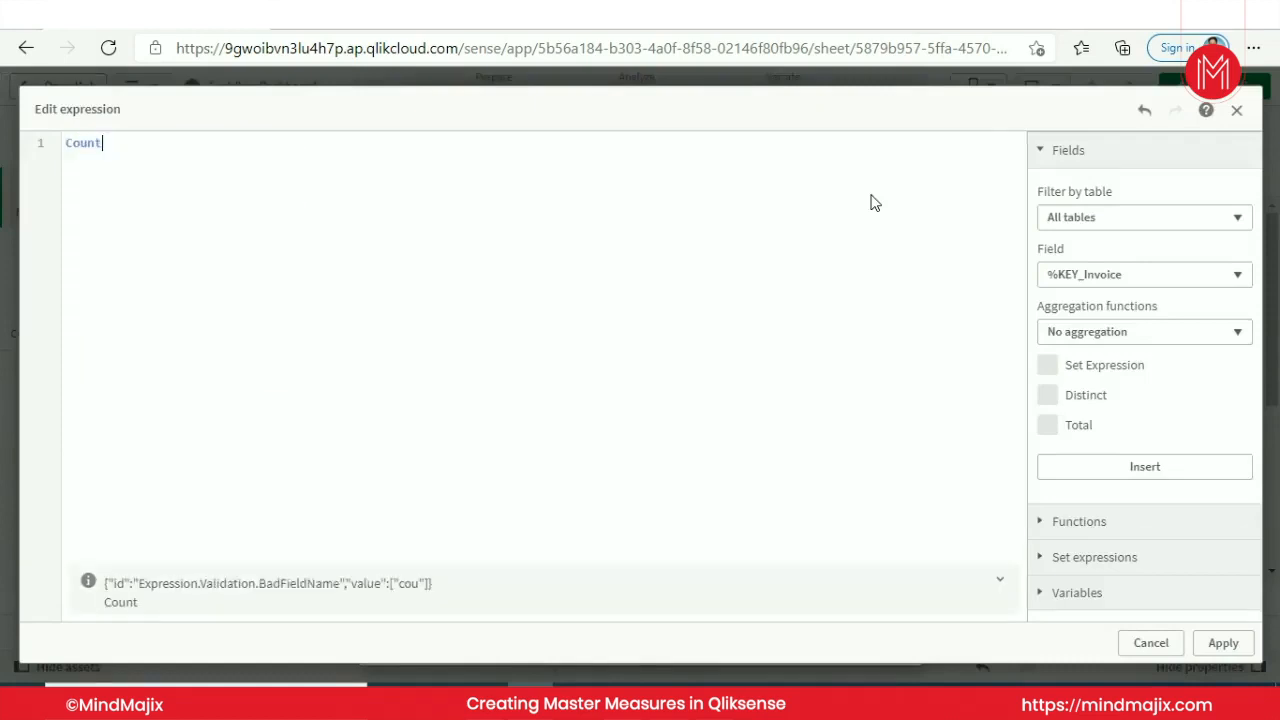
type("(distinct ProductID")
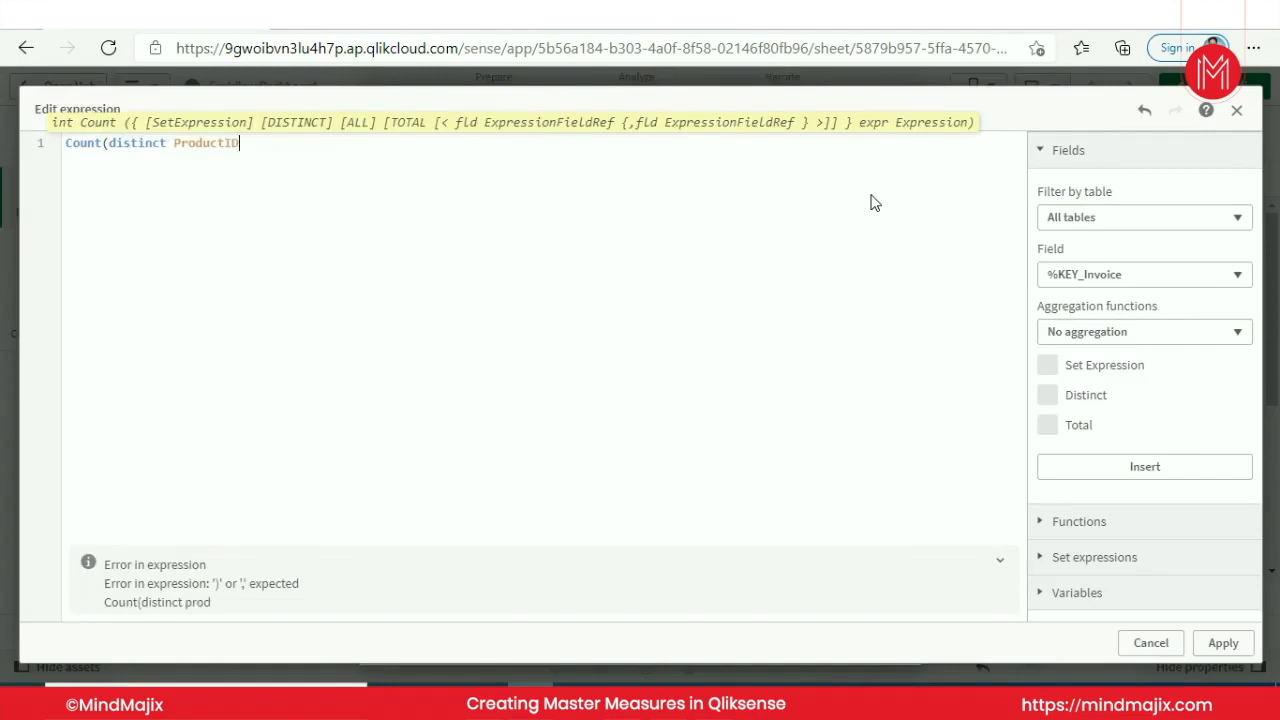
type(")")
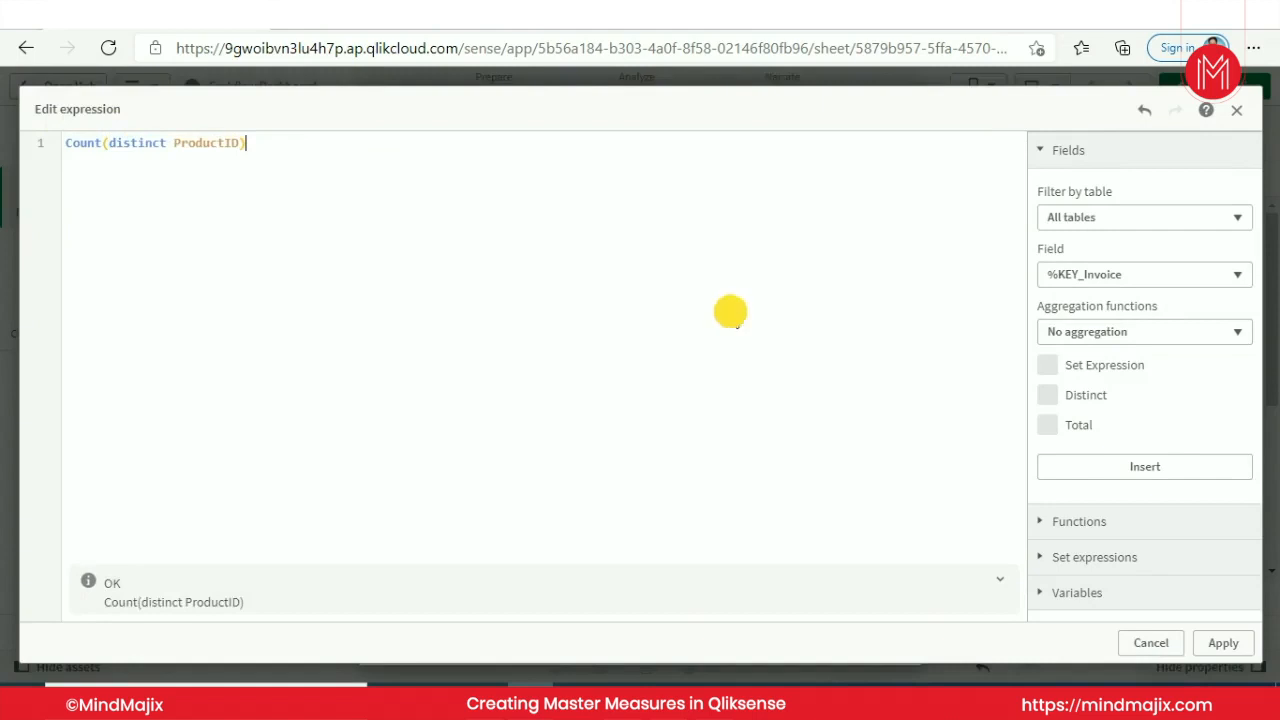
double_click(137, 143)
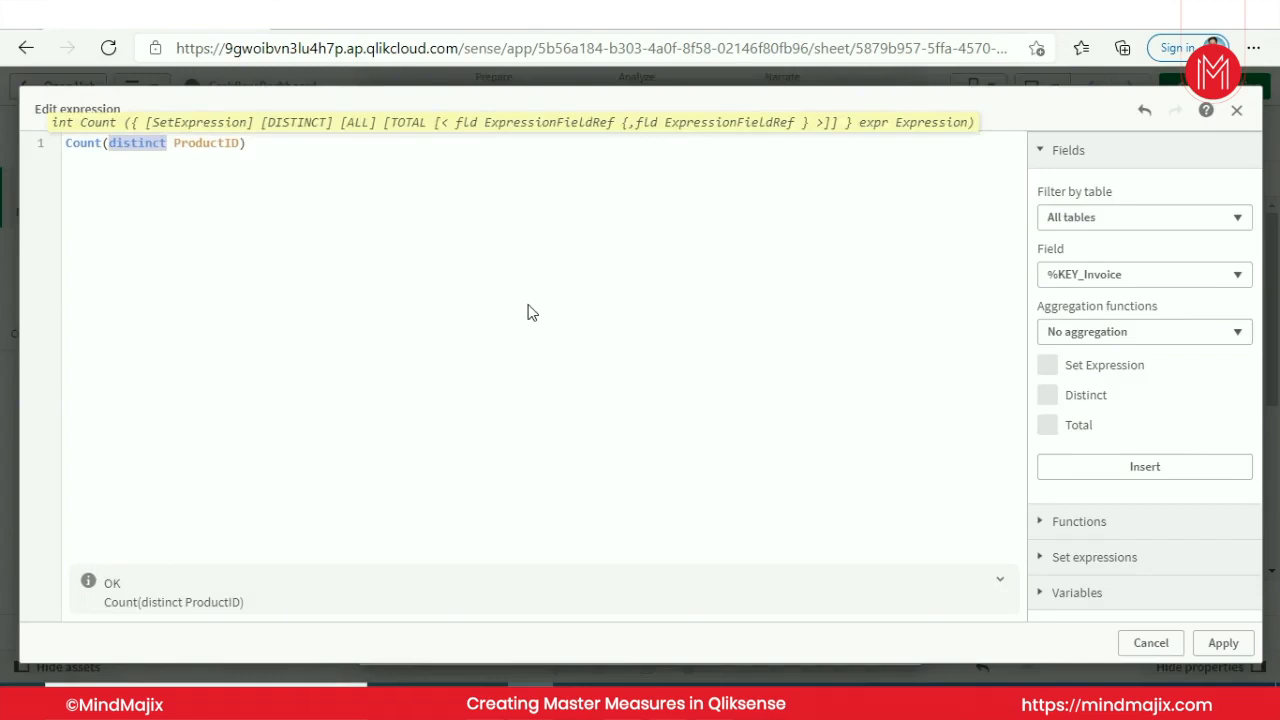
mouse_move(532, 321)
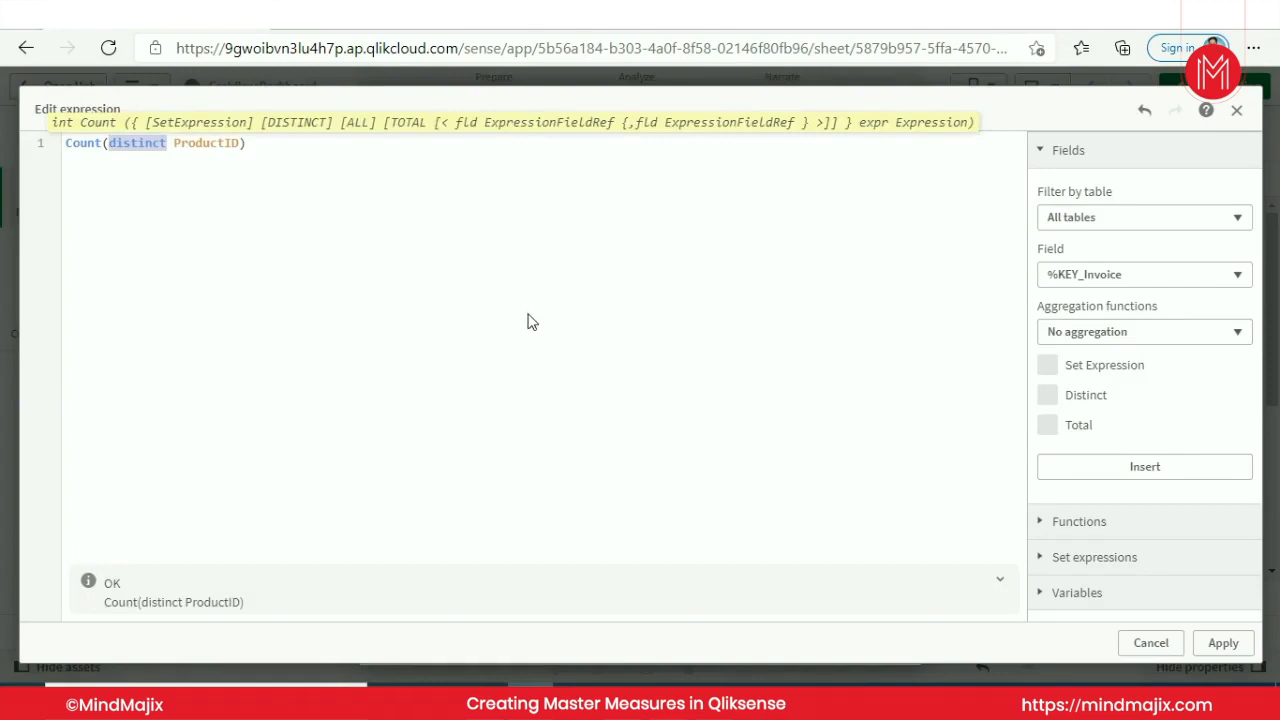
mouse_move(535, 329)
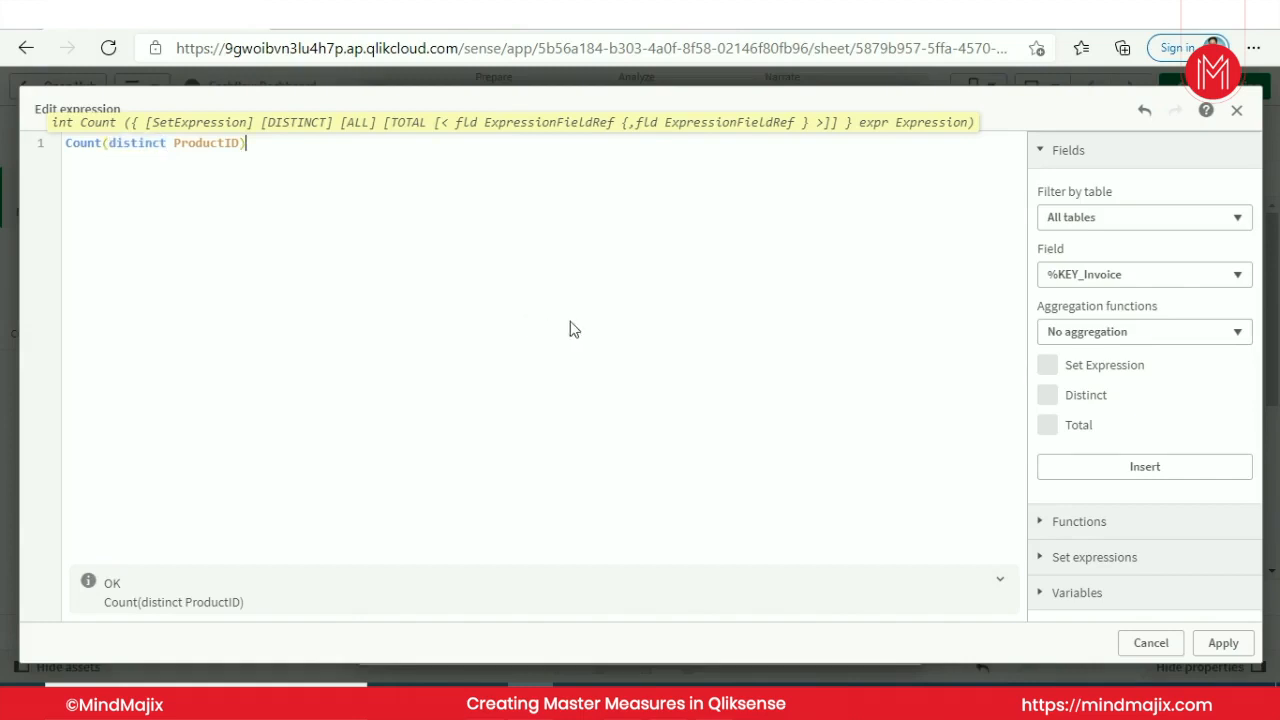
Set the expression to Count(distinct ProductID) and save the No. of Product measure
left_click(1223, 642)
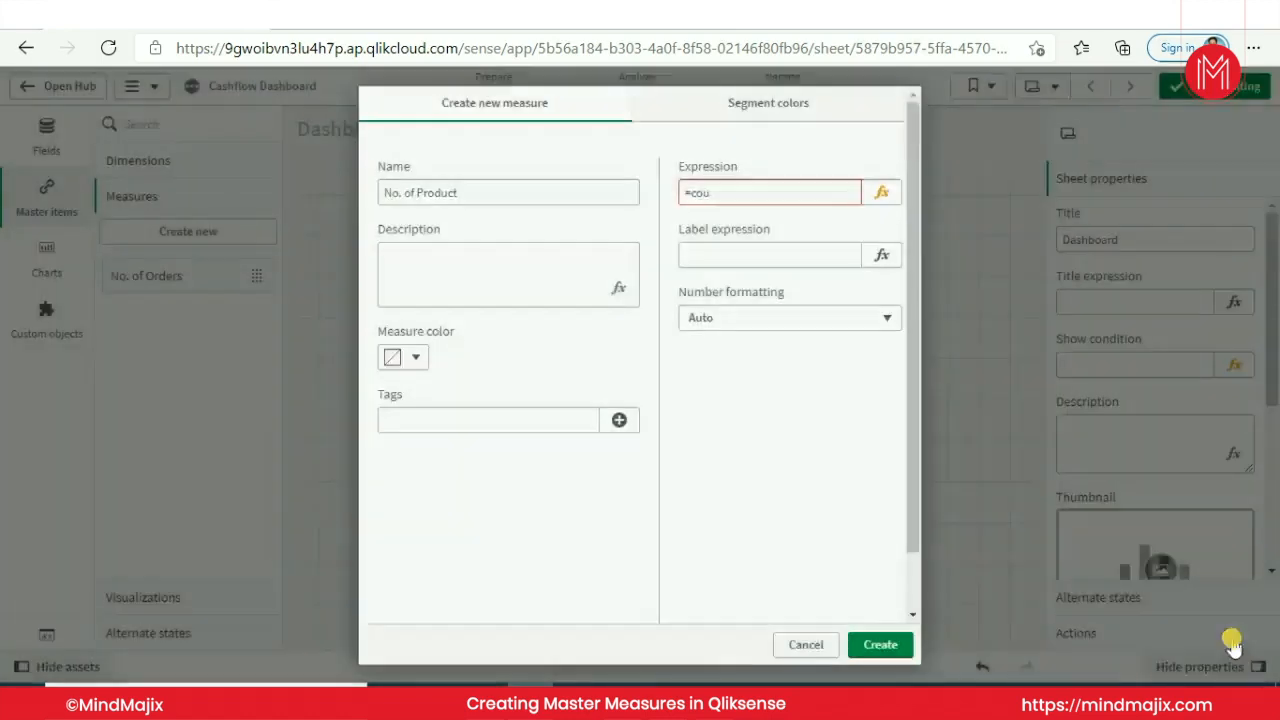
type("Count(distinct ProductID)")
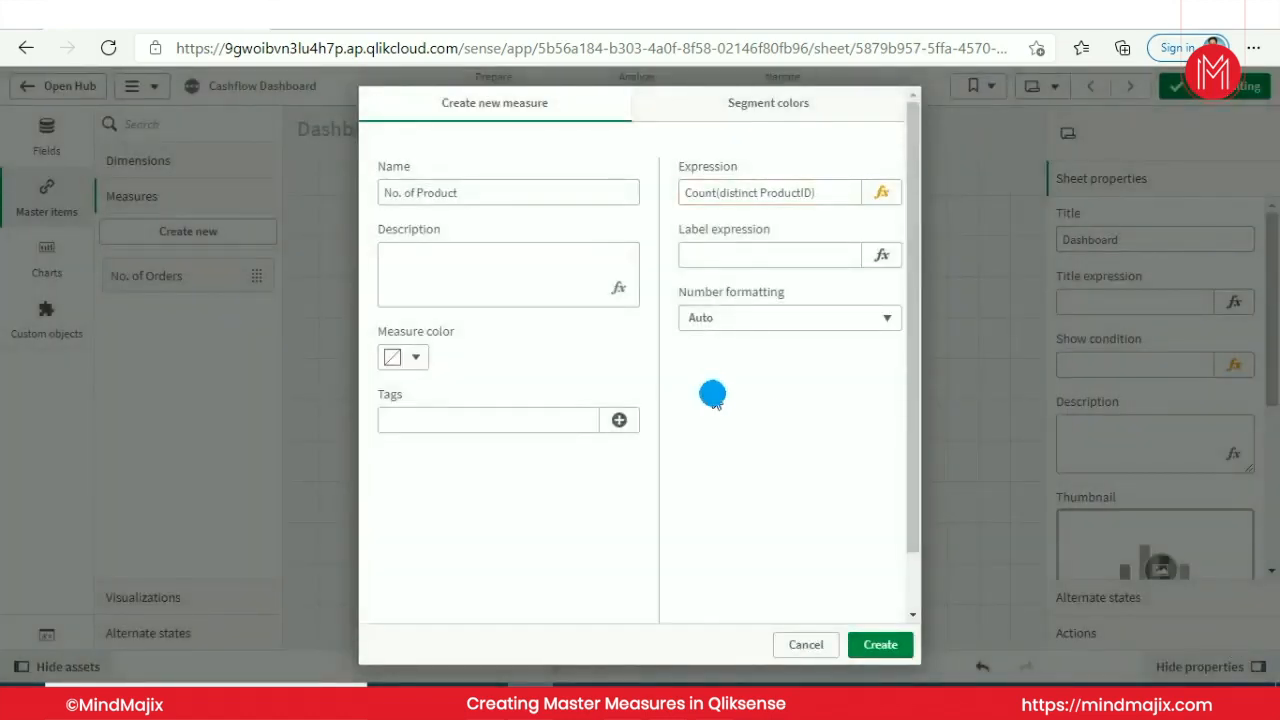
mouse_move(880, 645)
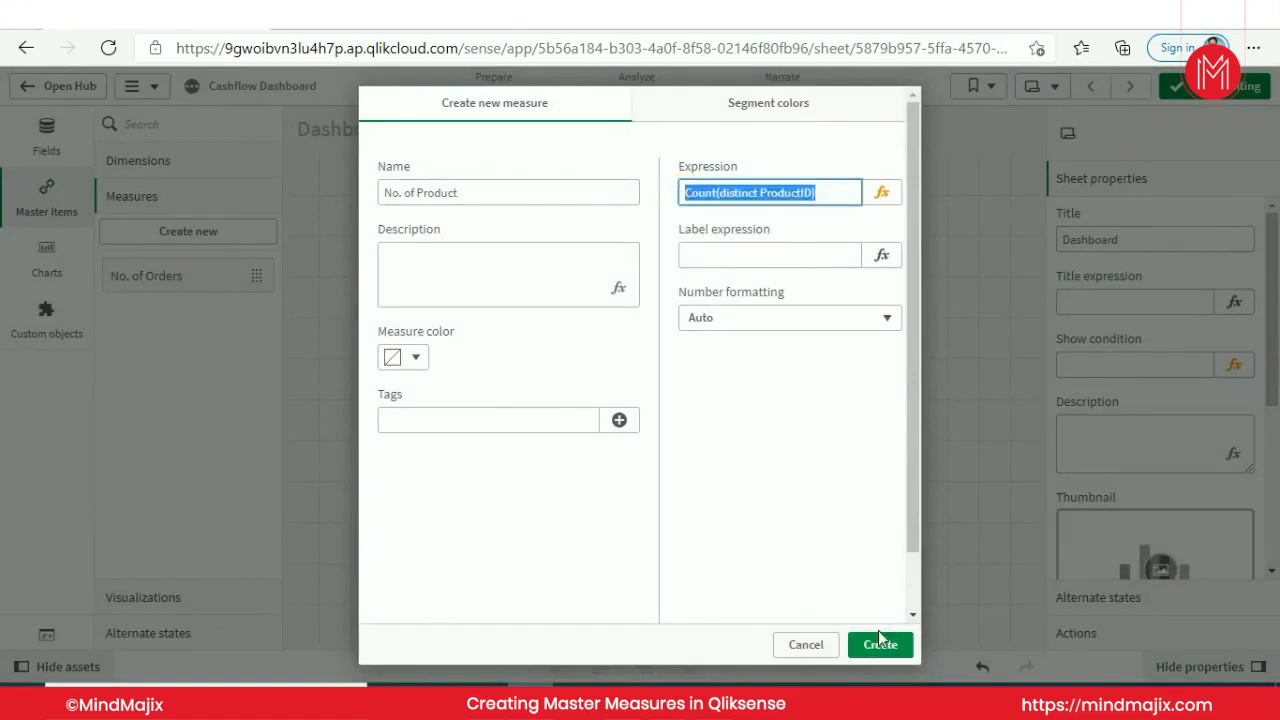
left_click(805, 644)
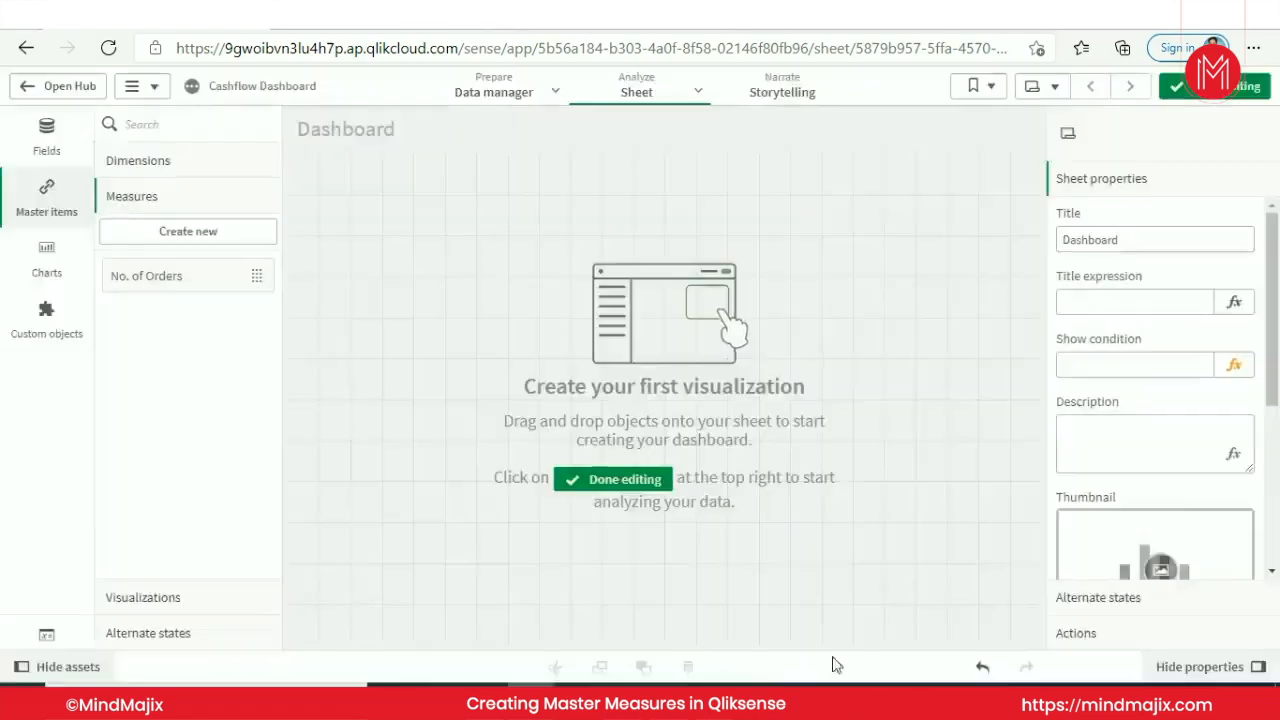
Name a new measure 'No. of Customer' and enter its Count(distinct Customer...) expression
left_click(187, 231)
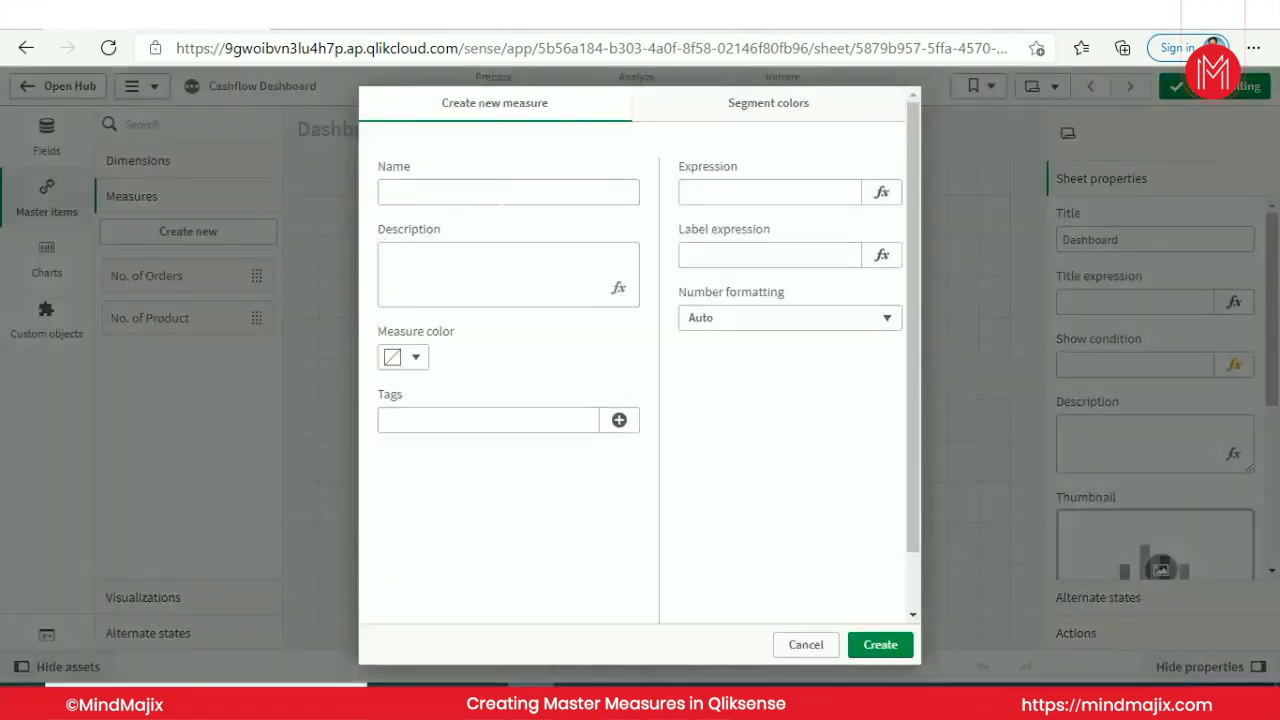
type("No. of Custom")
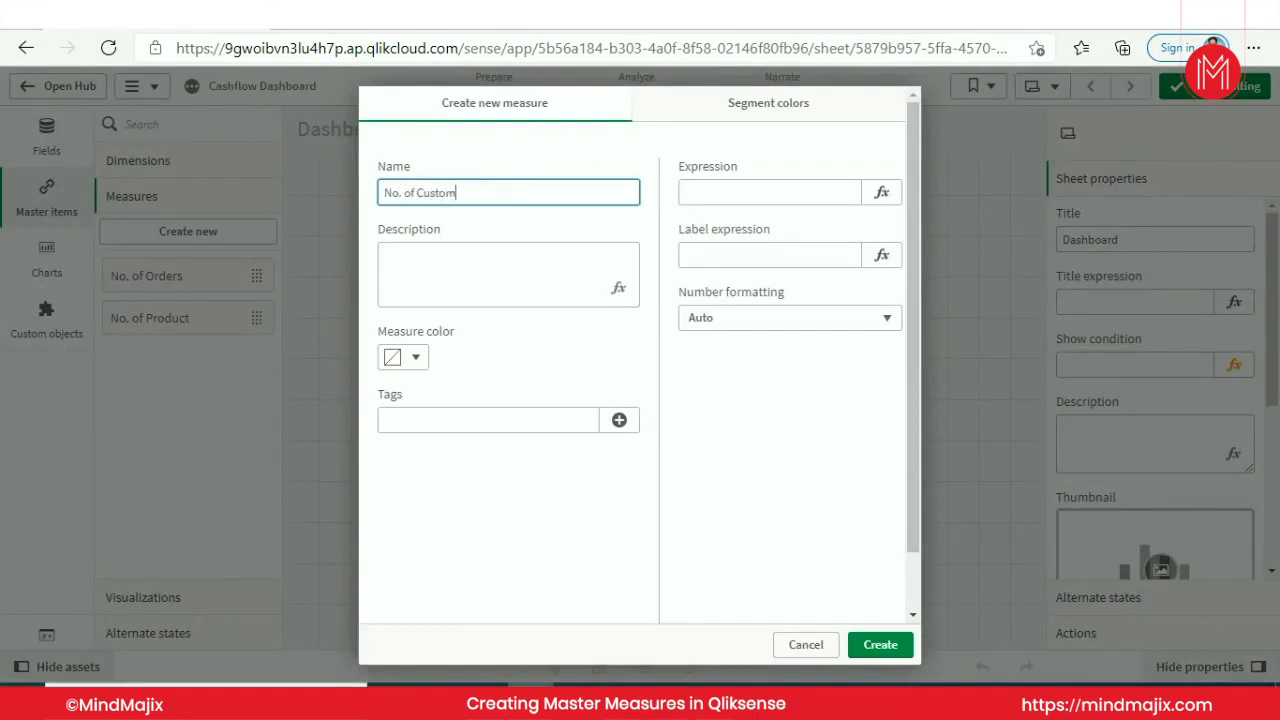
left_click(769, 192)
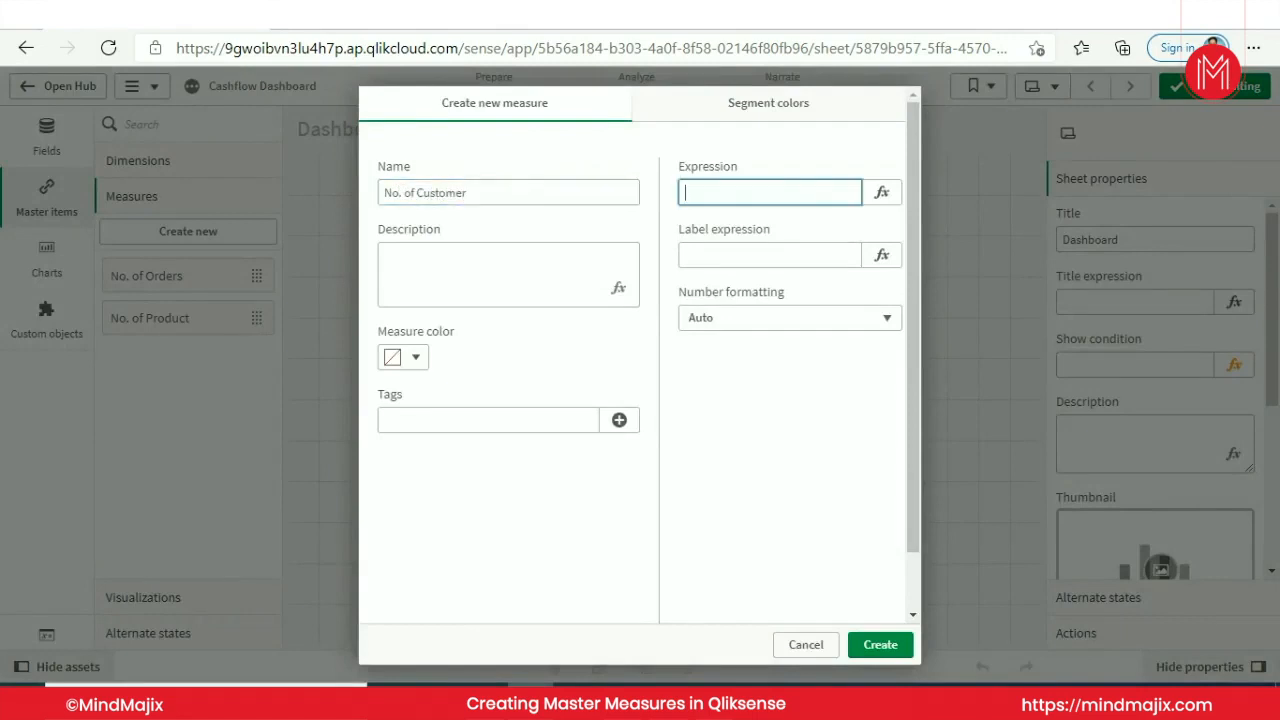
type("Count(distinct c")
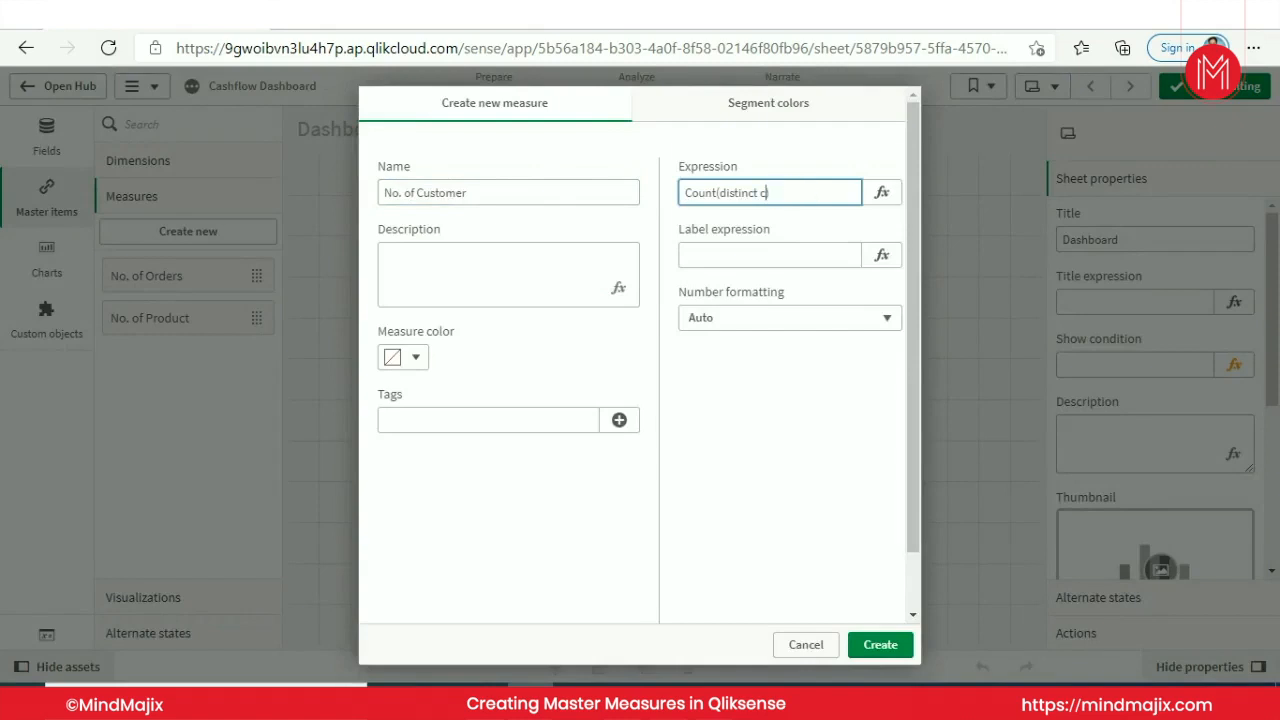
left_click(881, 192)
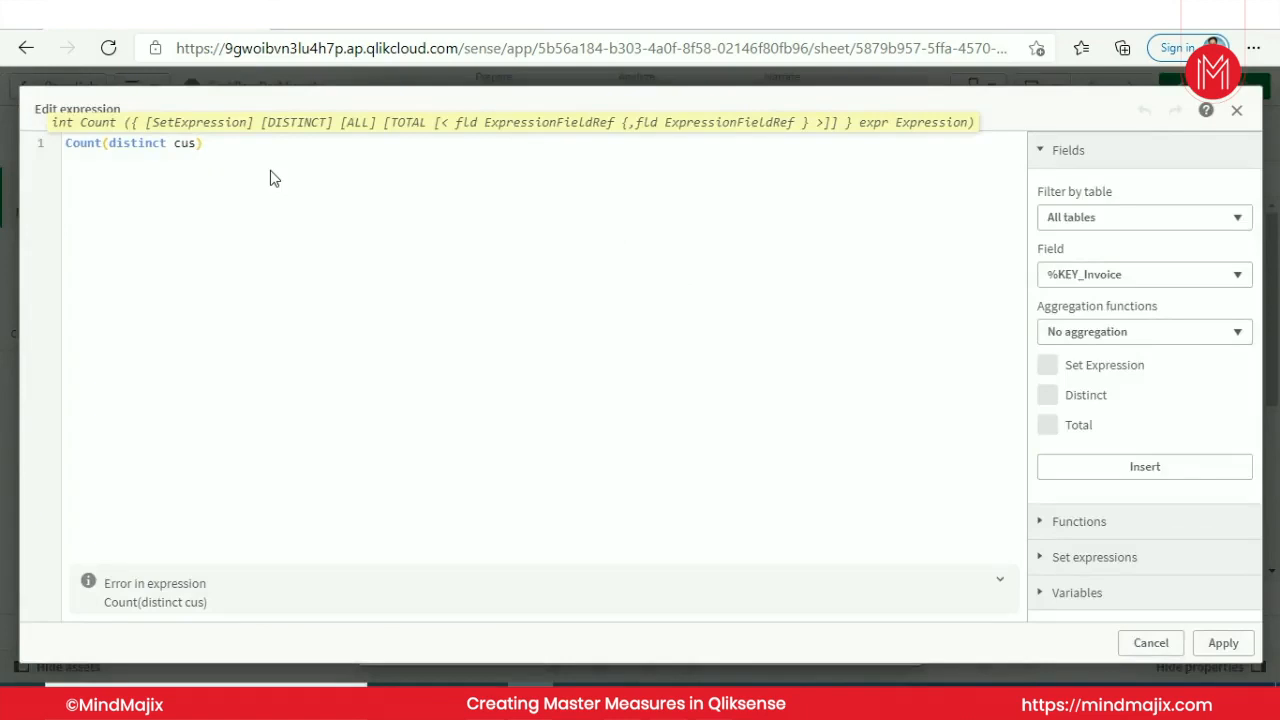
type("t")
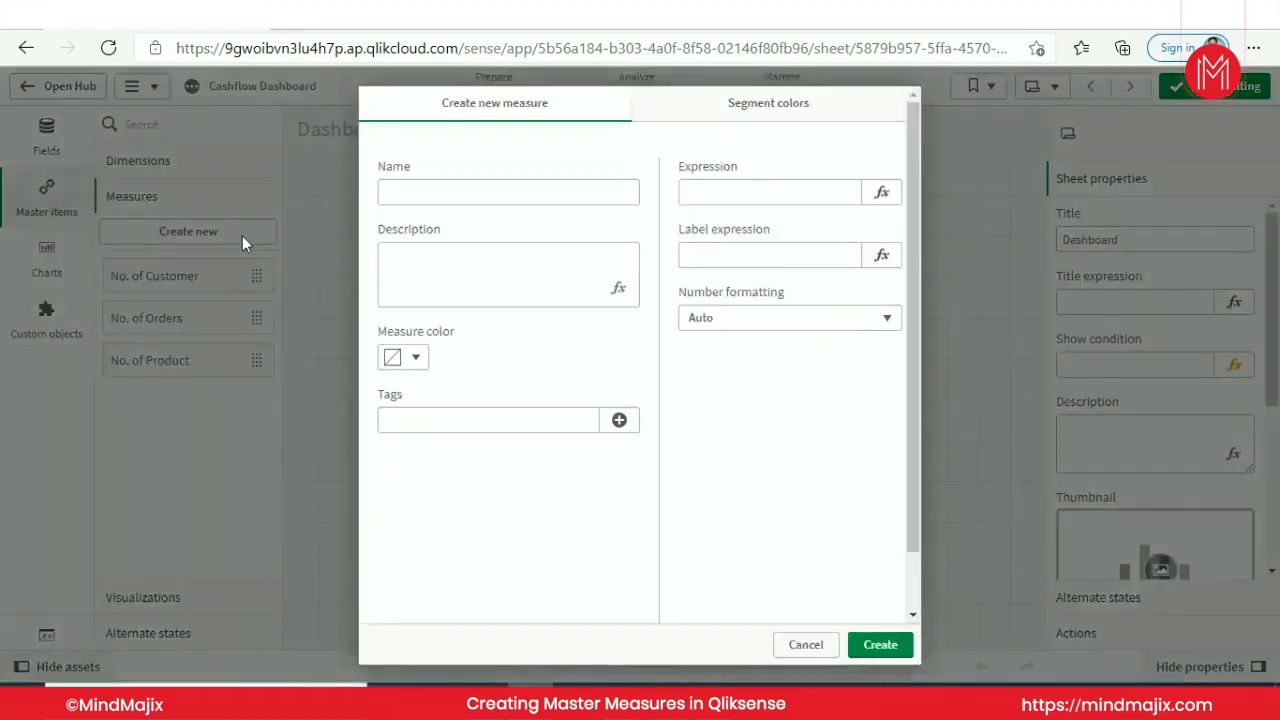
Name a measure 'No. of Employee' and save it
left_click(508, 191)
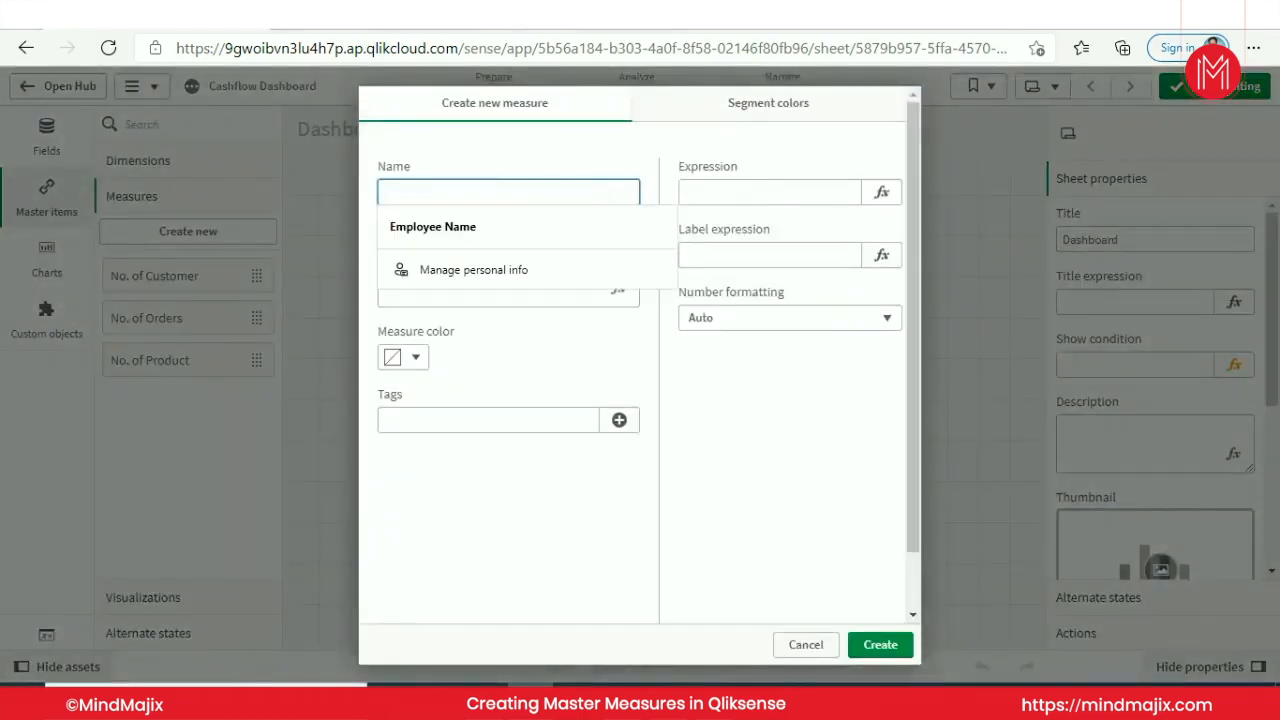
type("No")
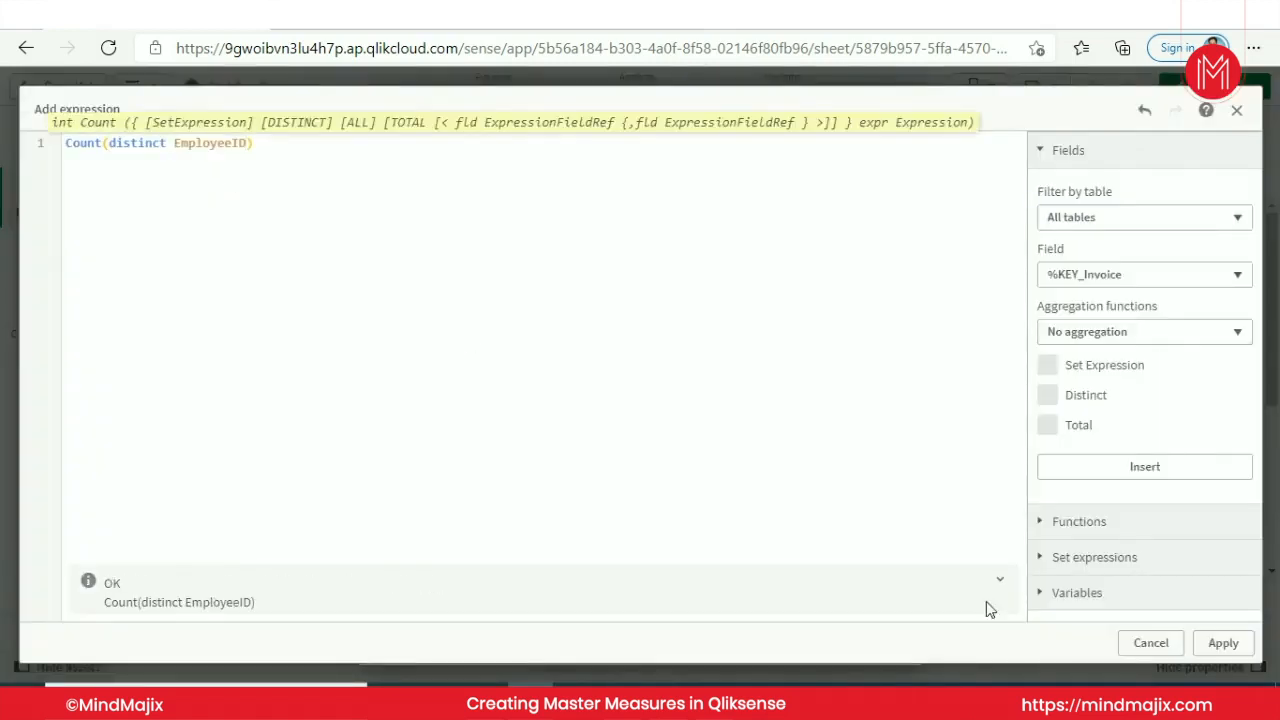
left_click(1223, 642)
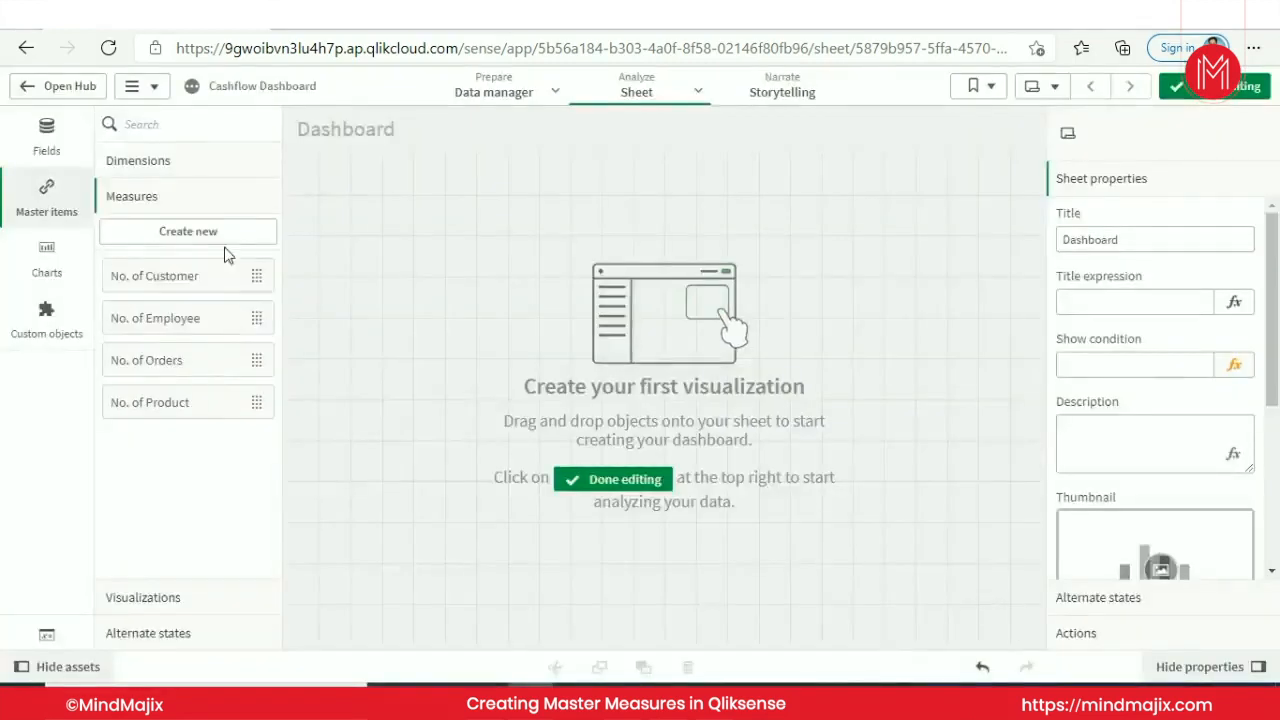
Start a No. of Sales Person measure's expression, then cancel the blank form
left_click(187, 231)
type("No. of Sales Person")
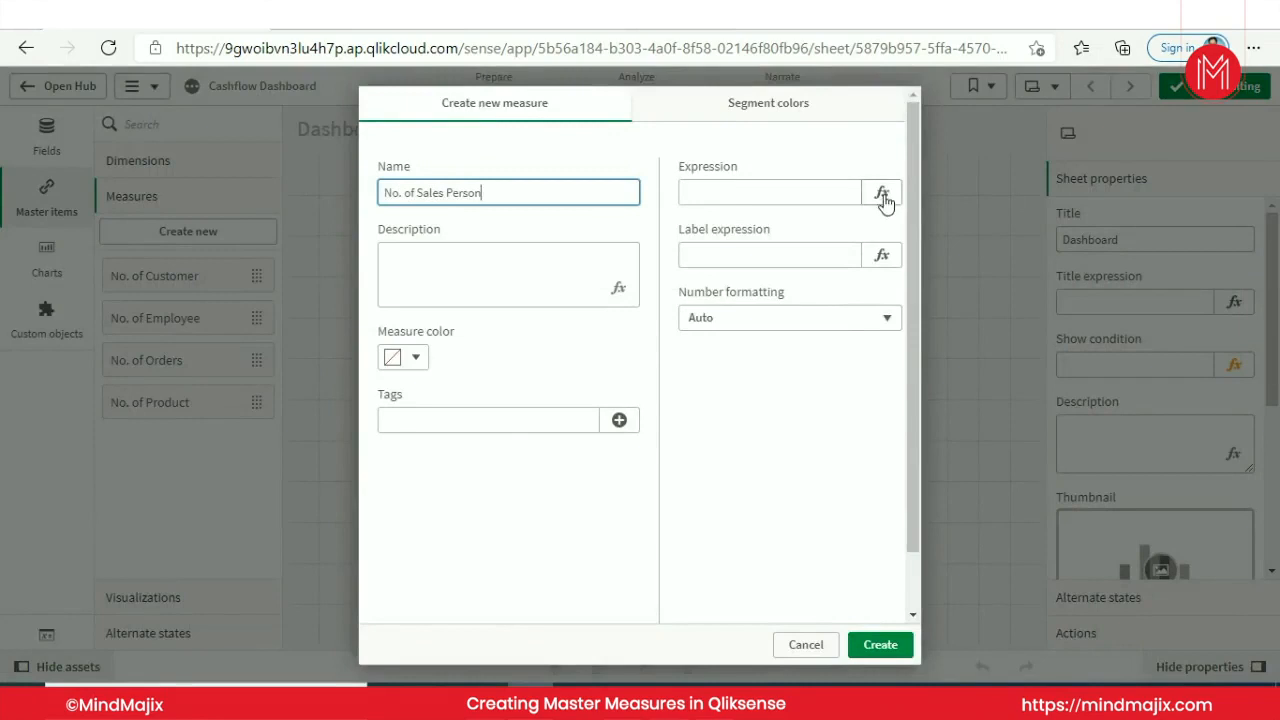
left_click(881, 192)
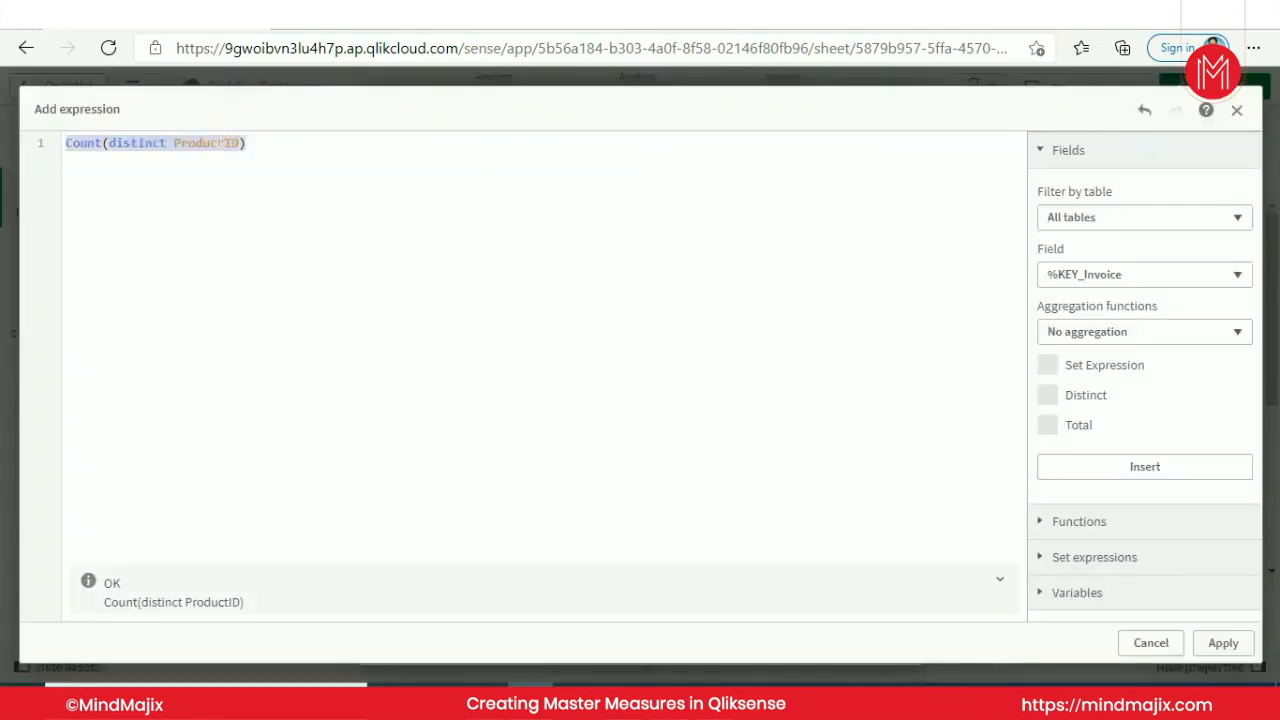
type("sale")
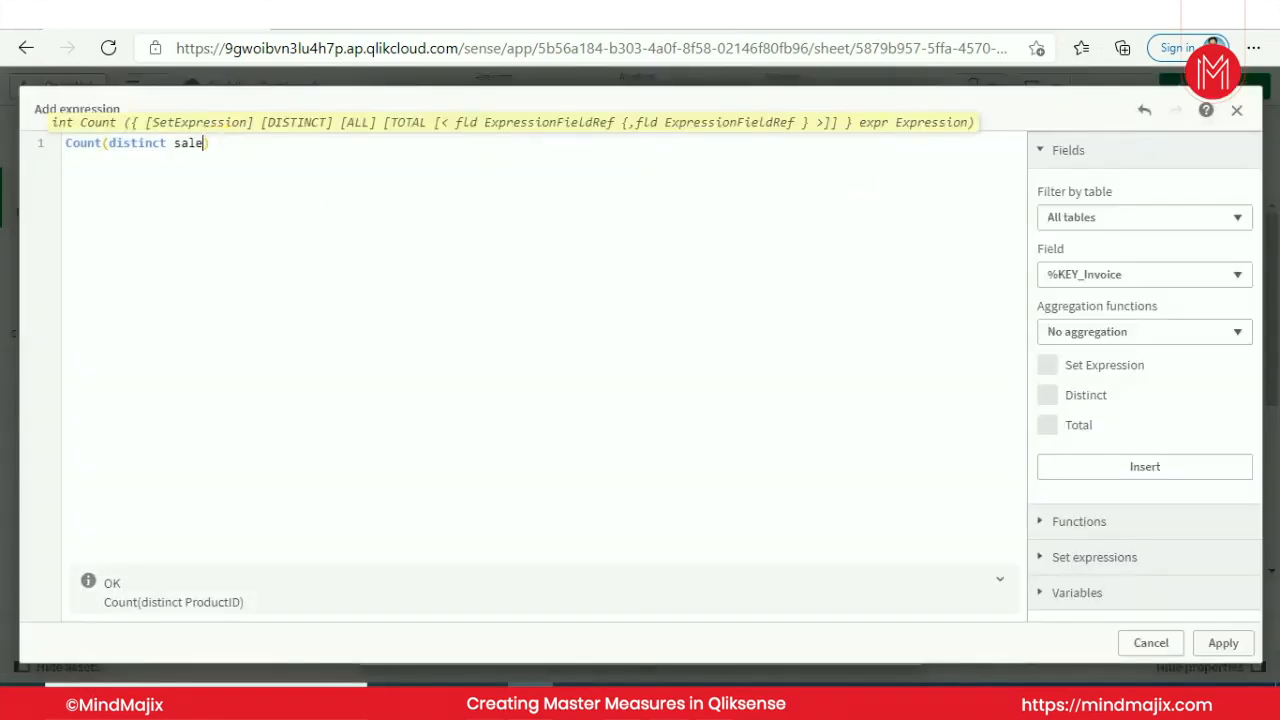
type("emp1")
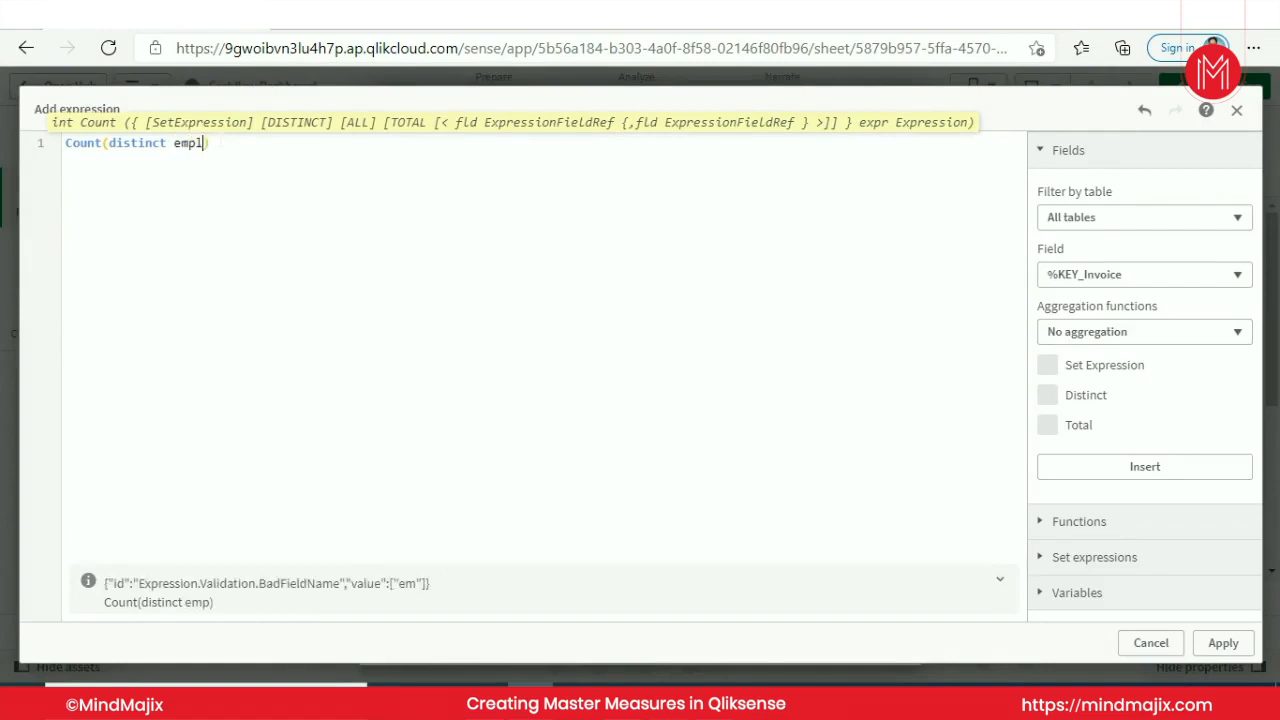
type("l")
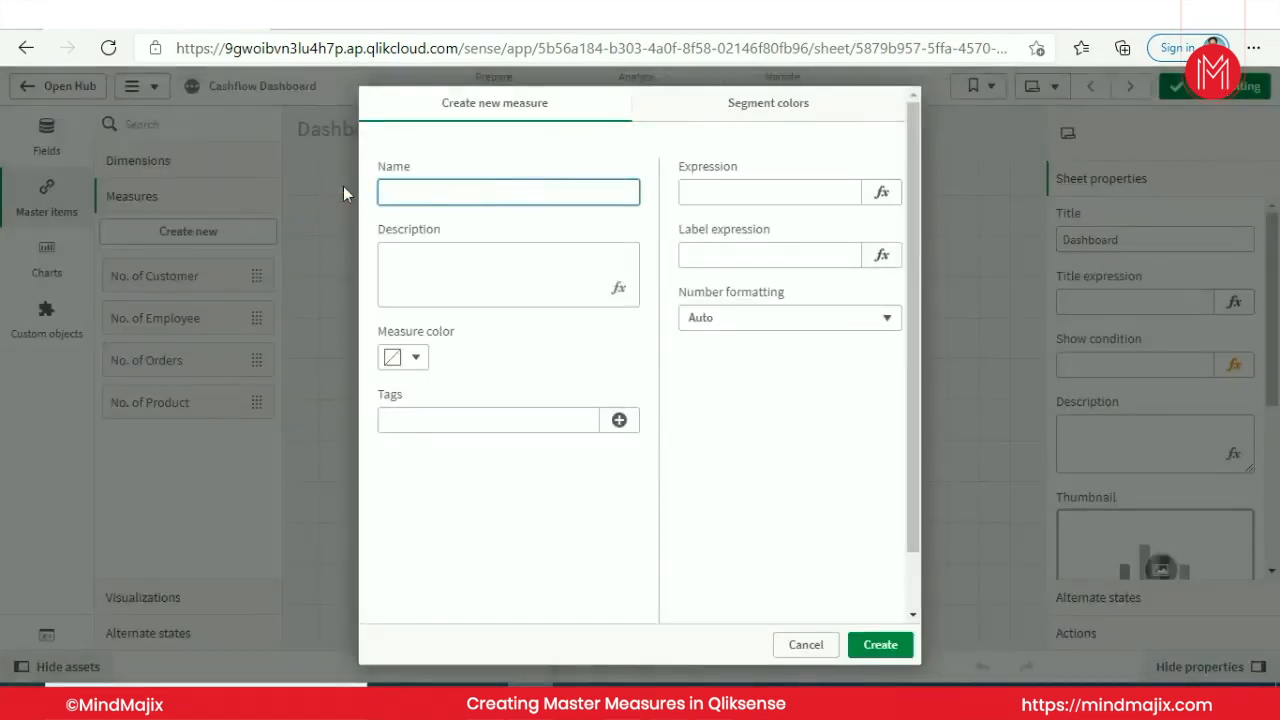
left_click(805, 644)
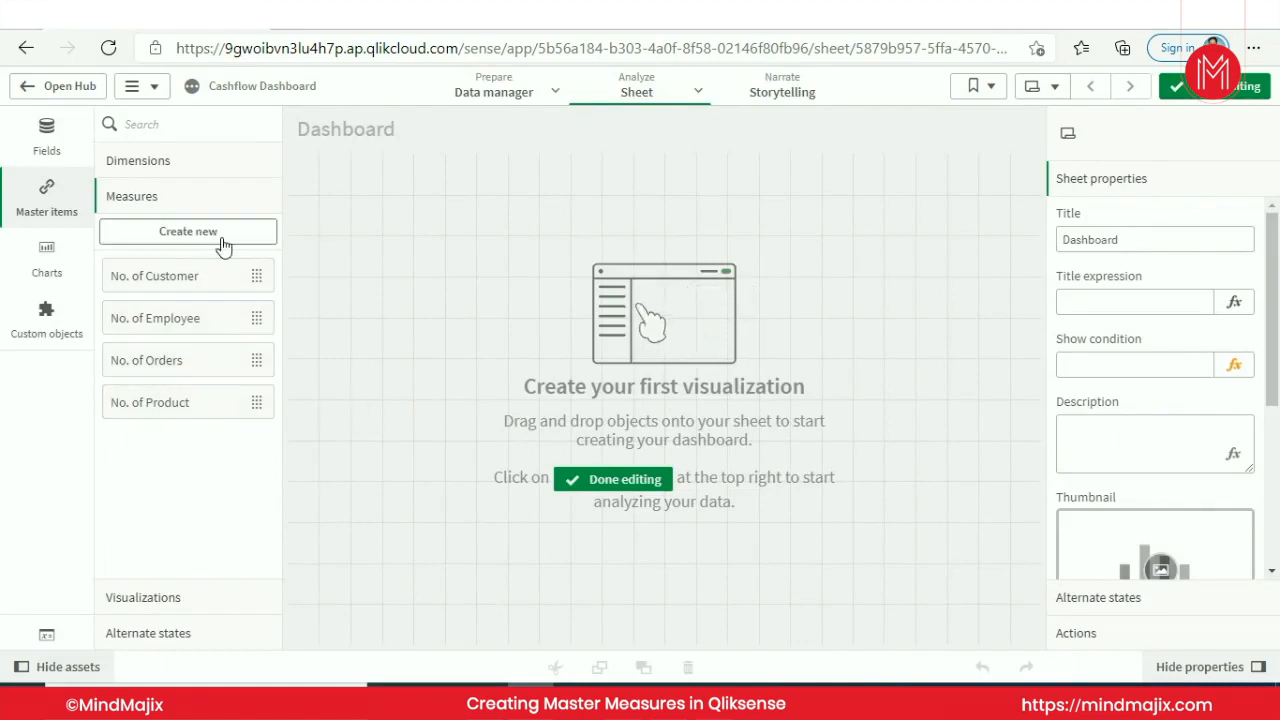
Create the Quantity master measure with expression sum([ORDD.Quantity])
left_click(188, 231)
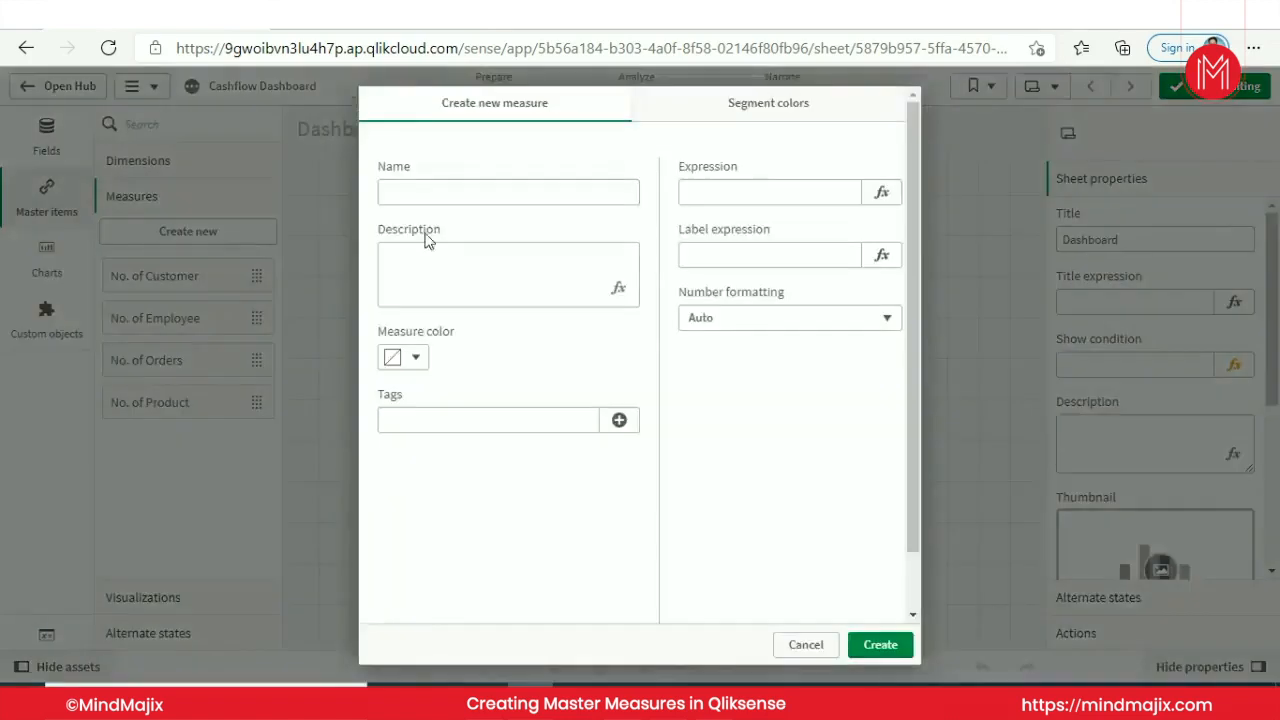
left_click(508, 192)
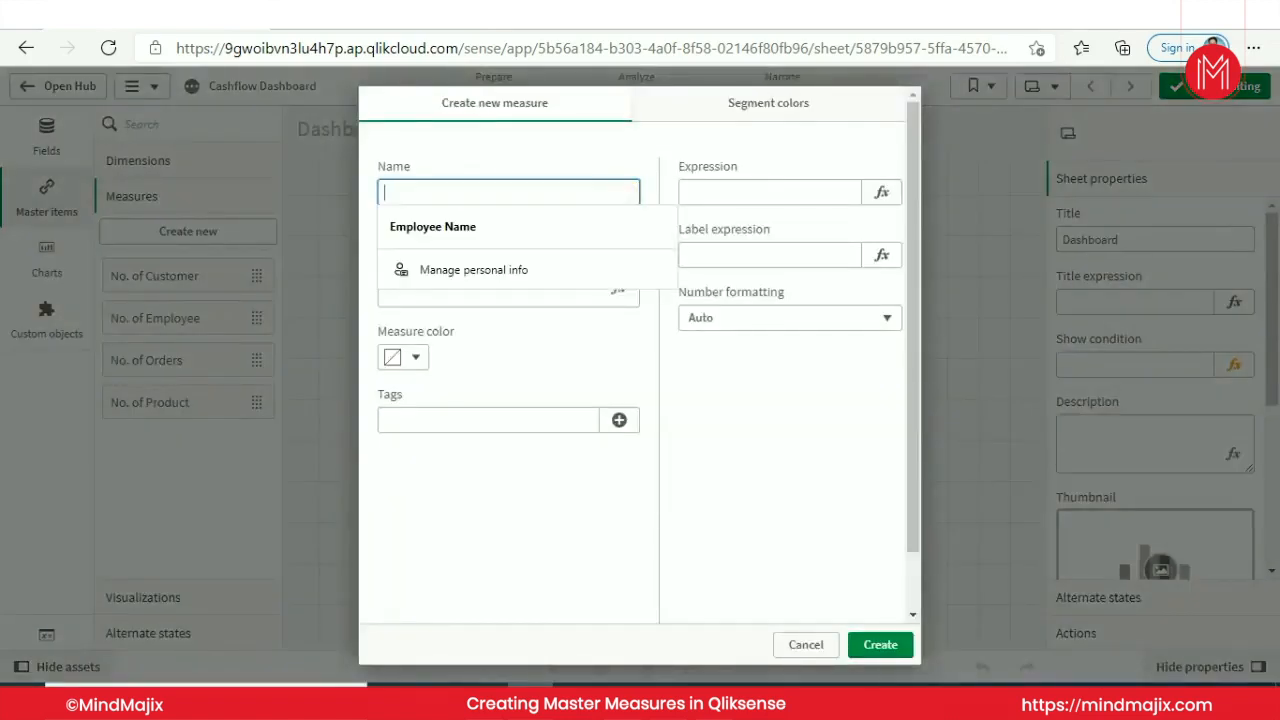
type("Quantity")
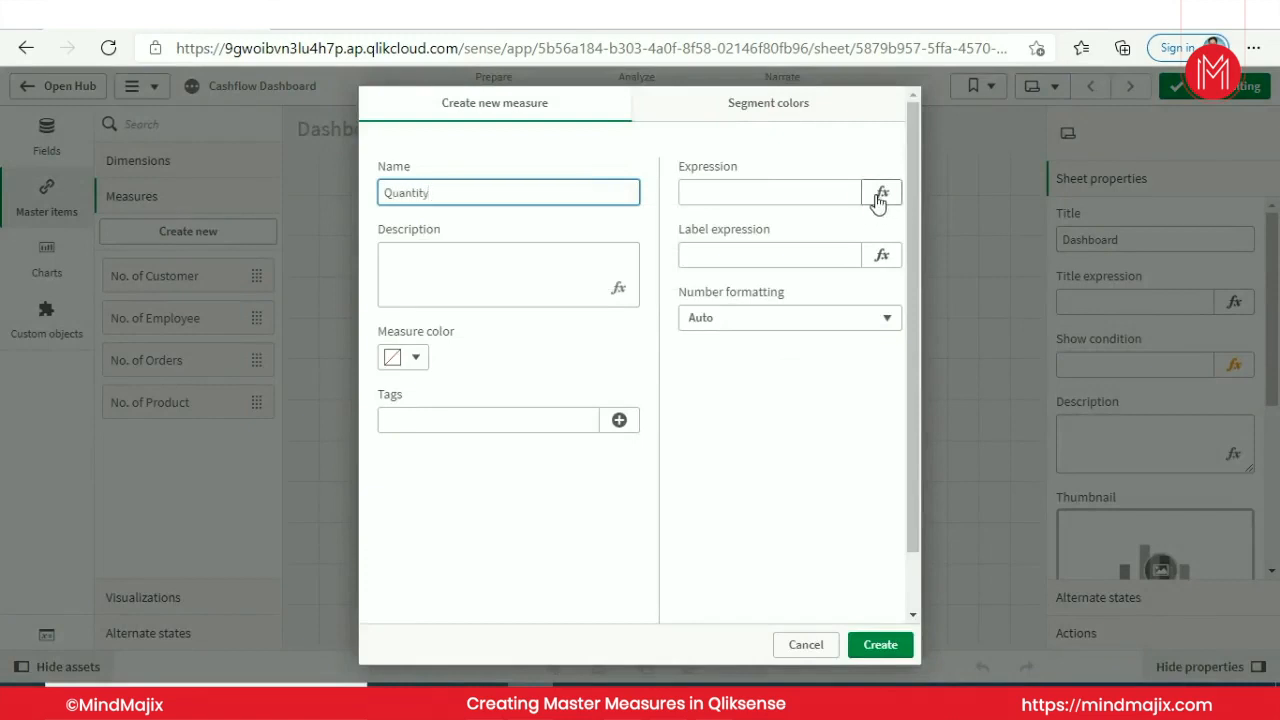
left_click(881, 192)
type("sum([ORDD.Quantity])")
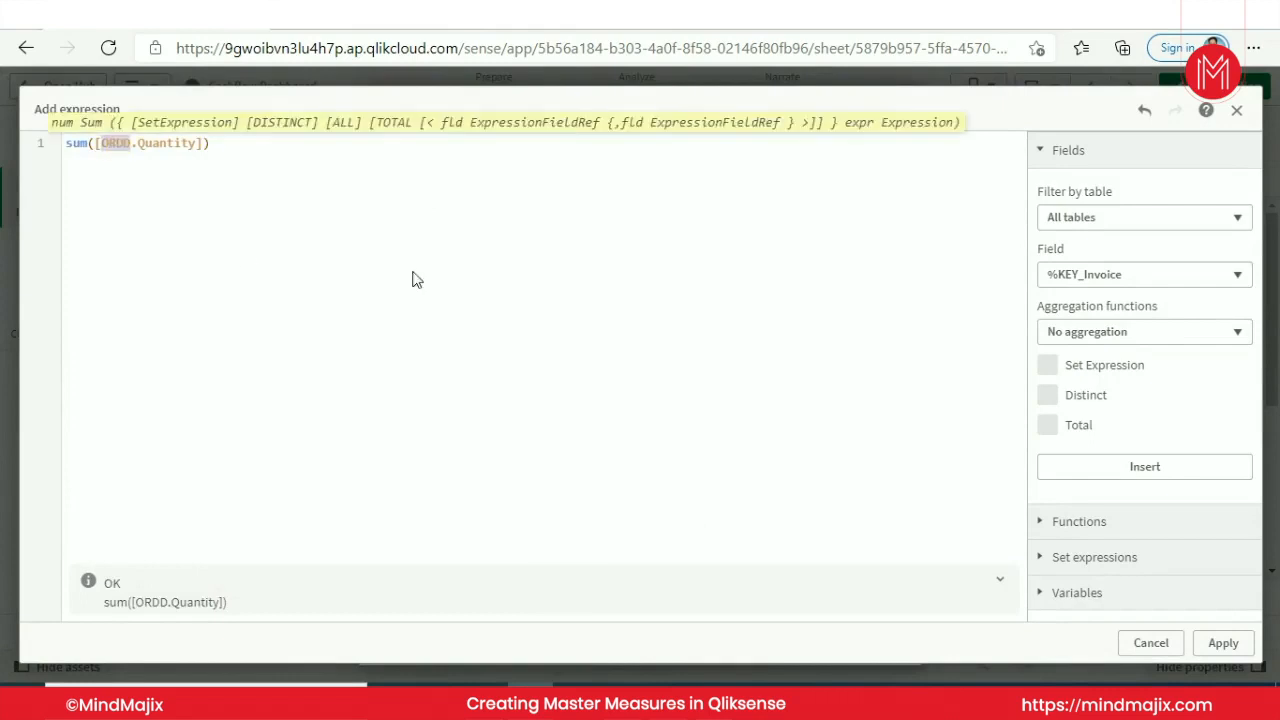
mouse_move(430, 296)
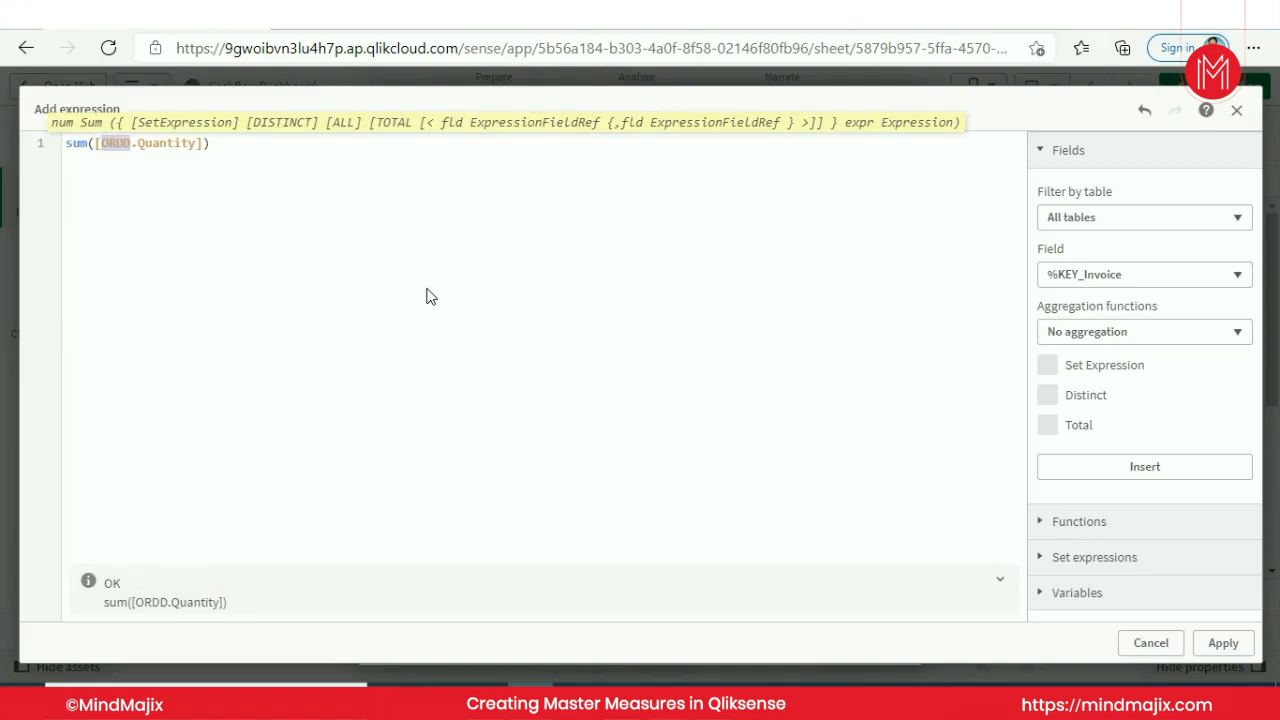
mouse_move(252, 195)
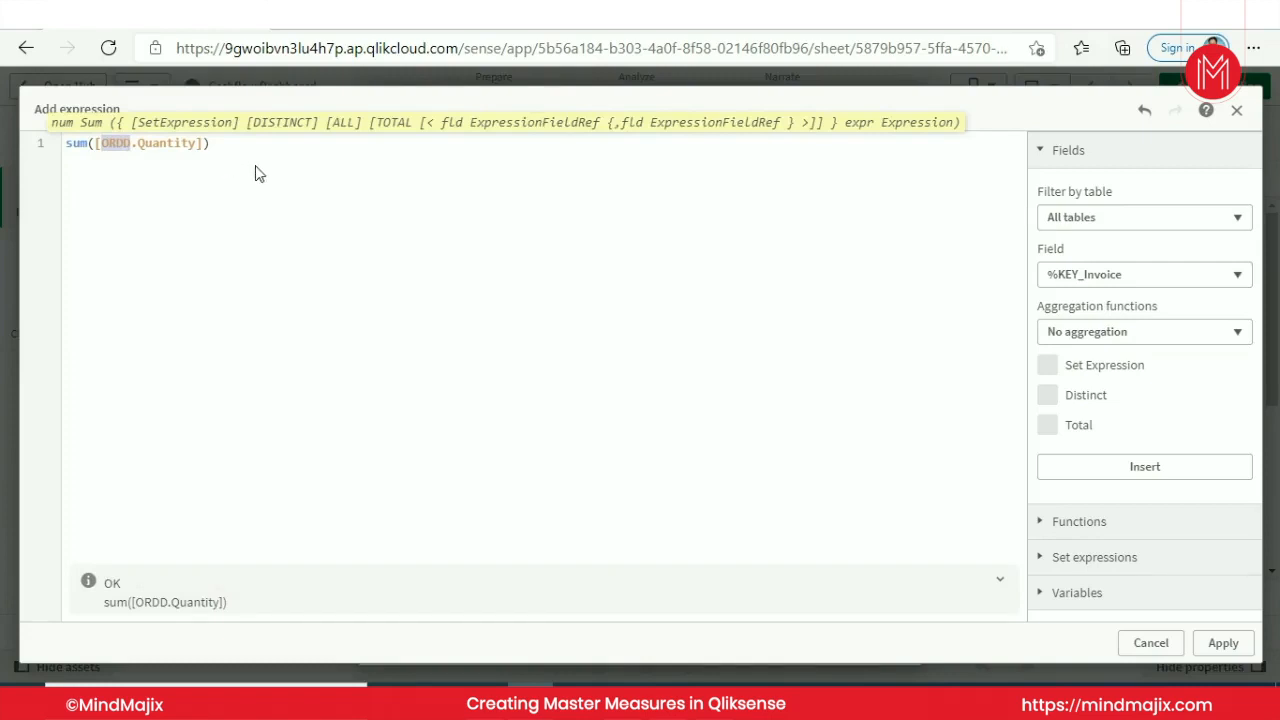
mouse_move(268, 175)
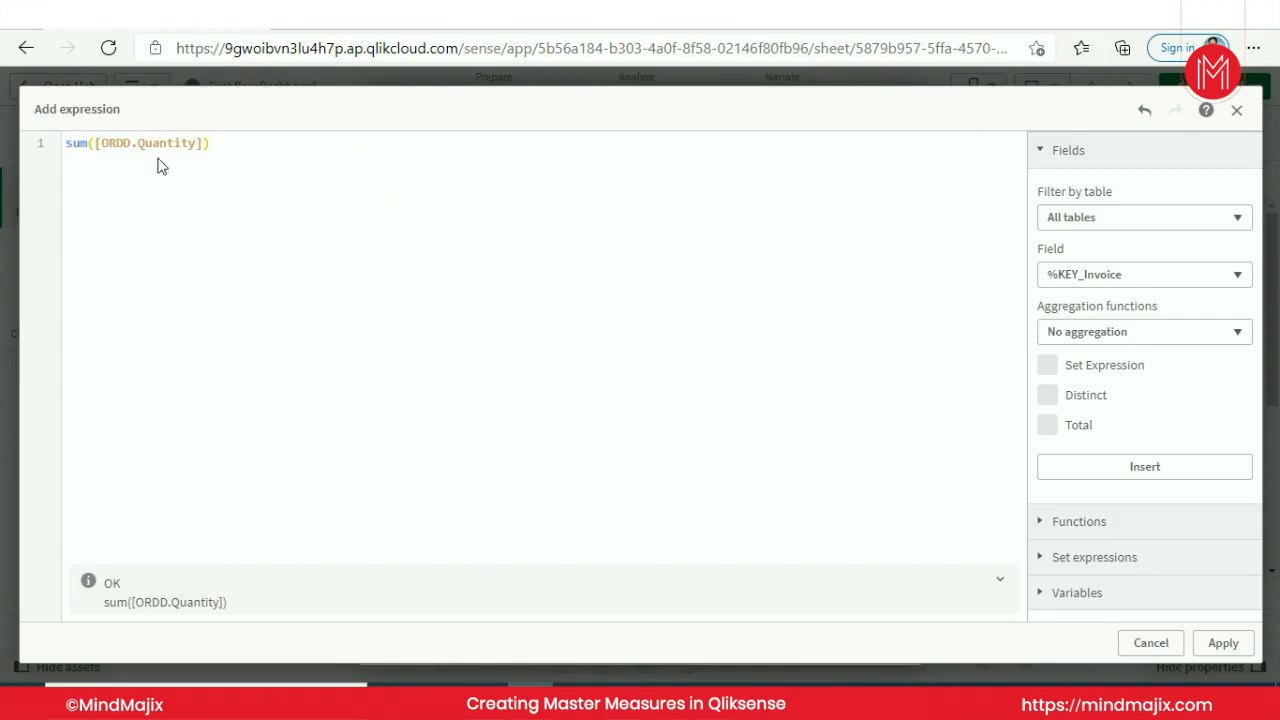
mouse_move(1223, 642)
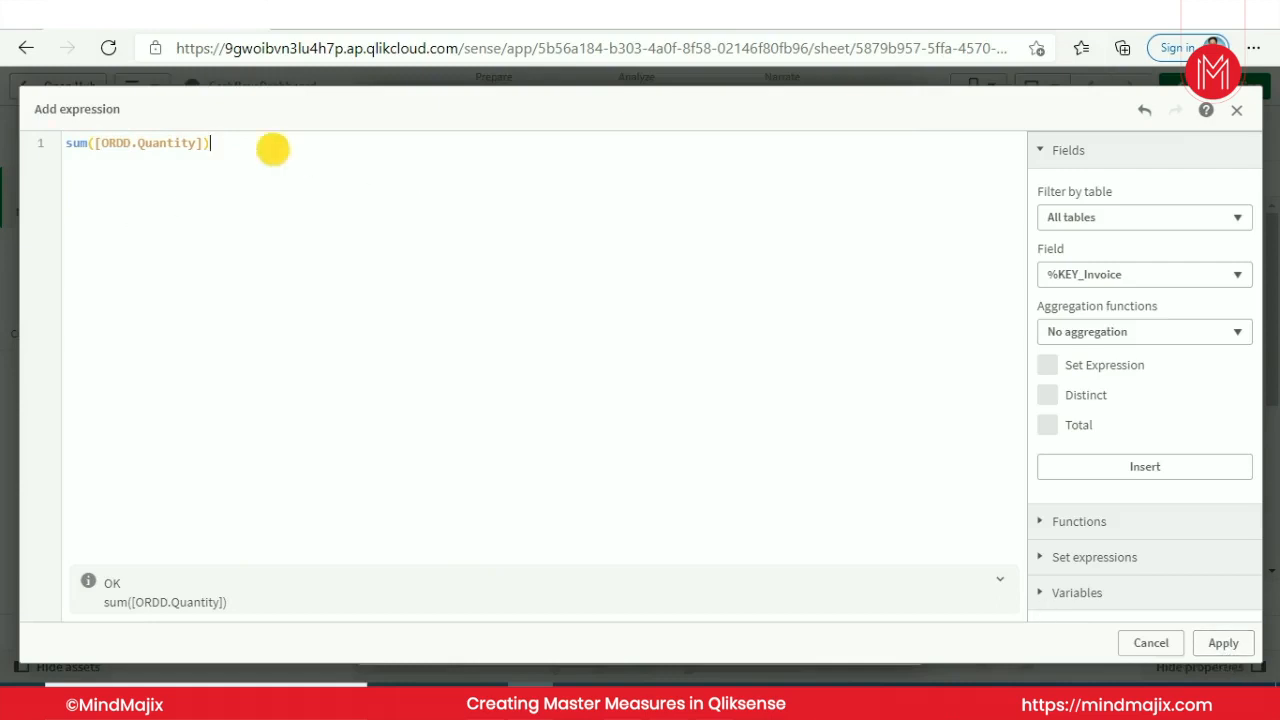
mouse_move(497, 267)
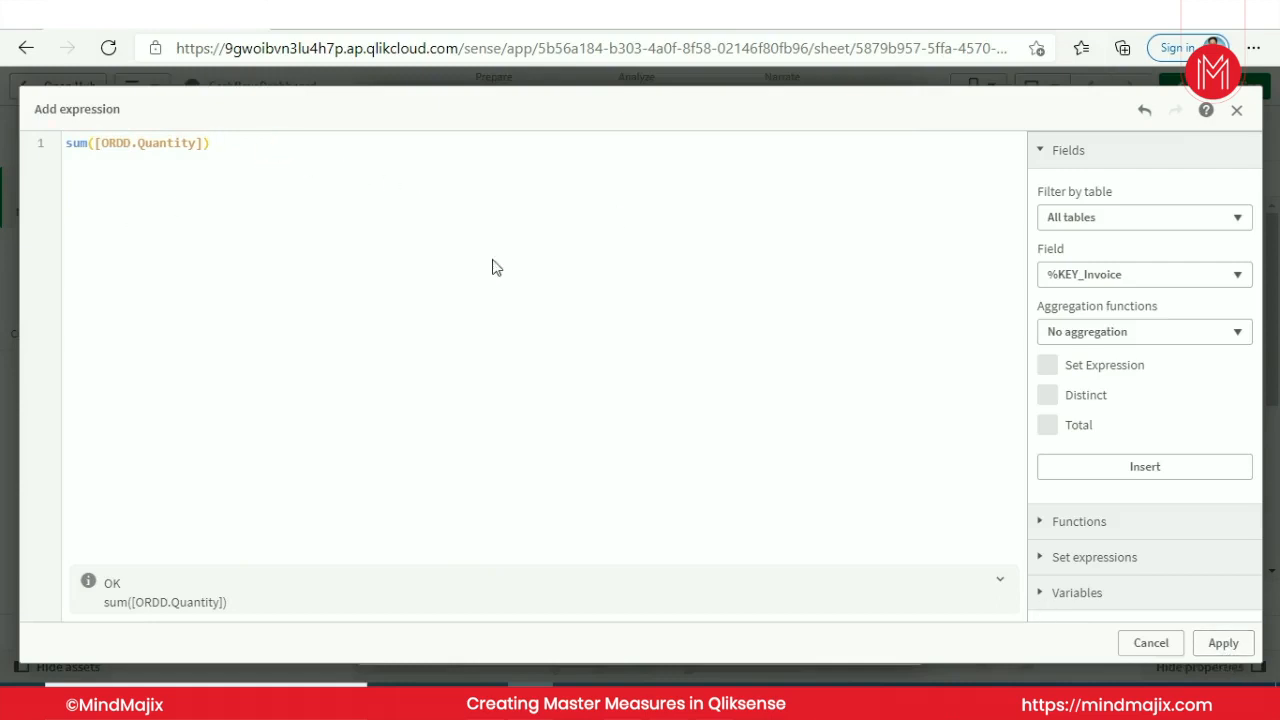
left_click(1223, 642)
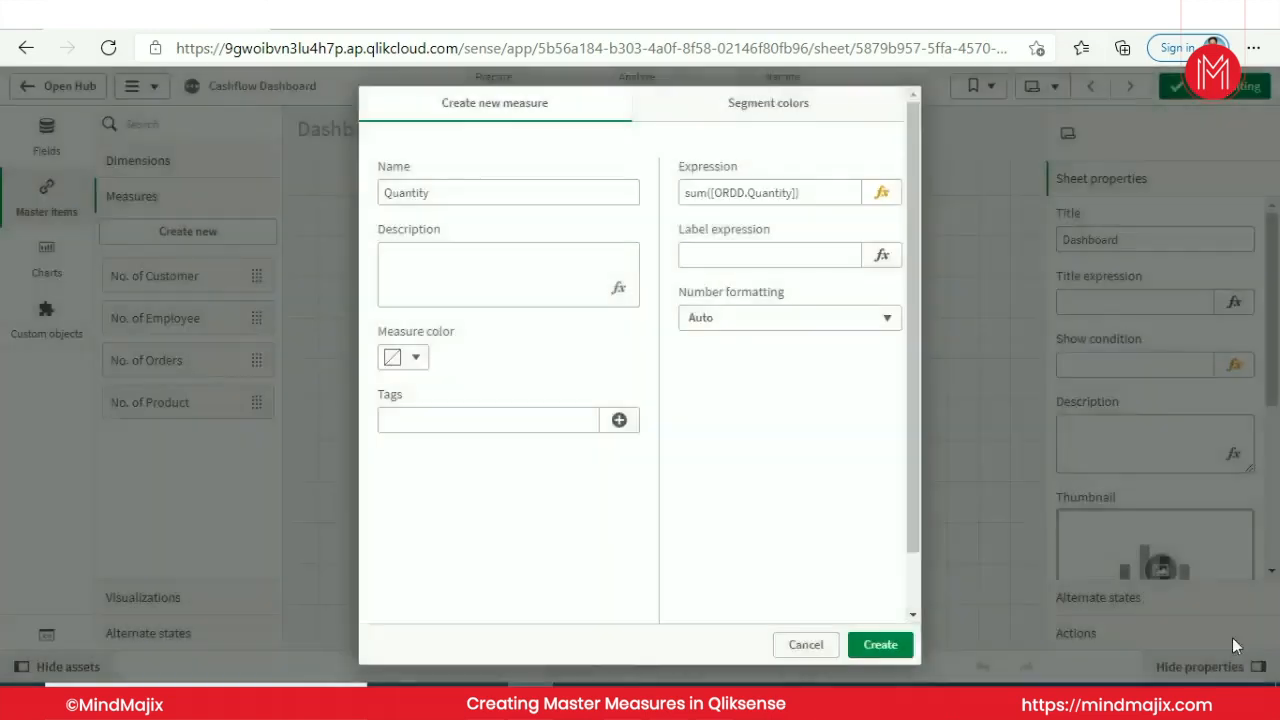
left_click(805, 644)
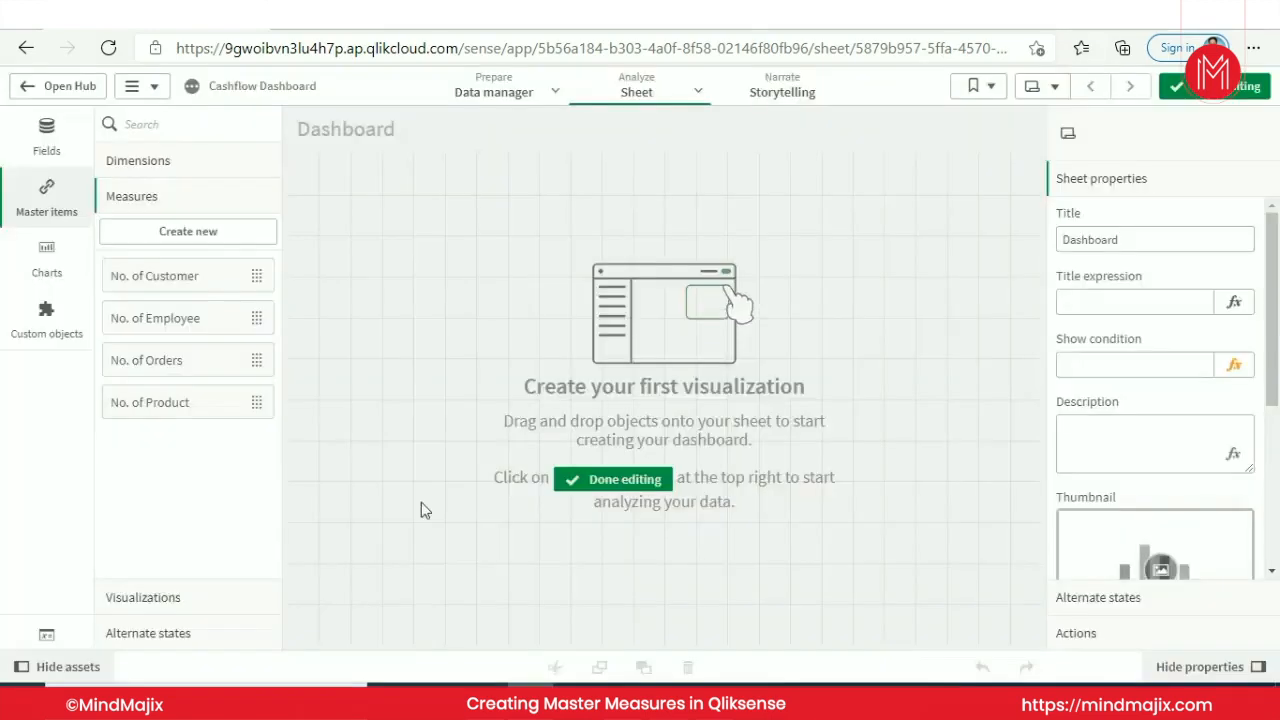
Create the Unit Price master measure as sum([ORDD.UnitPrice])
left_click(187, 231)
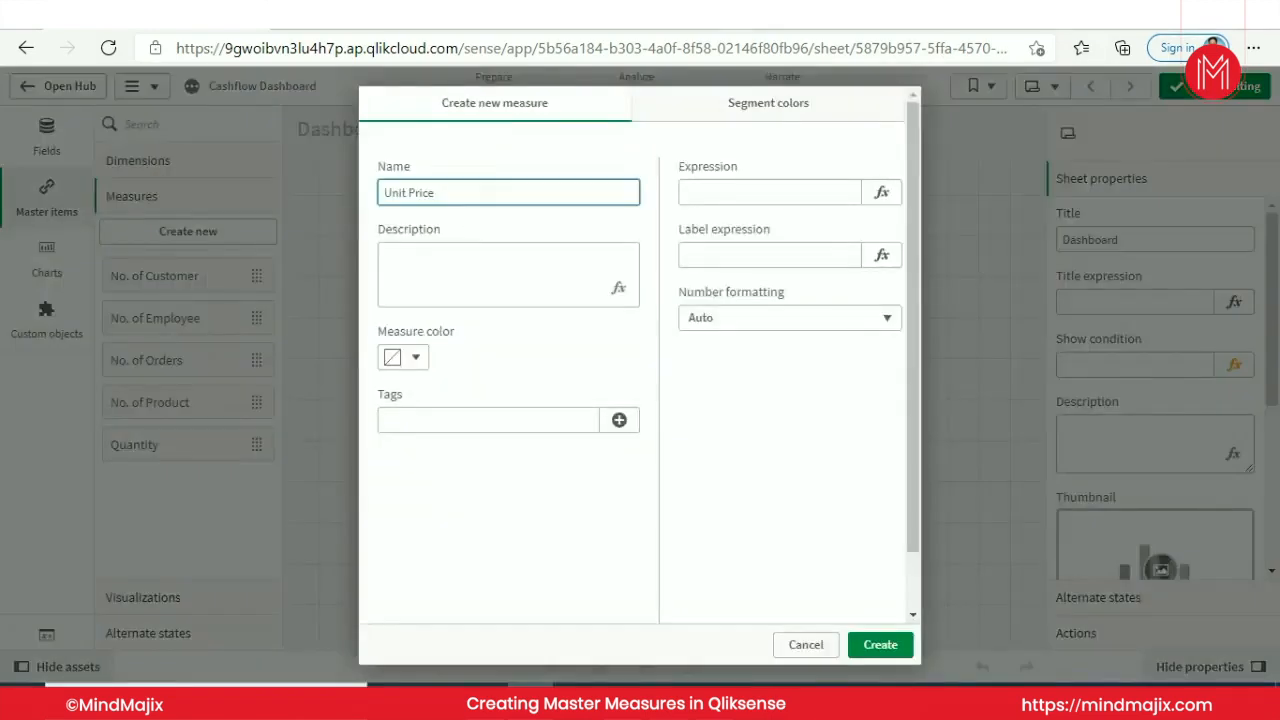
left_click(881, 192)
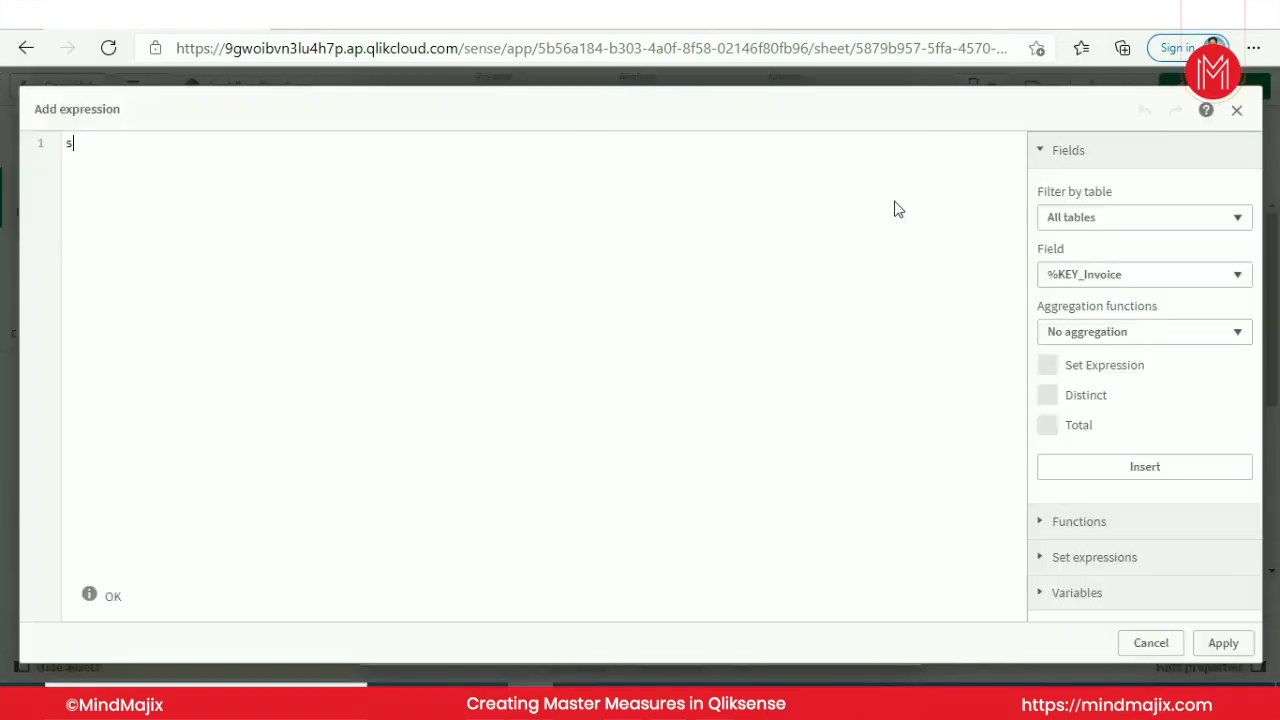
type("um(ordd")
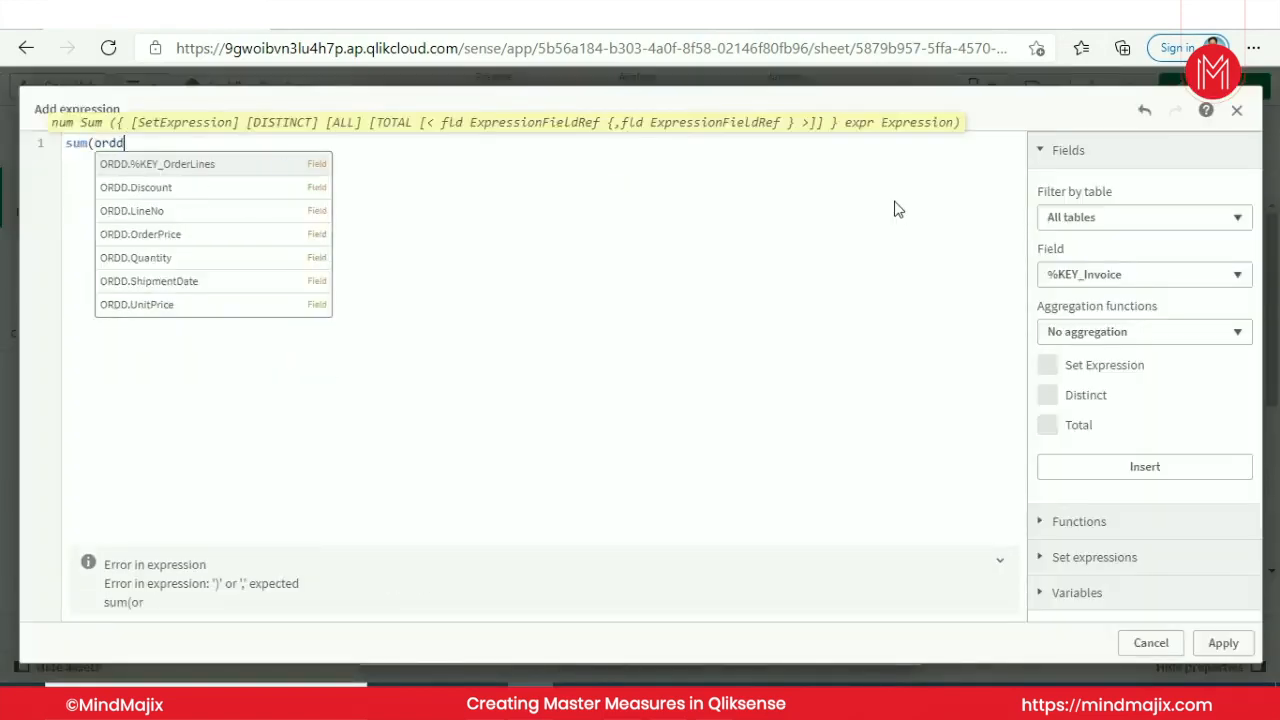
left_click(136, 304)
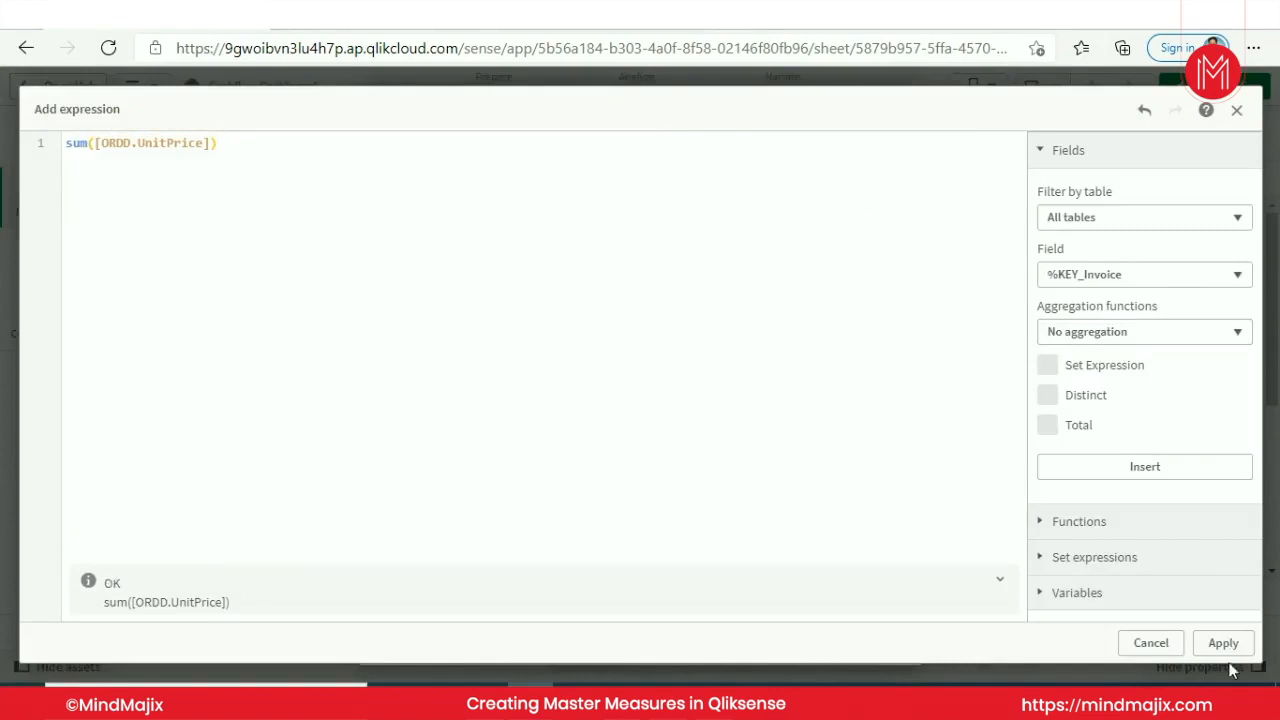
left_click(1223, 642)
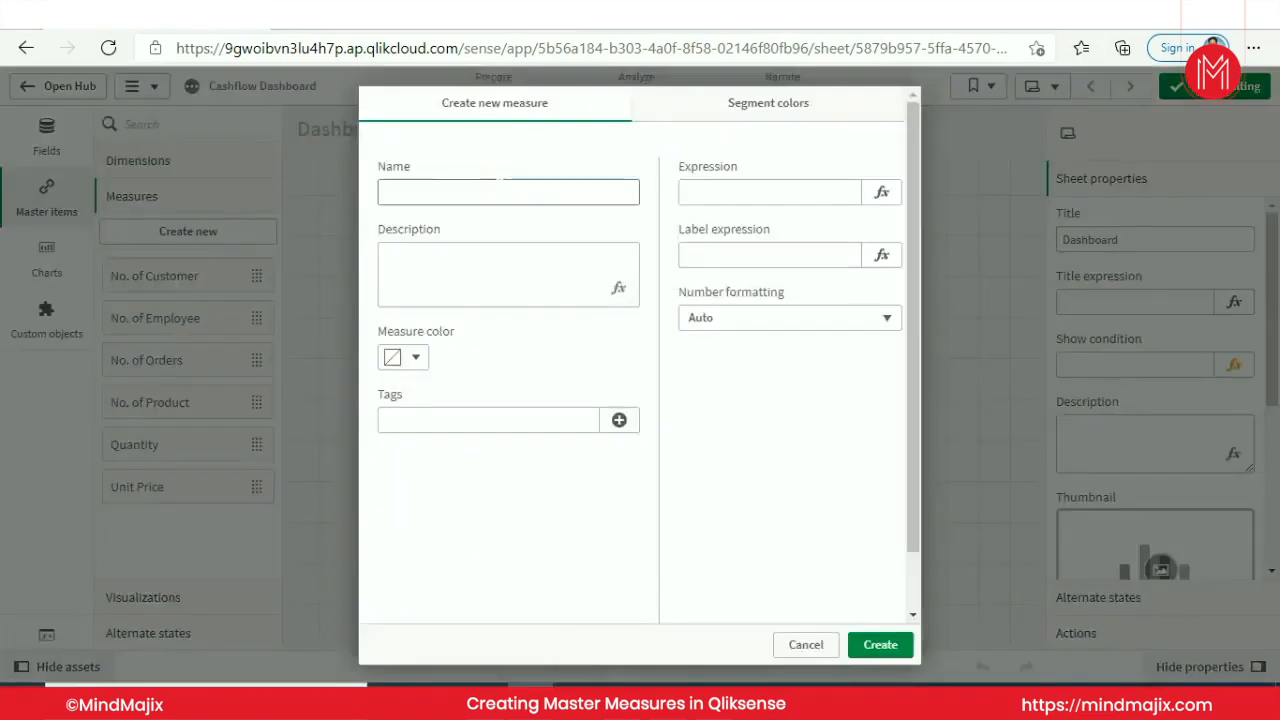
Name the next measure 'Order Price' and start its expression
left_click(508, 191)
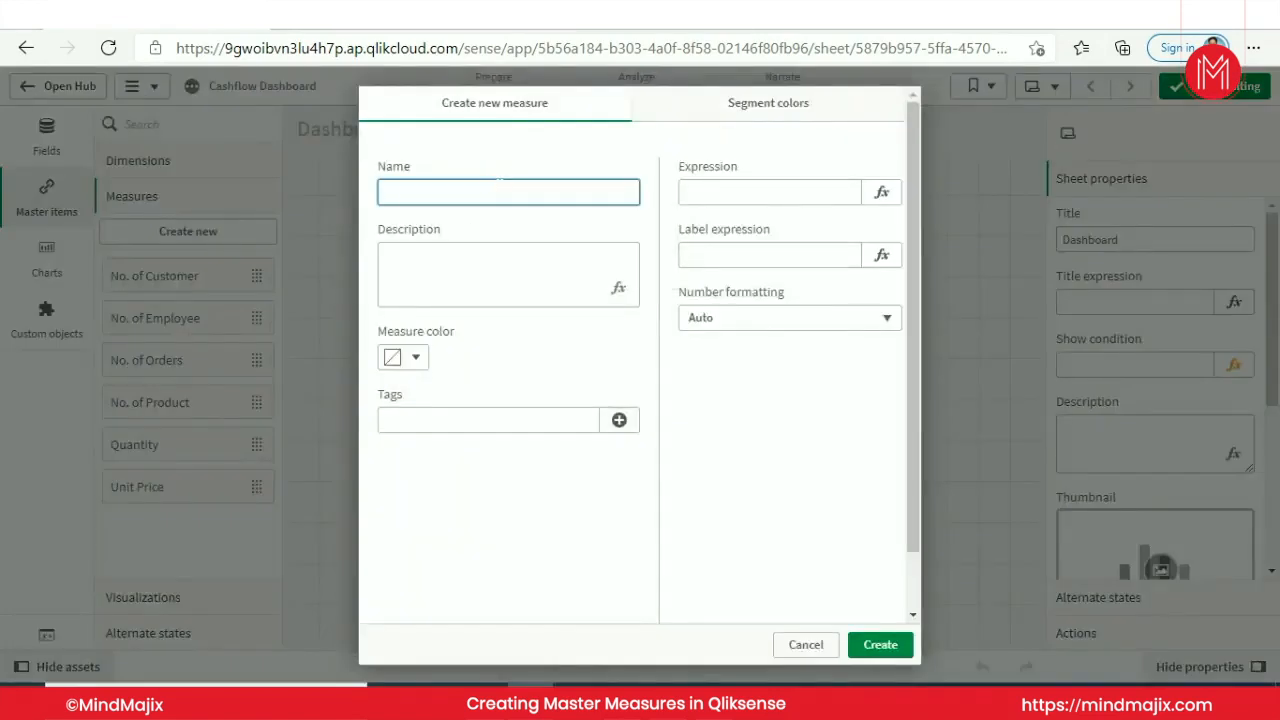
type("Order Price")
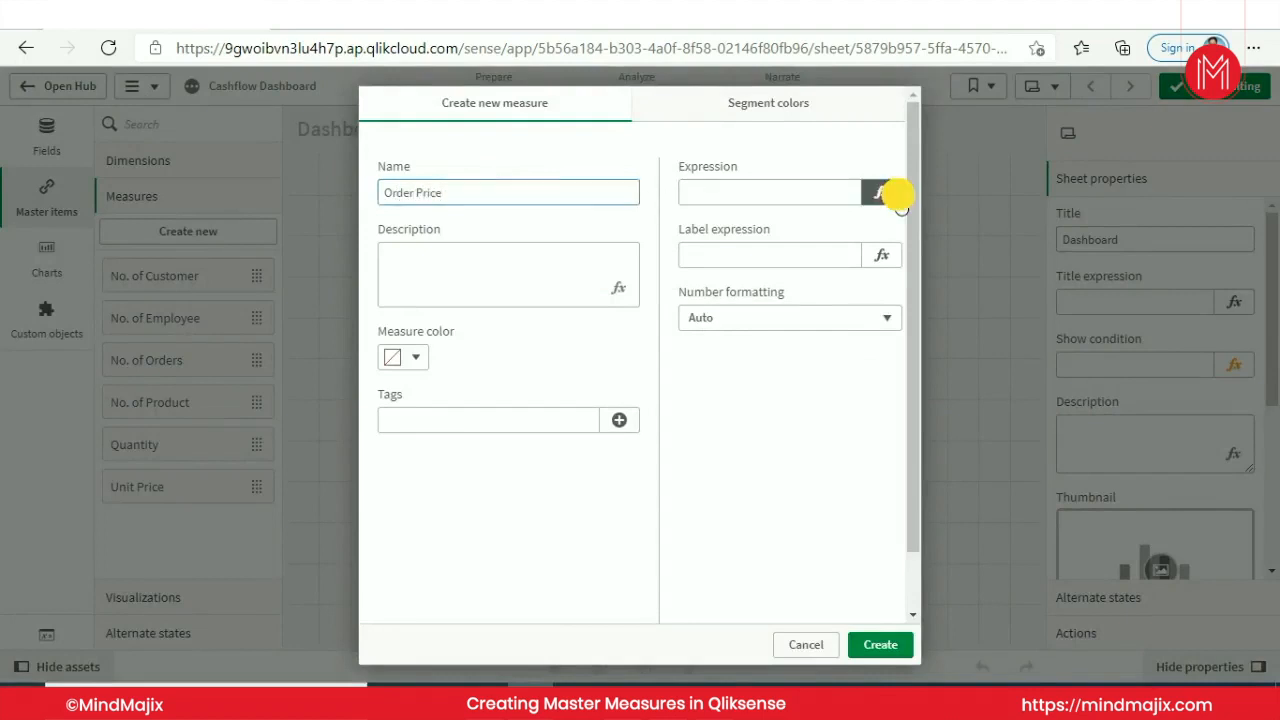
left_click(880, 192)
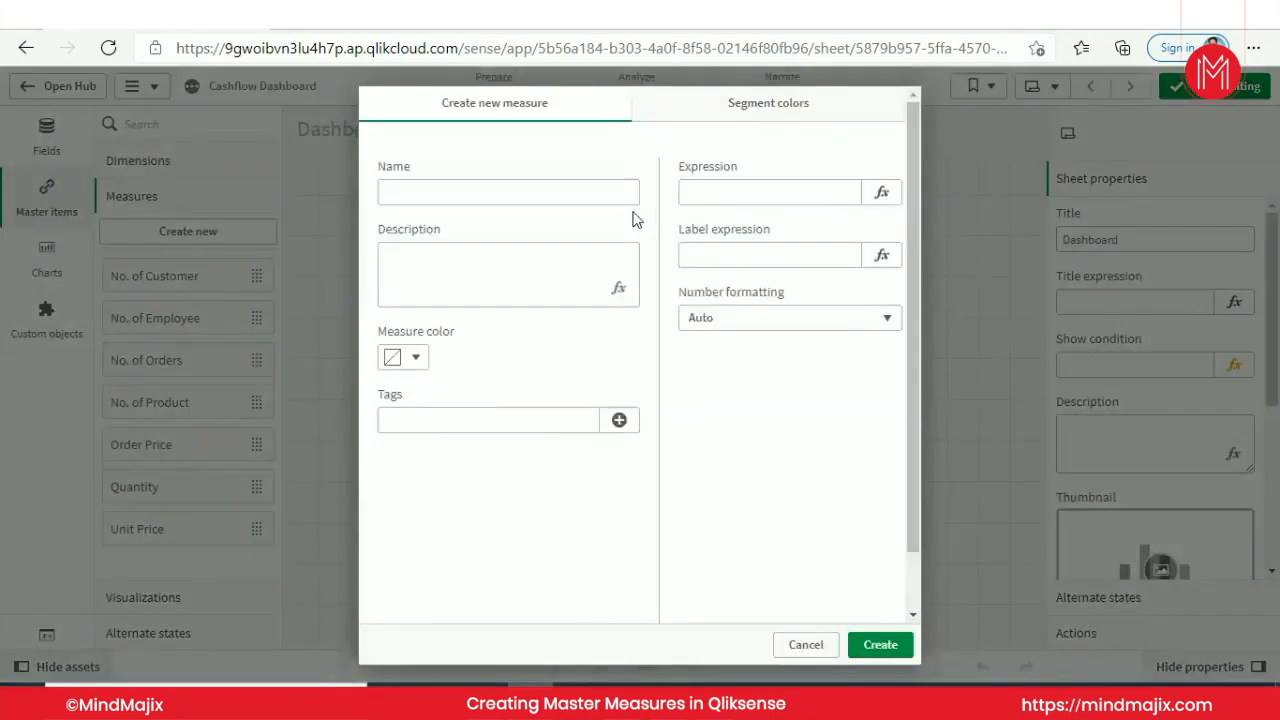
Name the new master measure 'Expense'
left_click(508, 191)
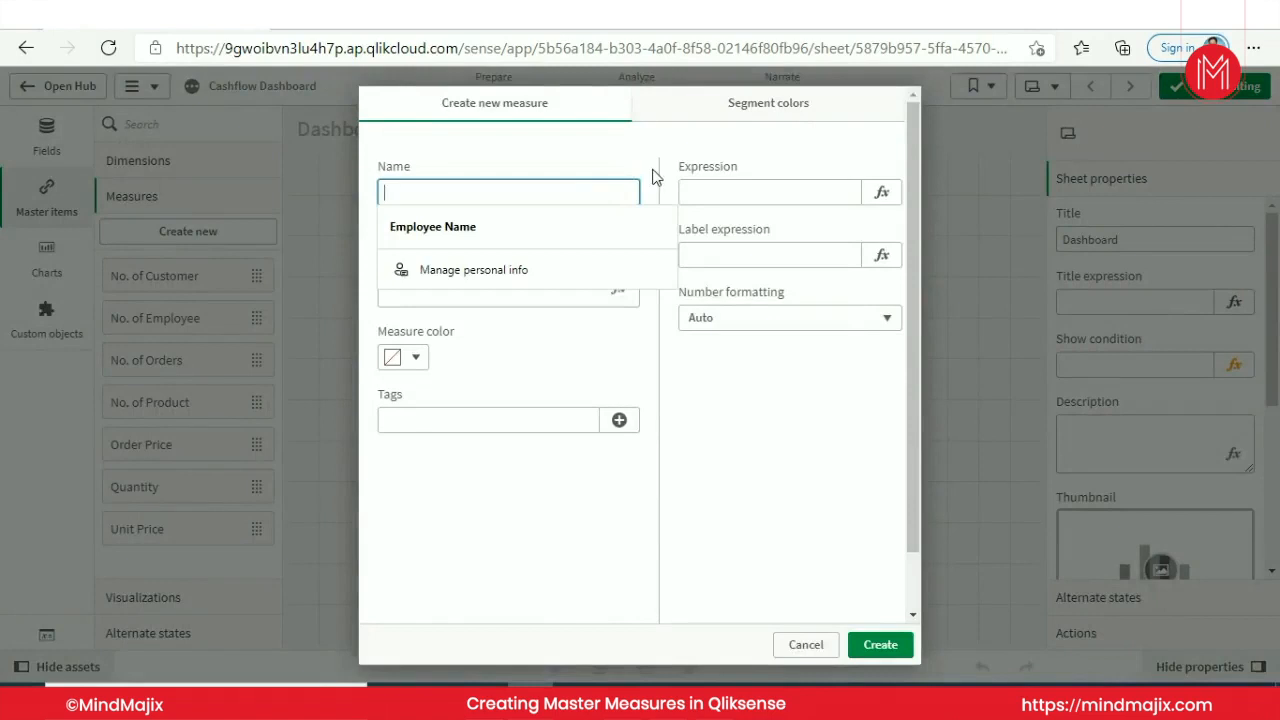
type("Ex")
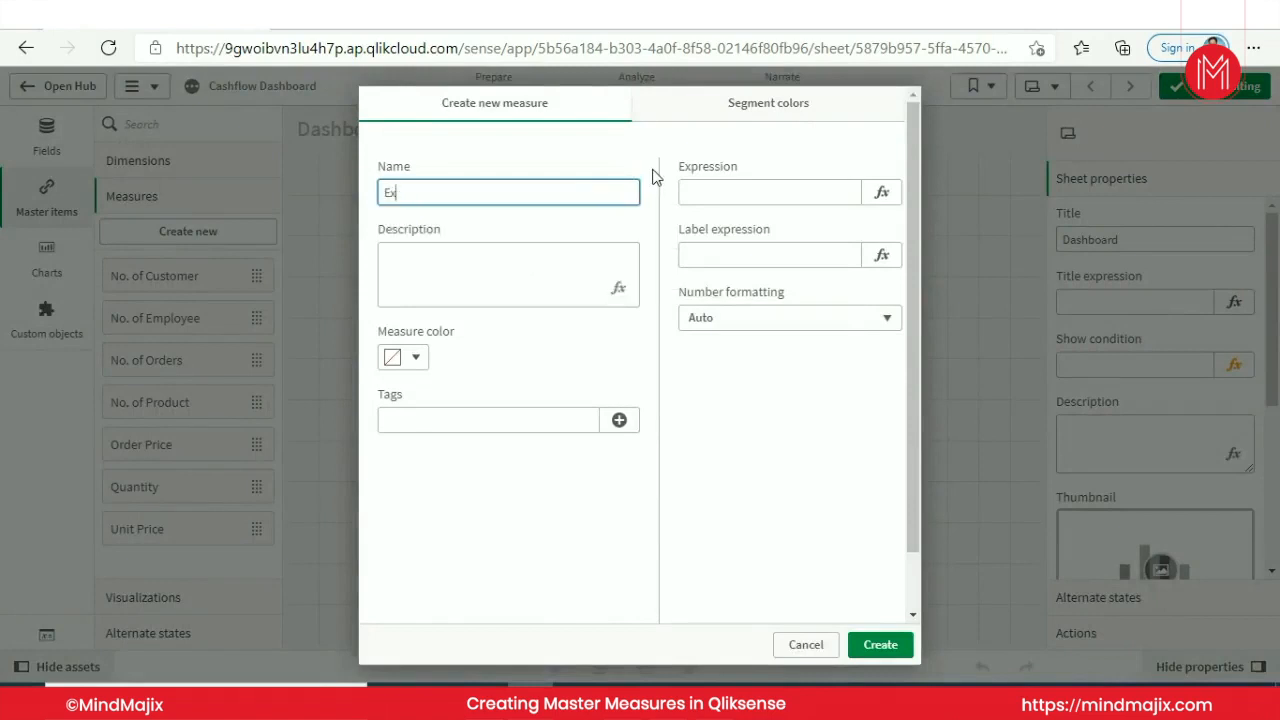
type("Expense")
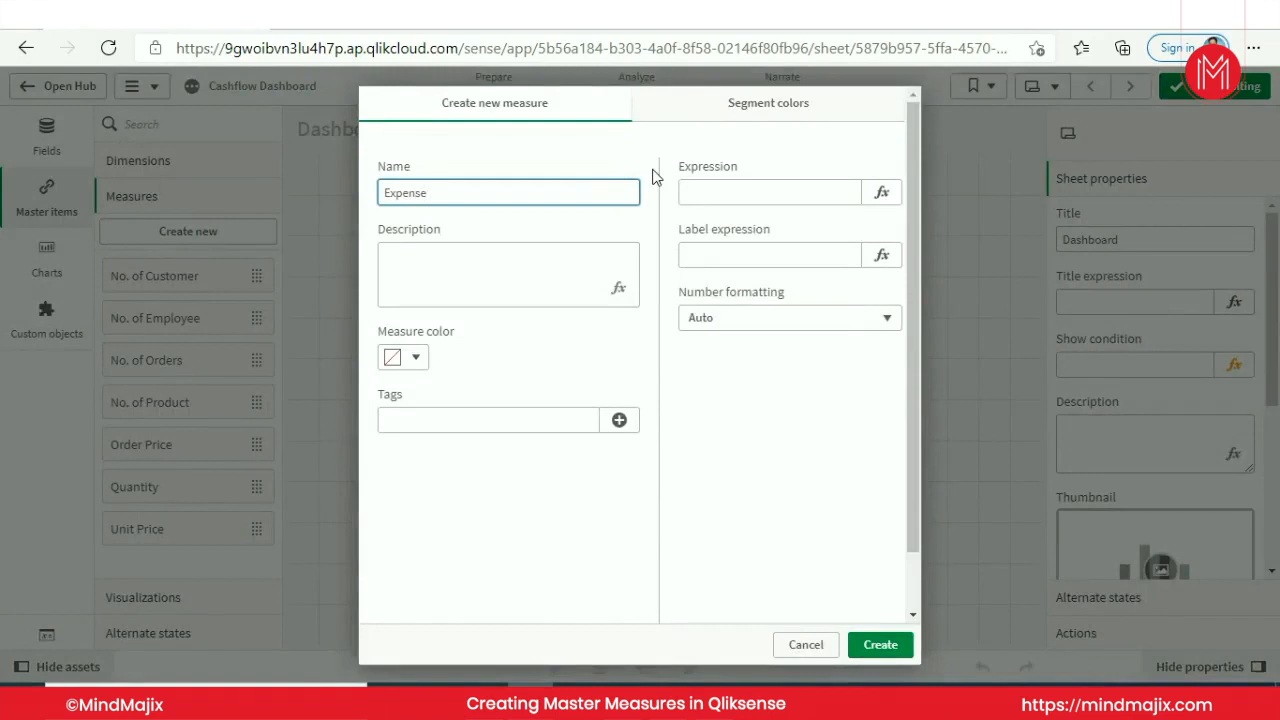
Give Expense the expression Sum of EMP.Expenditure, apply it and create the measure
left_click(768, 192)
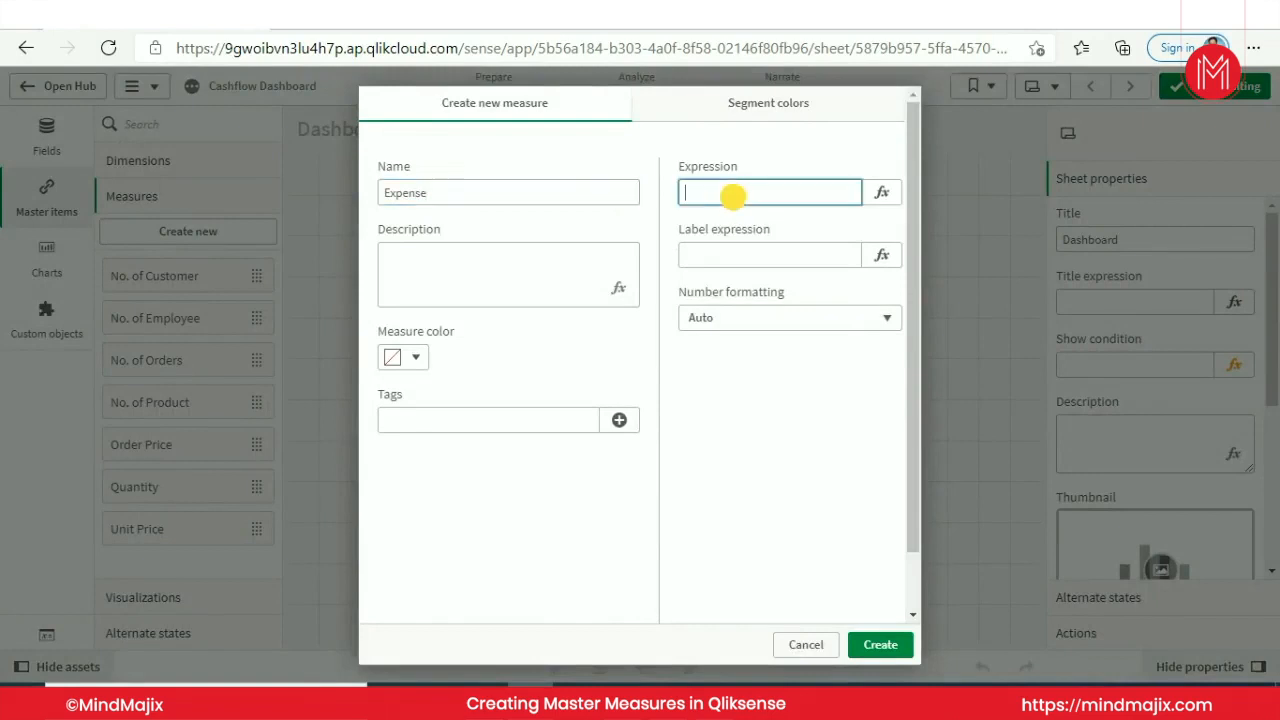
mouse_move(881, 192)
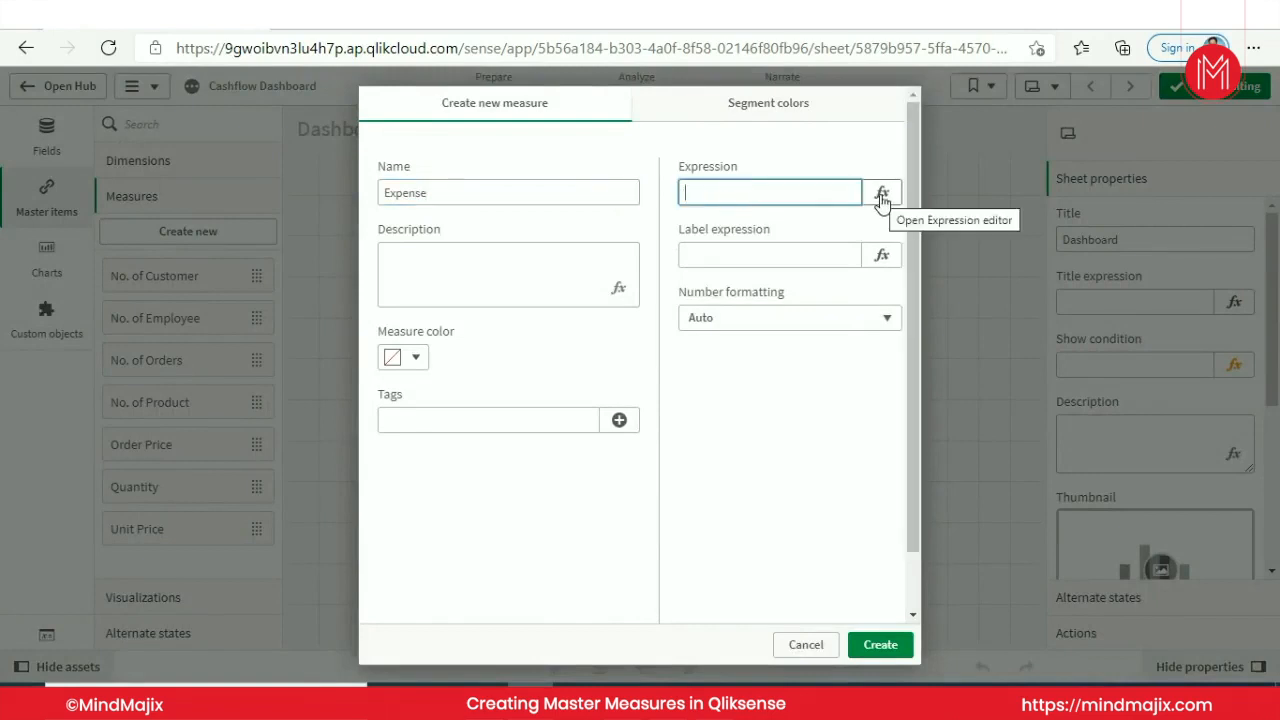
left_click(881, 192)
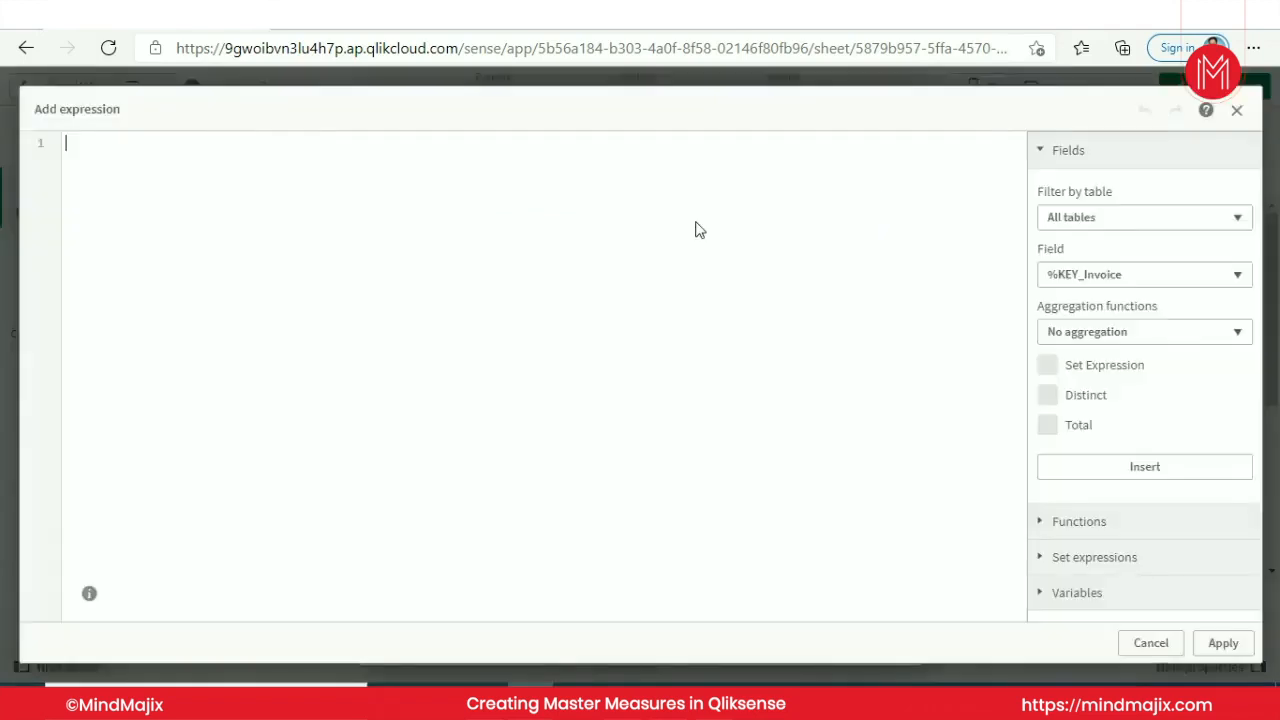
type("sum(e")
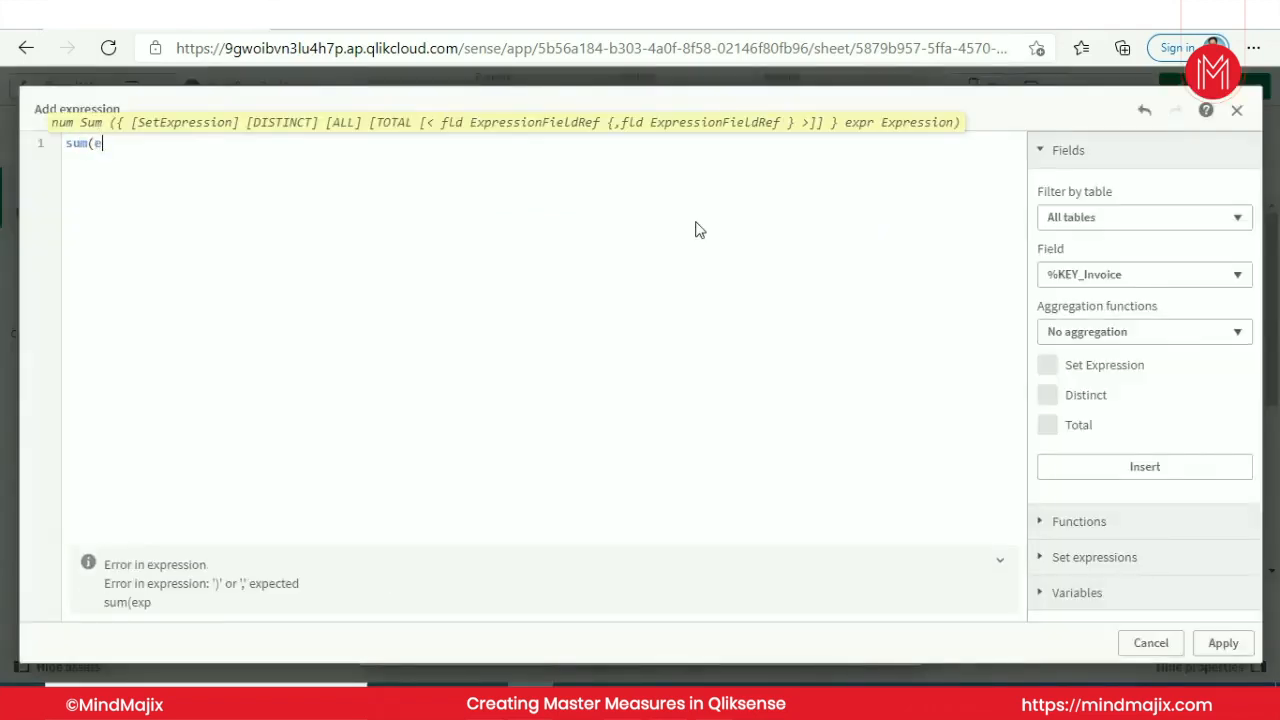
key("Backspace")
type("[EMP.Expenditure")
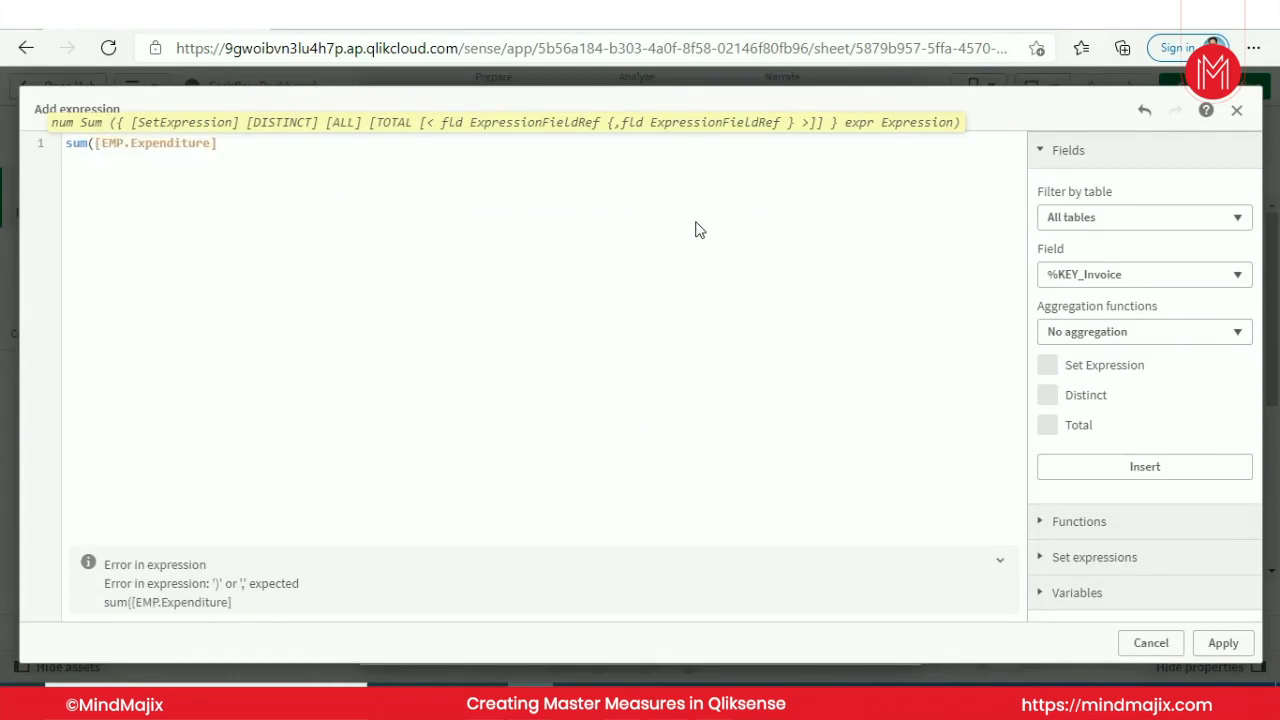
type(")")
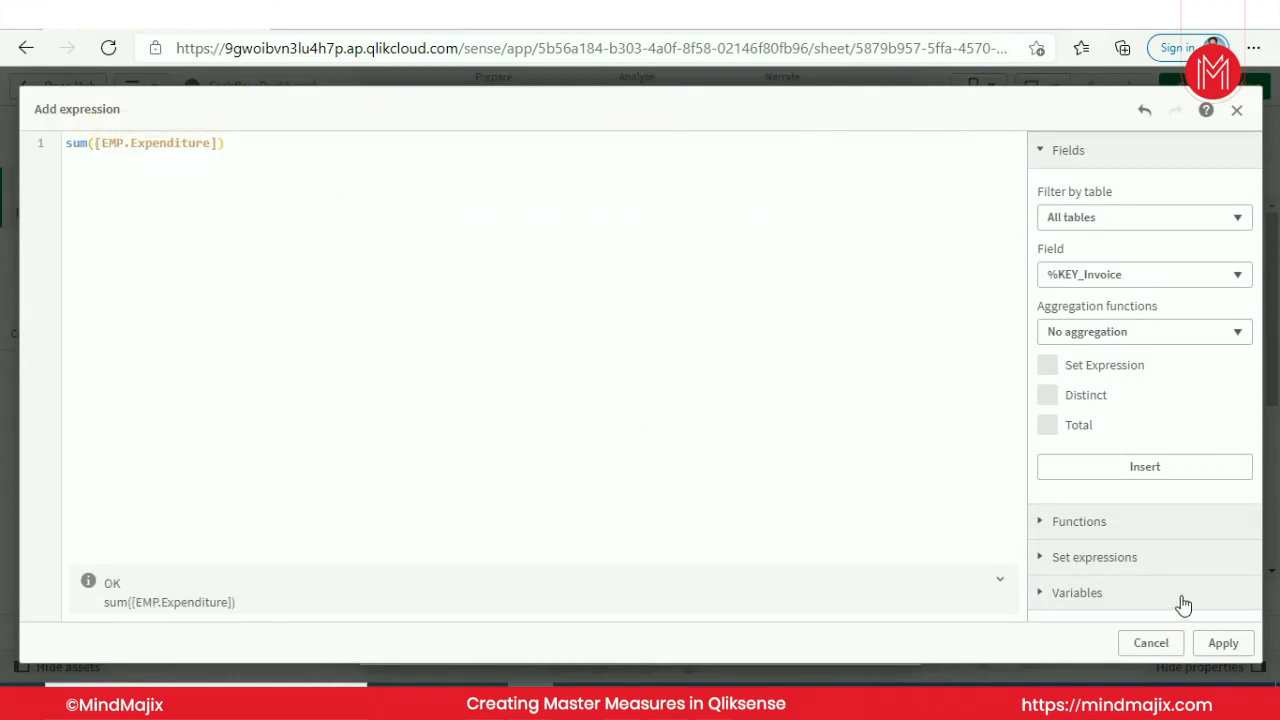
left_click(1223, 642)
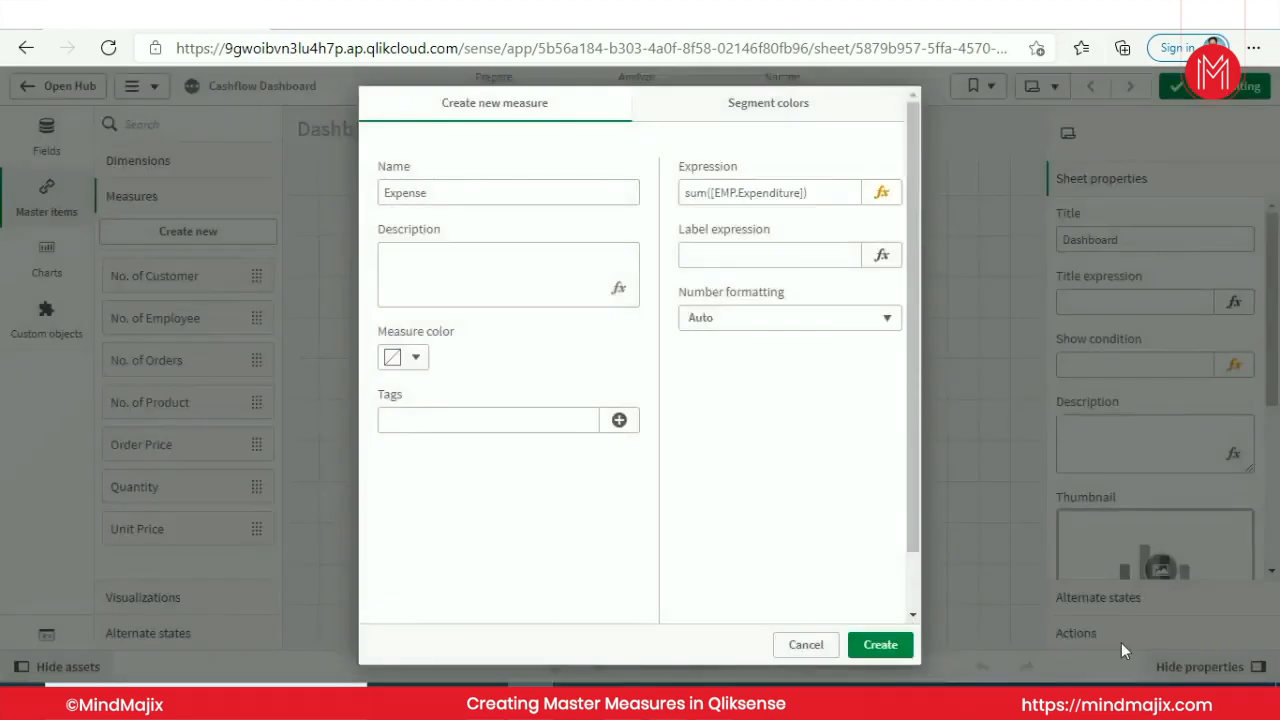
left_click(880, 644)
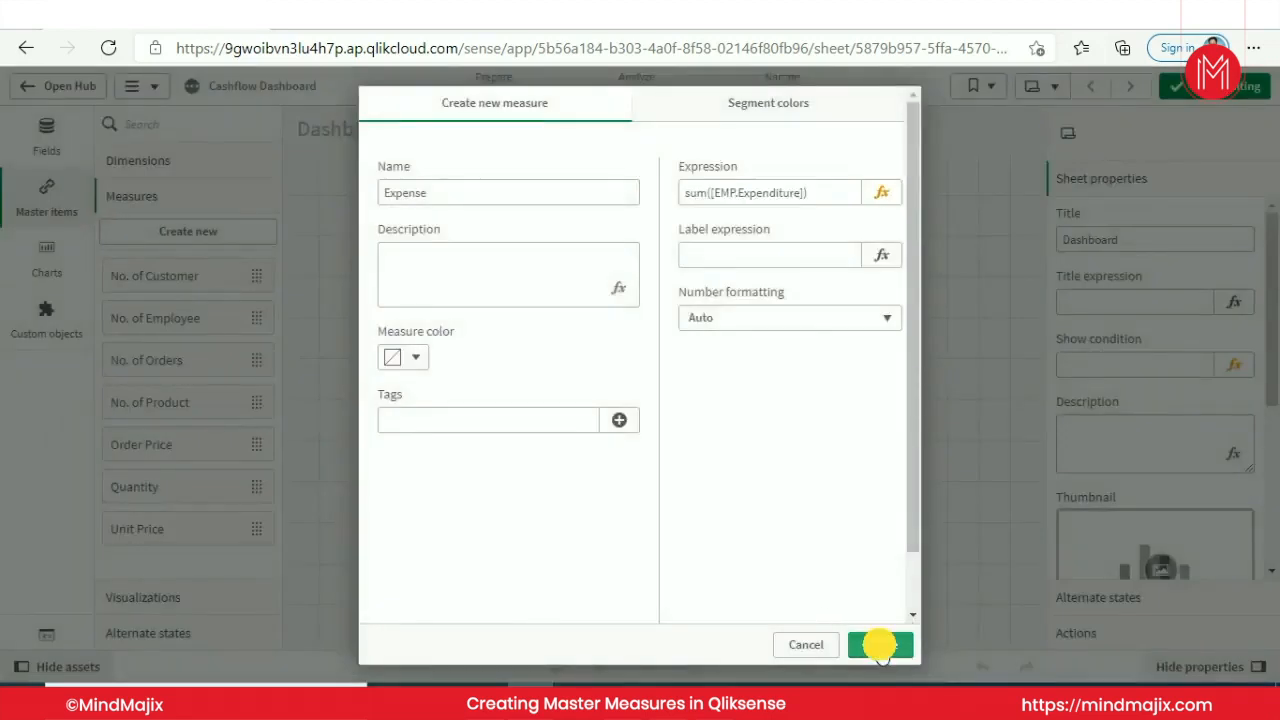
left_click(880, 644)
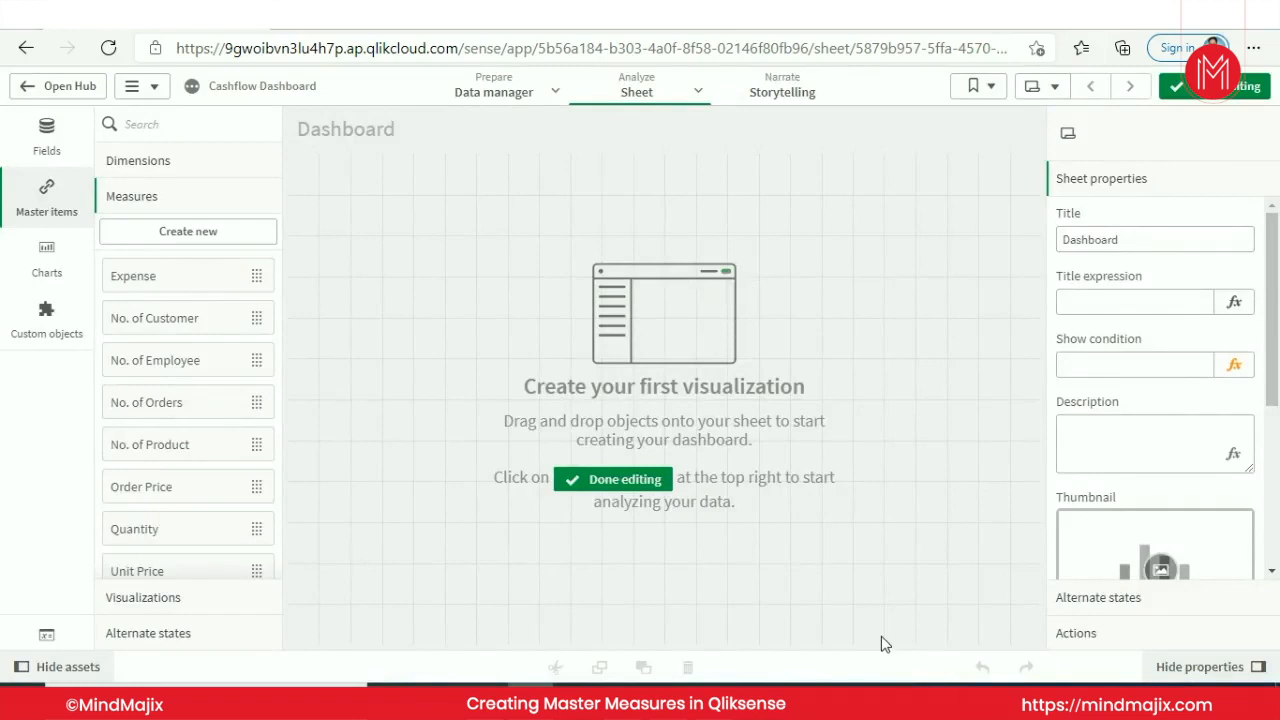
mouse_move(210, 238)
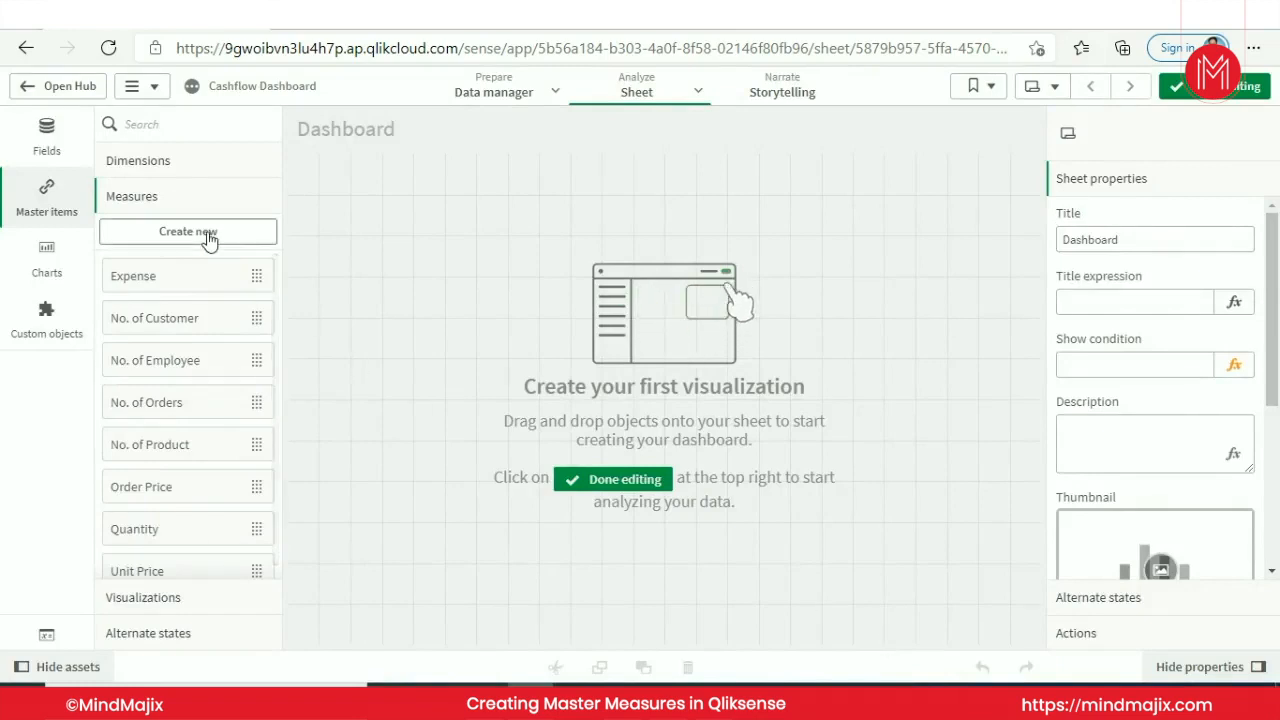
Start a new measure with expression Sum([ORD.EmployeeSalesID]) and begin naming it 'No. of'
left_click(187, 231)
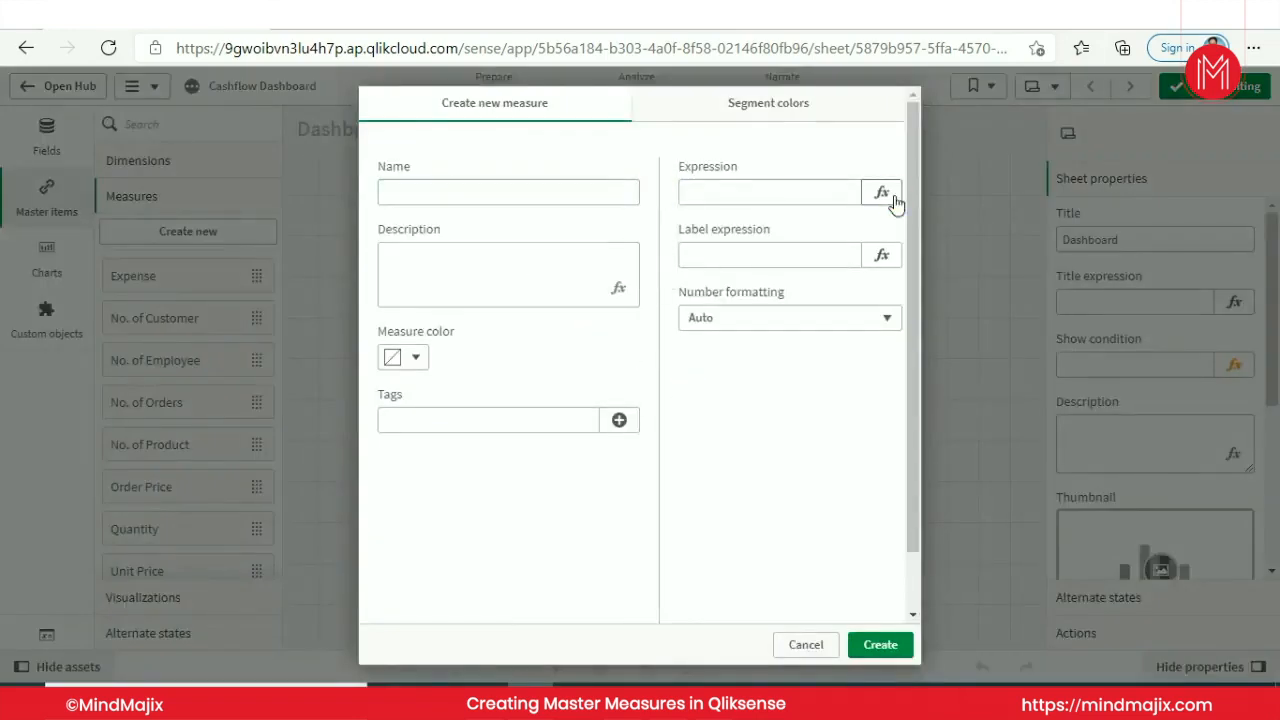
left_click(881, 192)
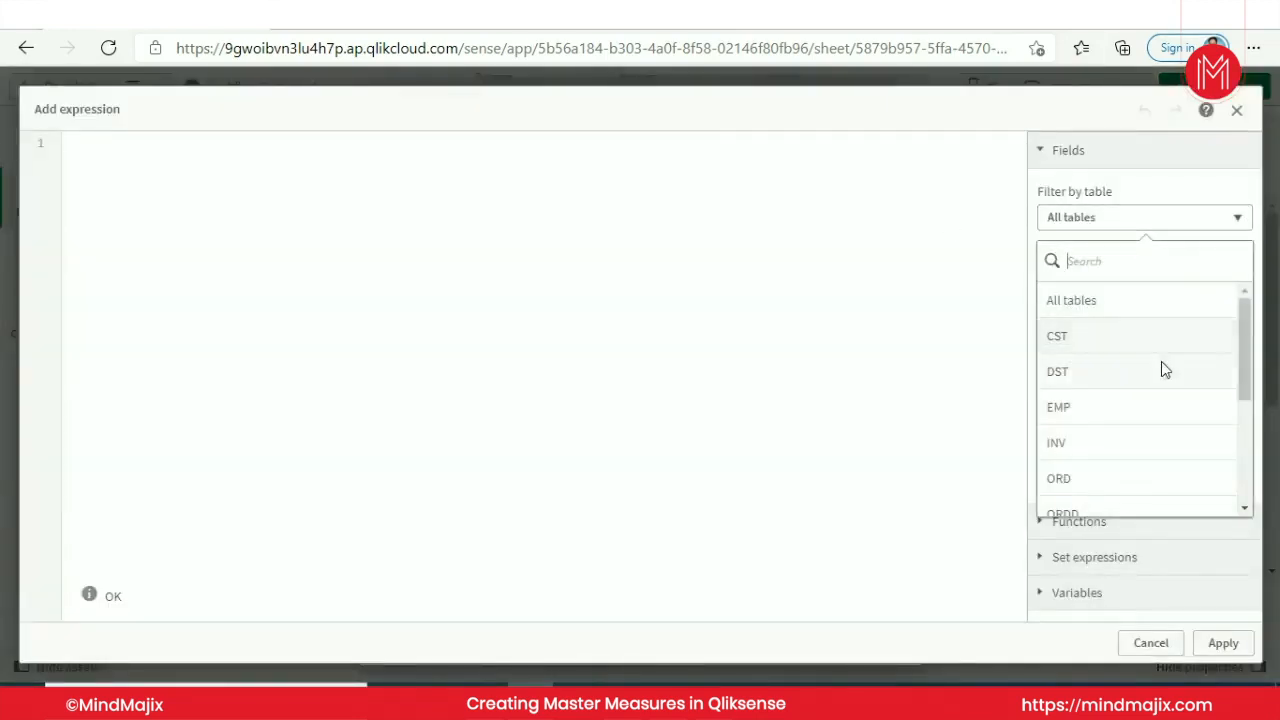
left_click(1056, 442)
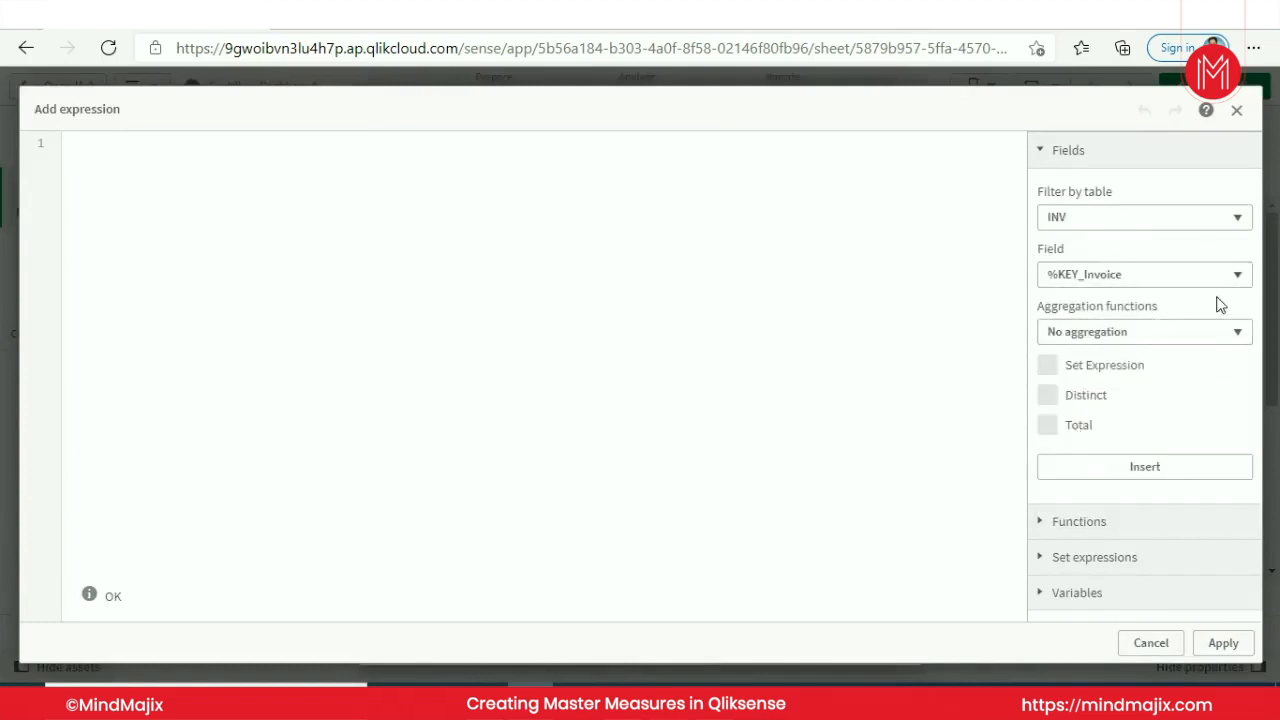
left_click(1143, 274)
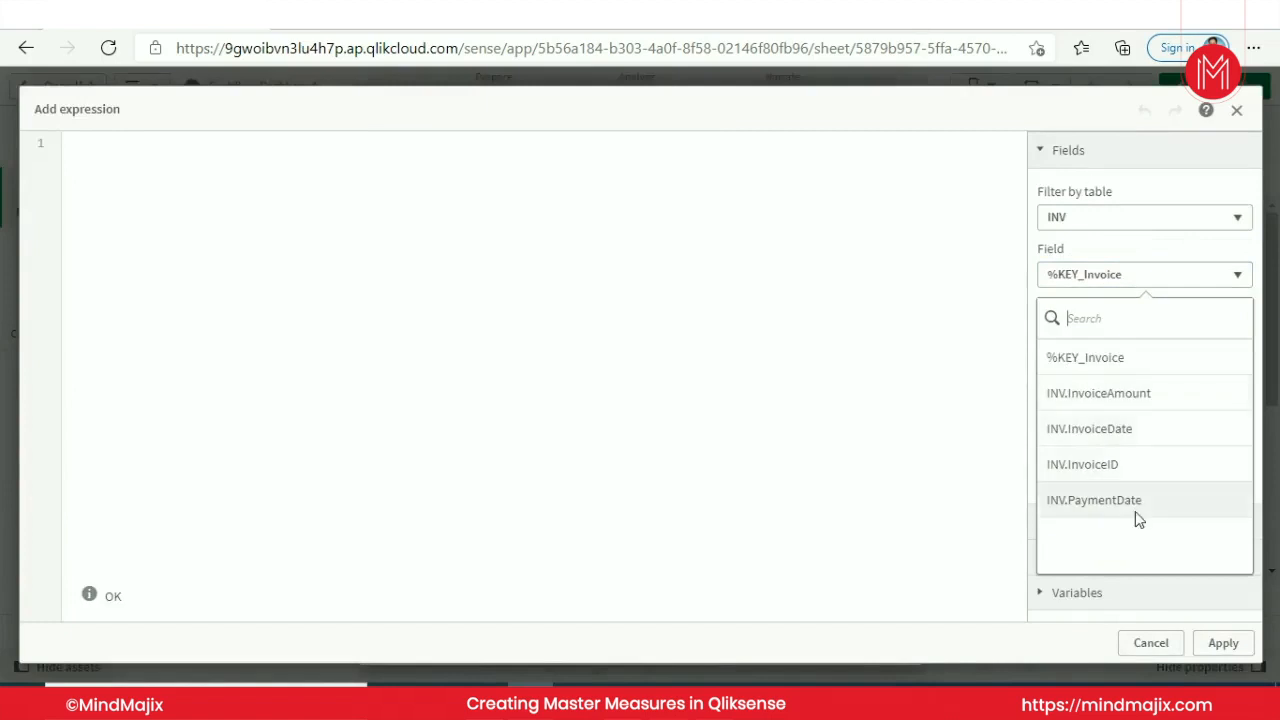
left_click(1098, 392)
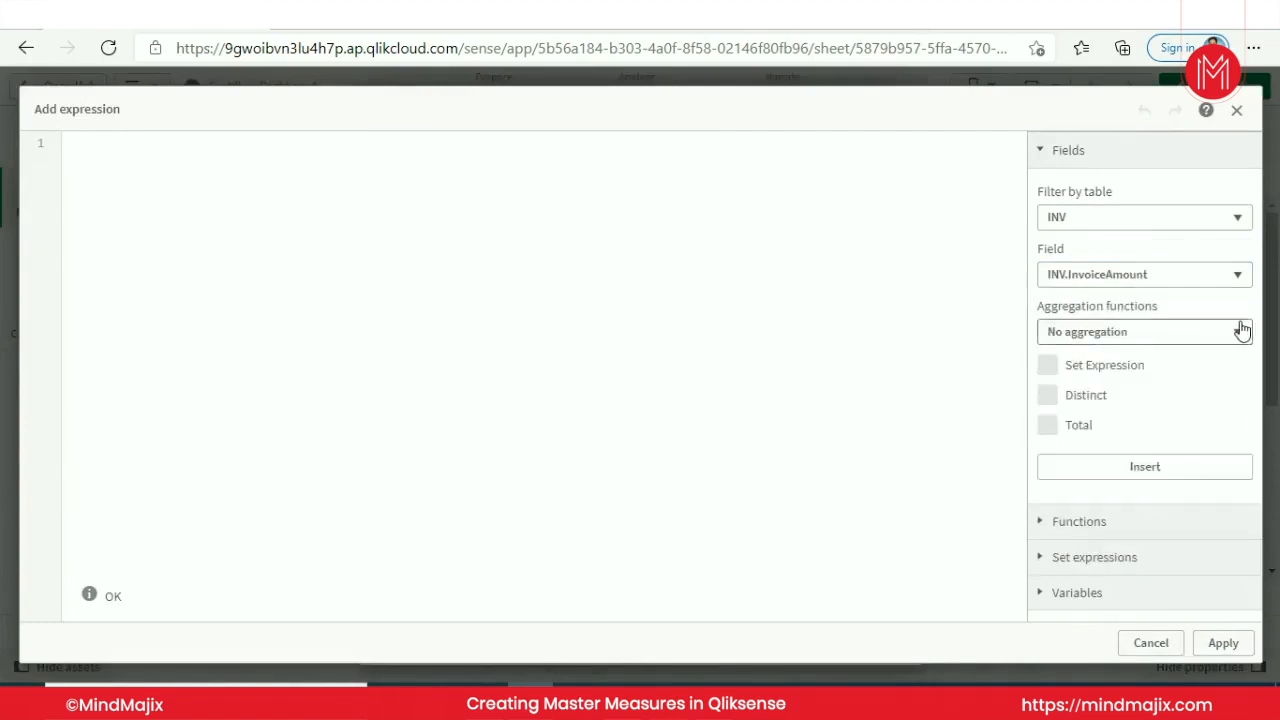
mouse_move(1165, 505)
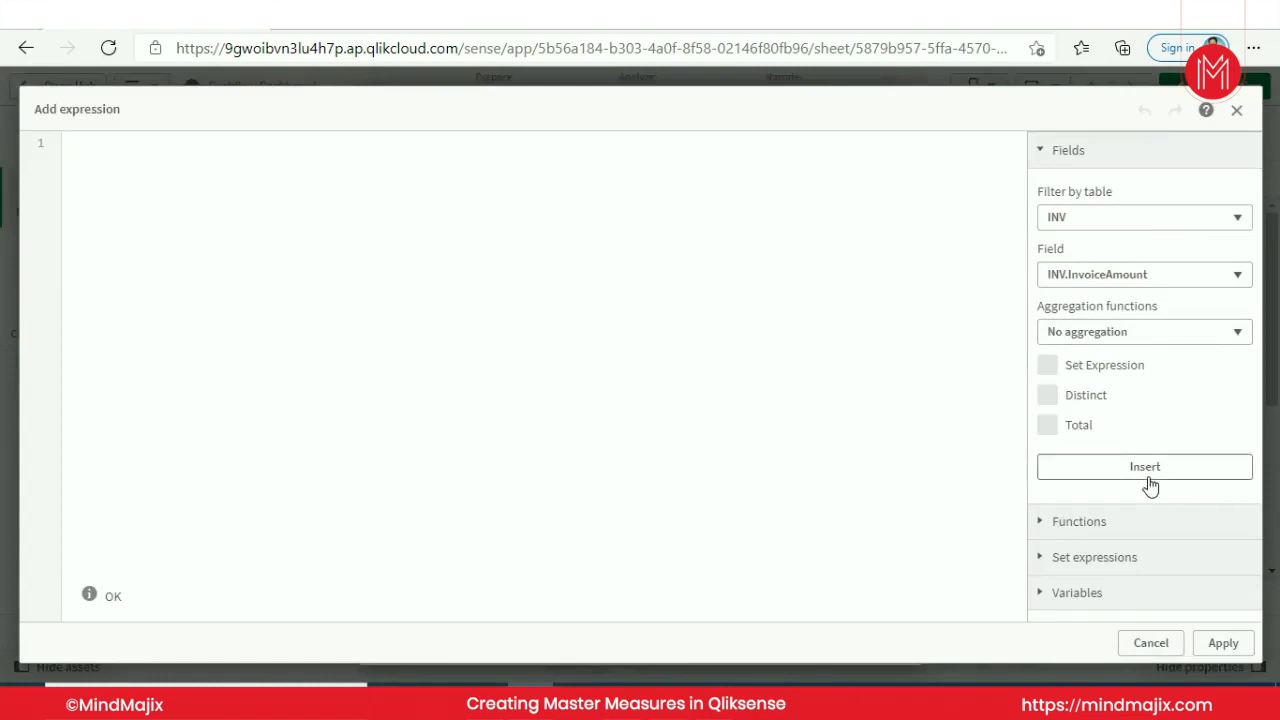
left_click(1144, 466)
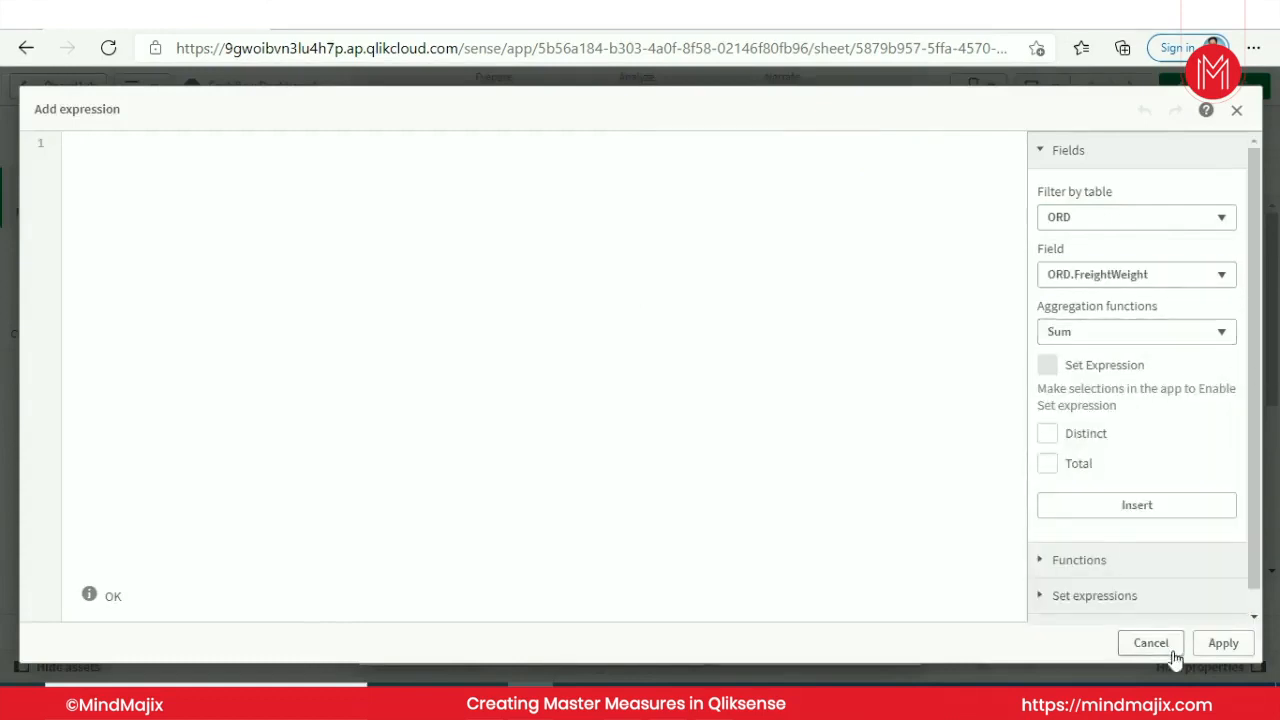
left_click(1135, 274)
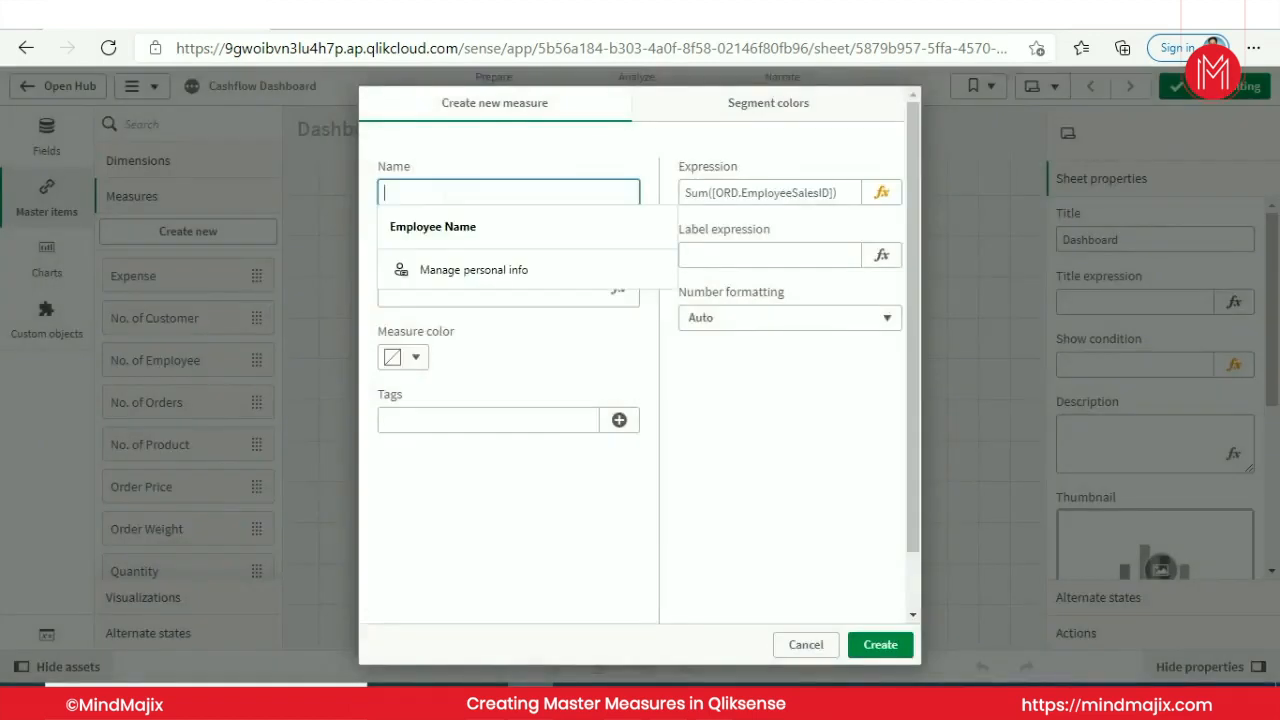
type("No. of")
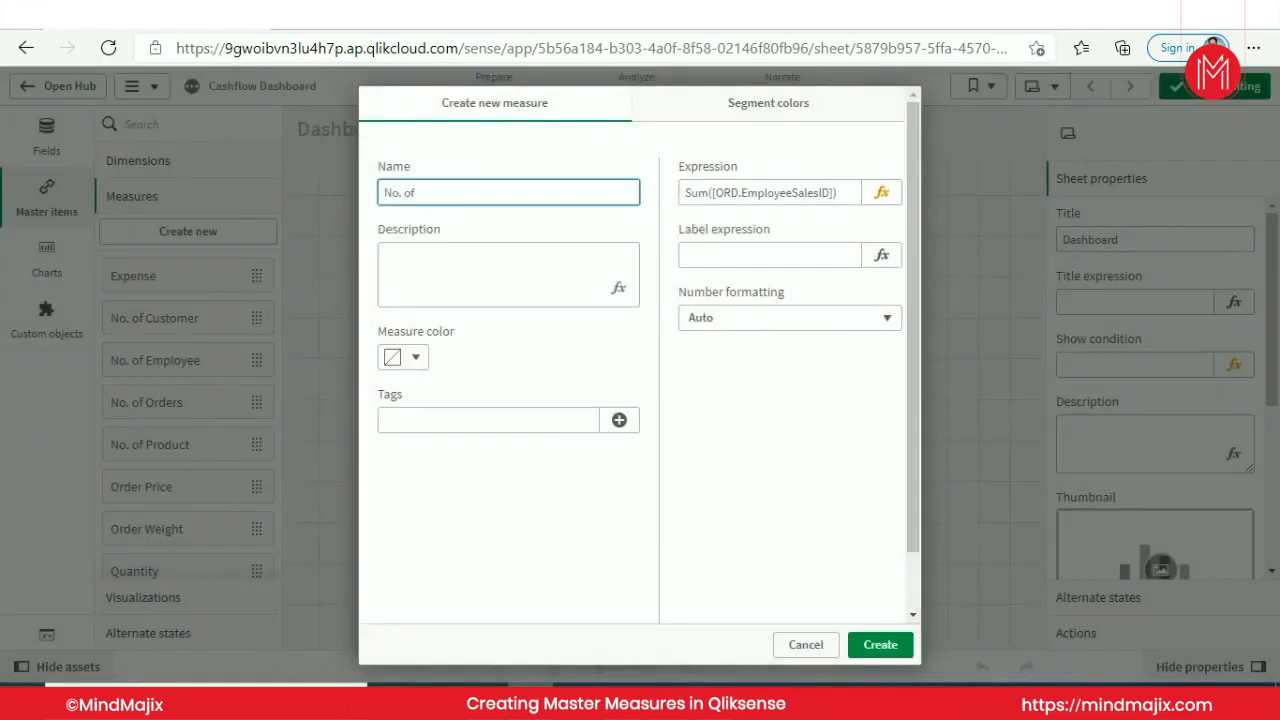
Change the expression to Count(distinct [ORD.EmployeeSalesID]), name it 'No. of Sales Person' and create
left_click(880, 192)
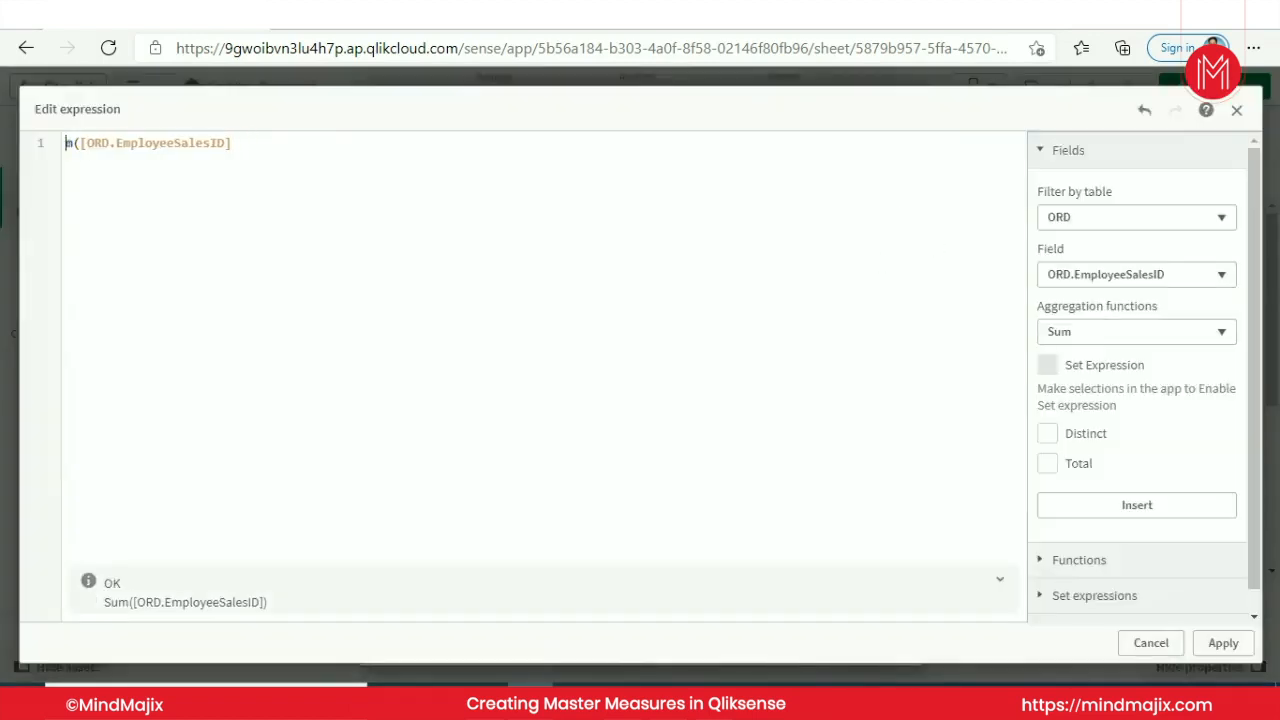
type("cou")
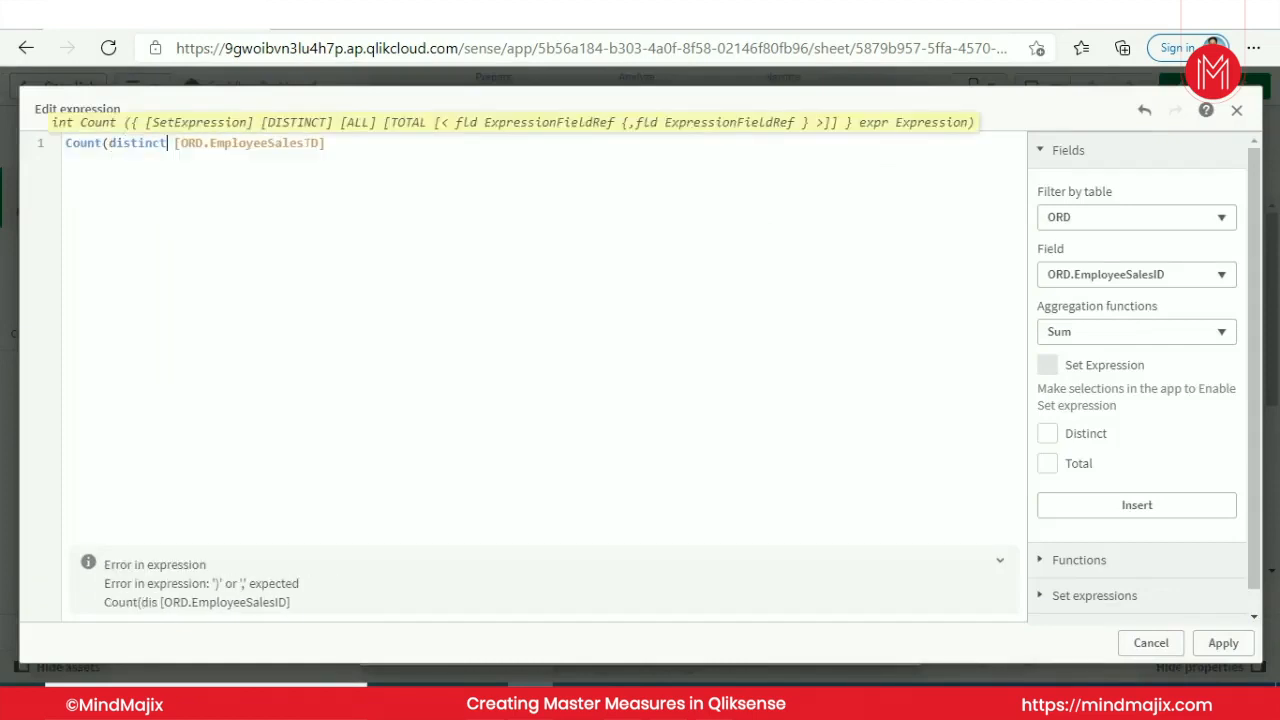
type(")")
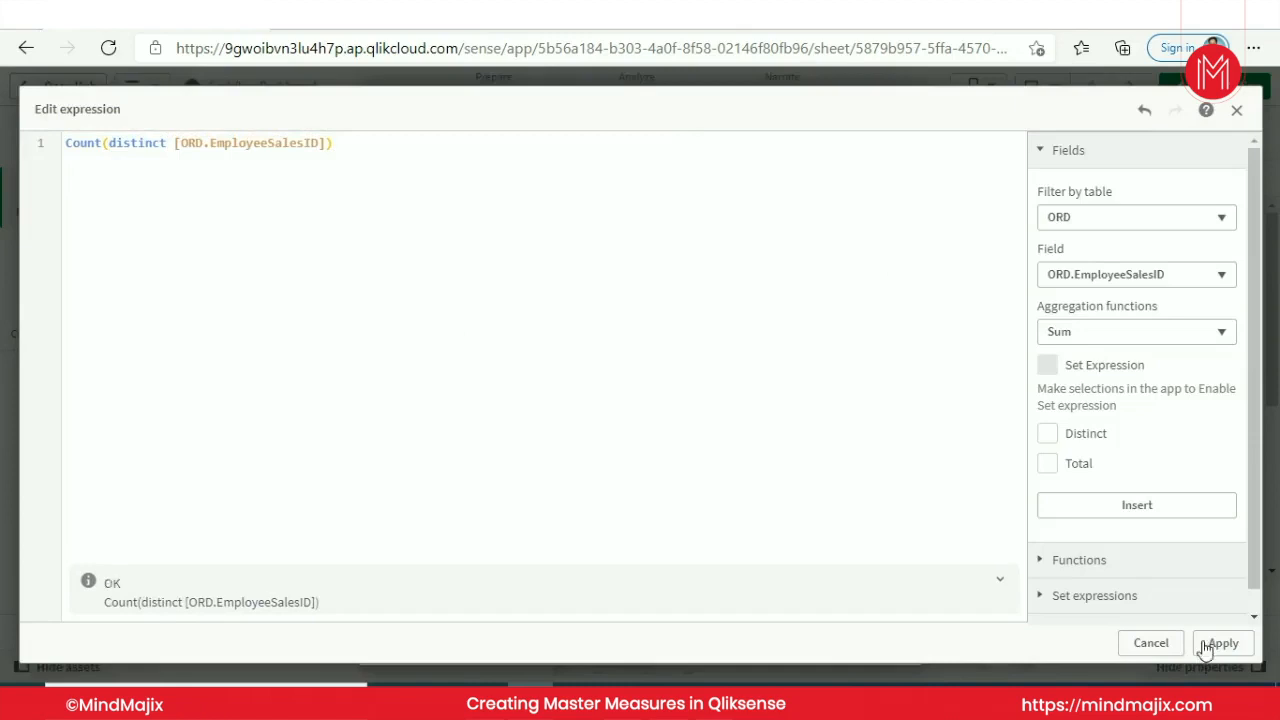
left_click(1221, 643)
type("No. of Sales Pe")
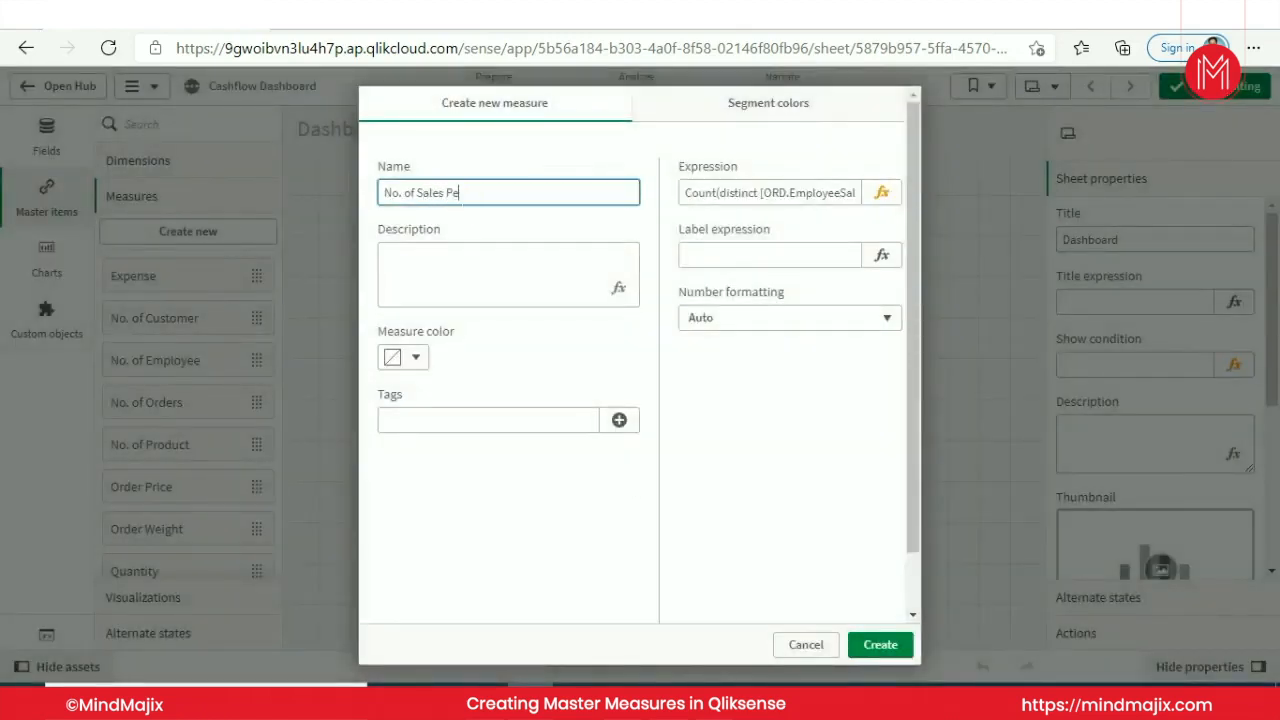
type("rson")
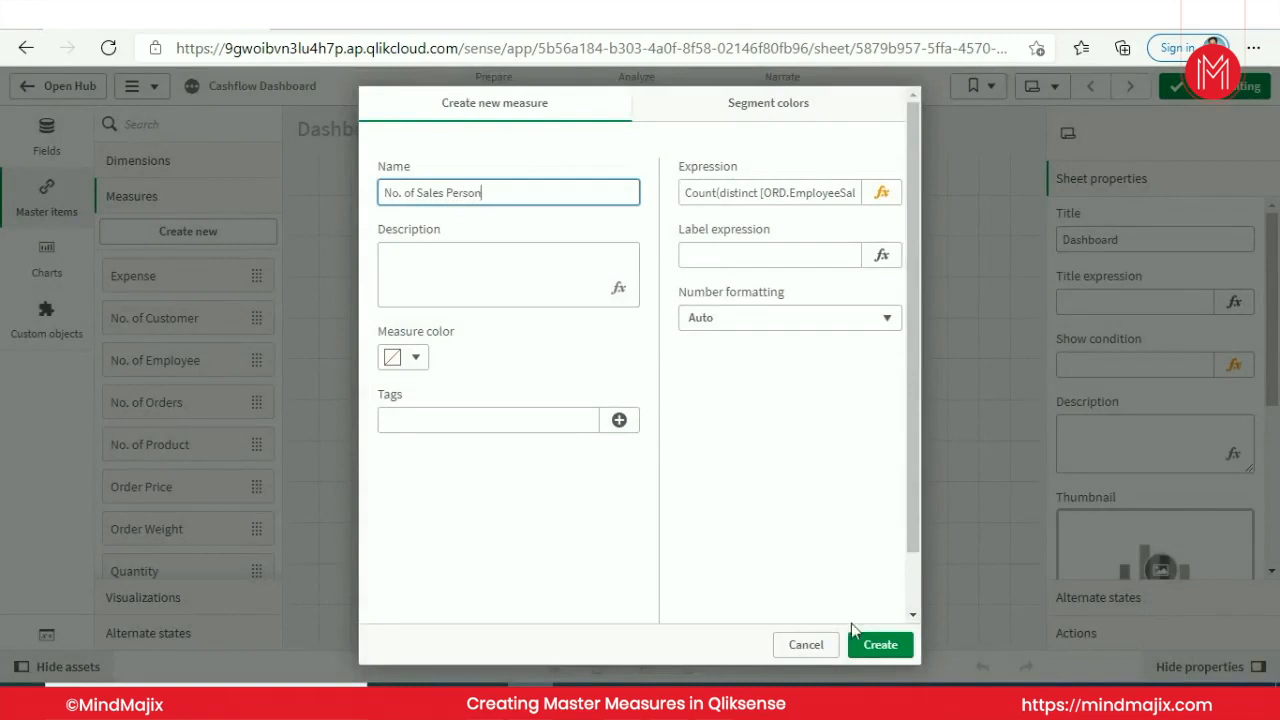
left_click(879, 644)
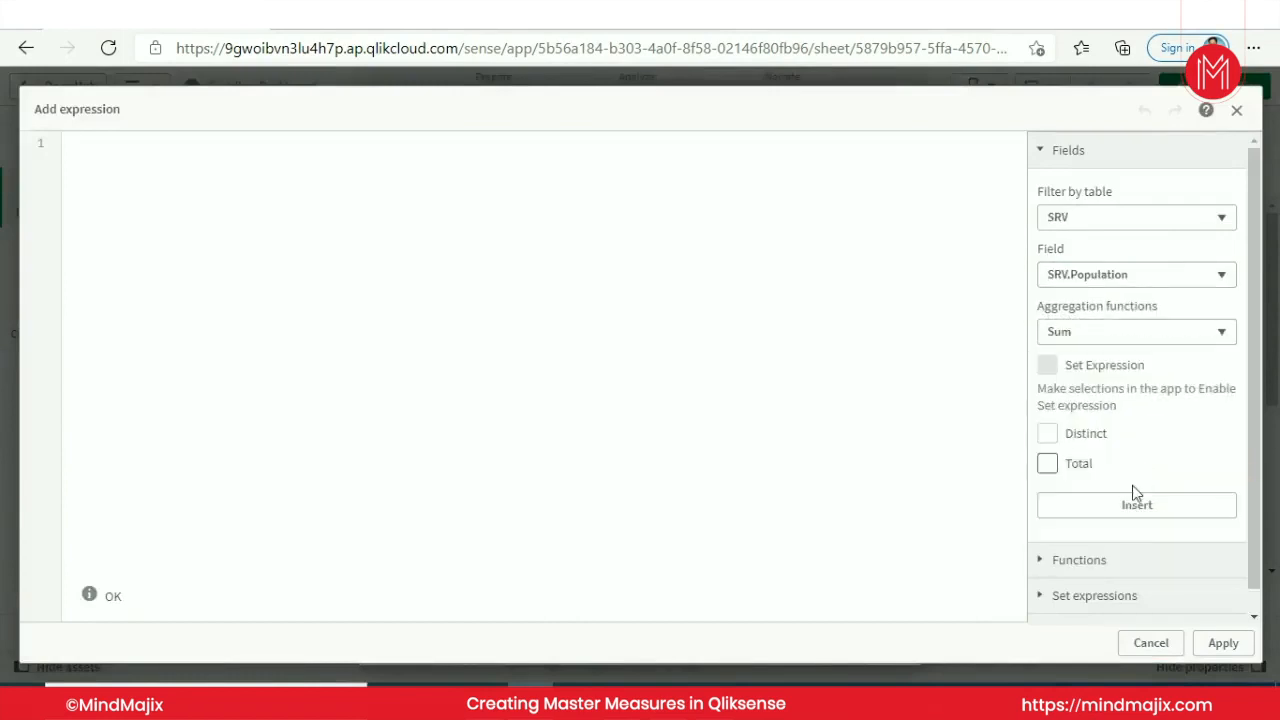
Create the 'Mobile Users' measure summing the SRV.Mobile_Users field
left_click(1223, 643)
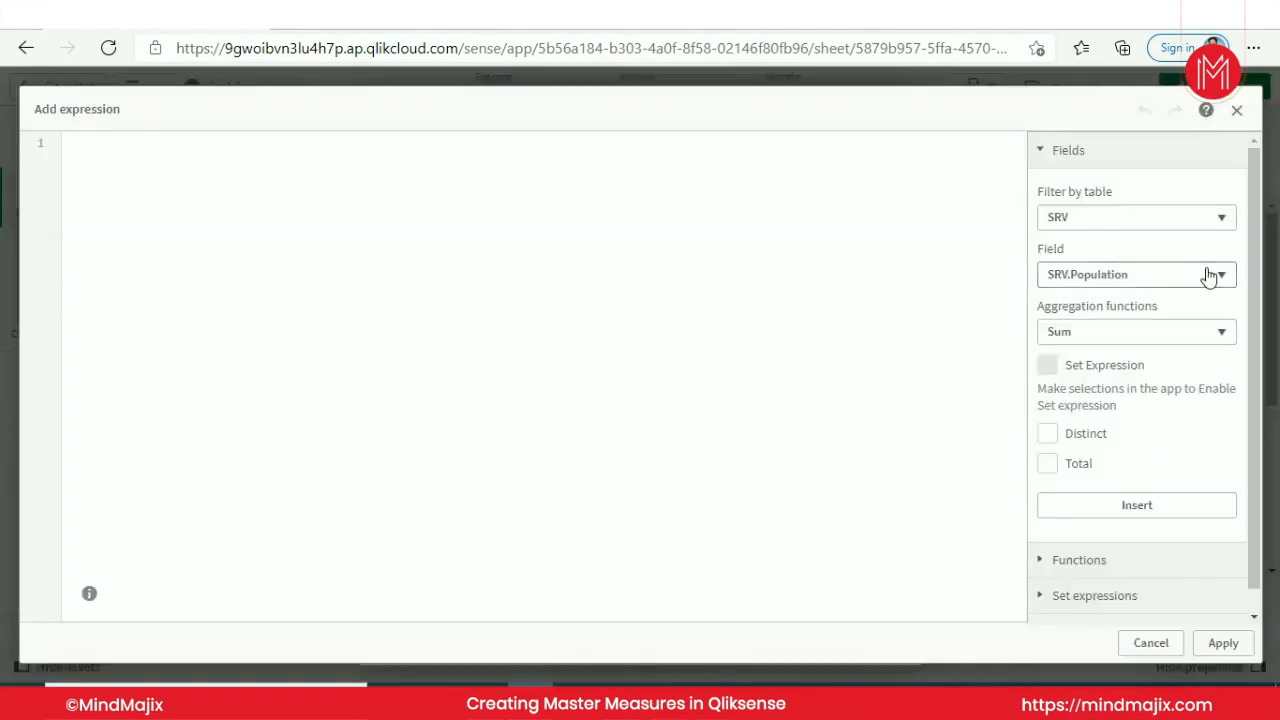
left_click(1220, 274)
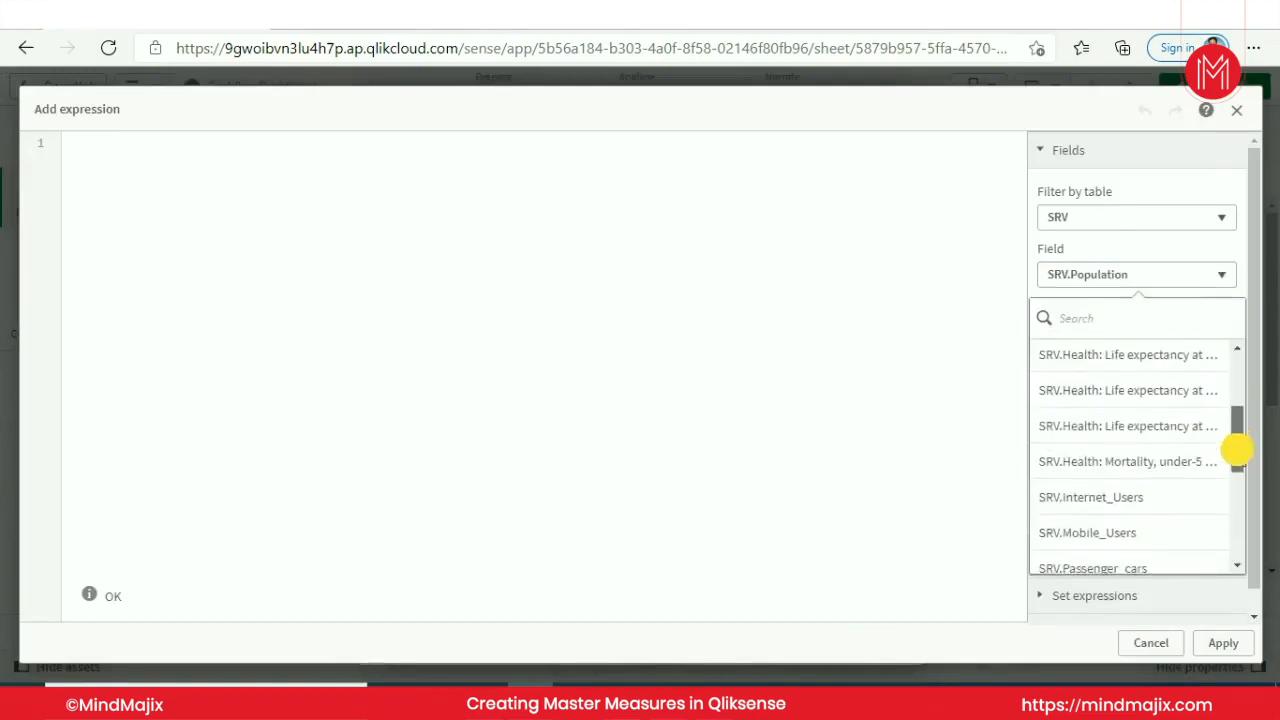
scroll("down", 3)
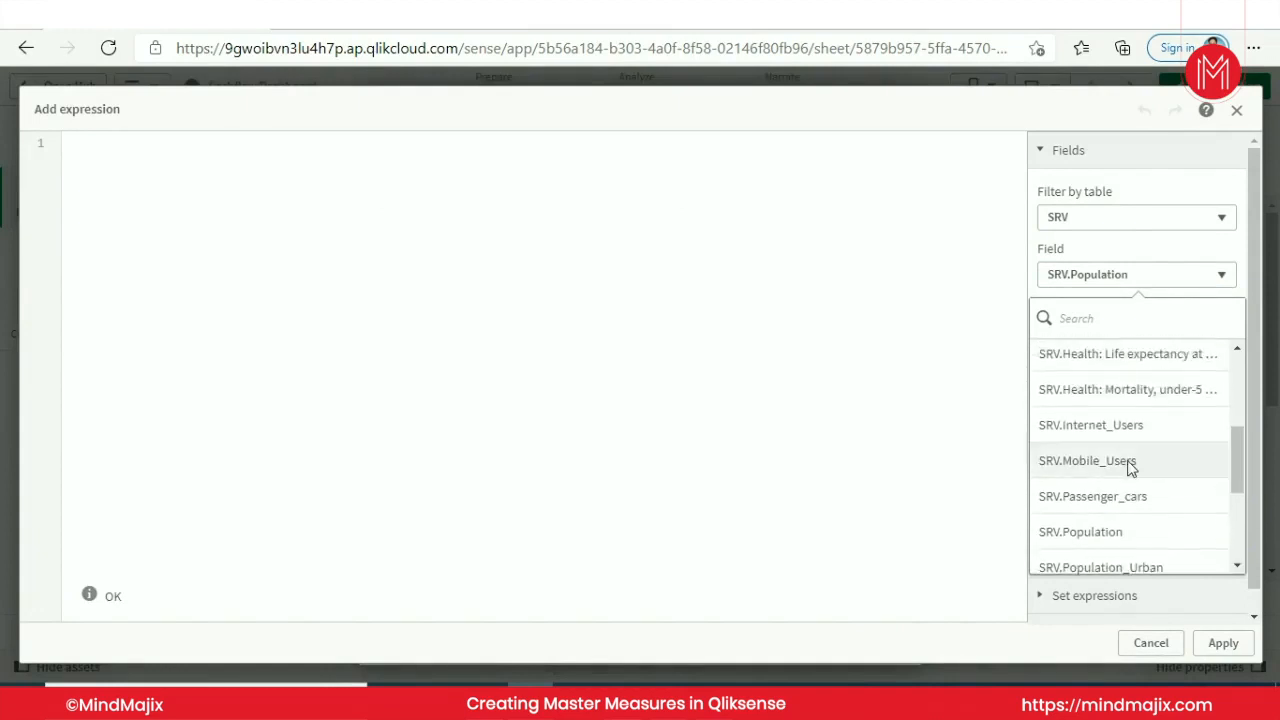
left_click(1087, 460)
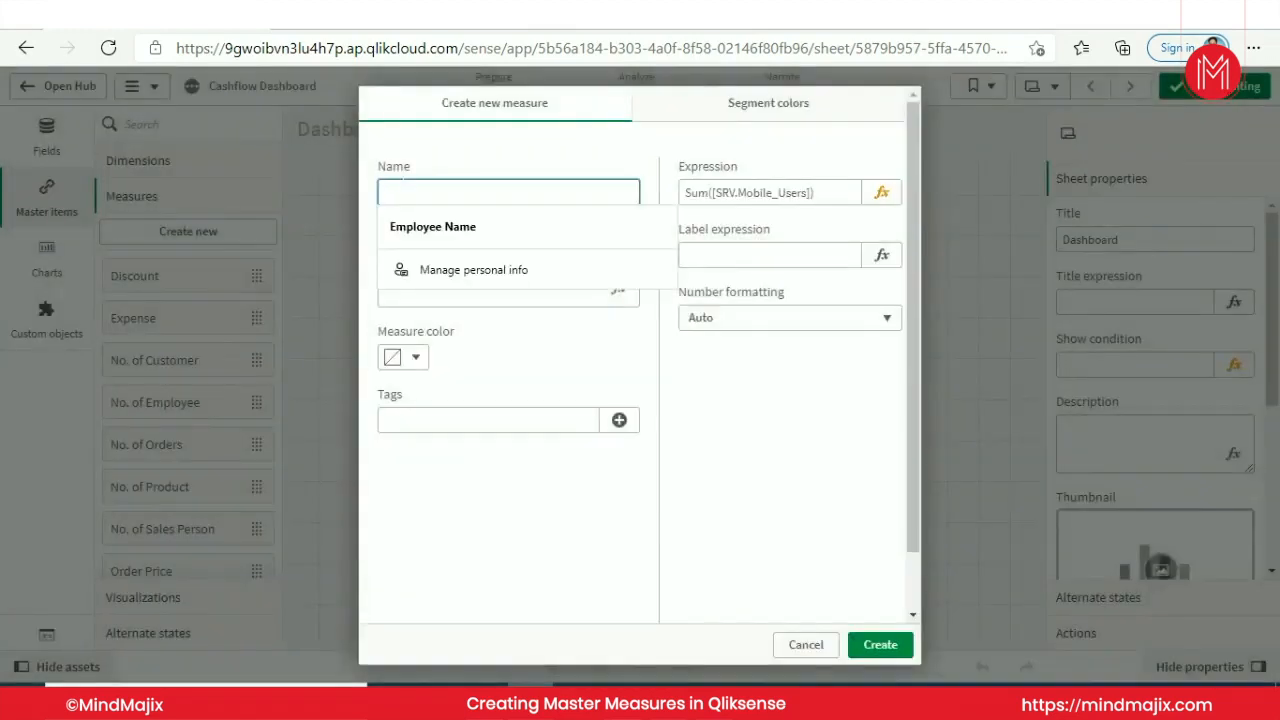
type("Mobile Use")
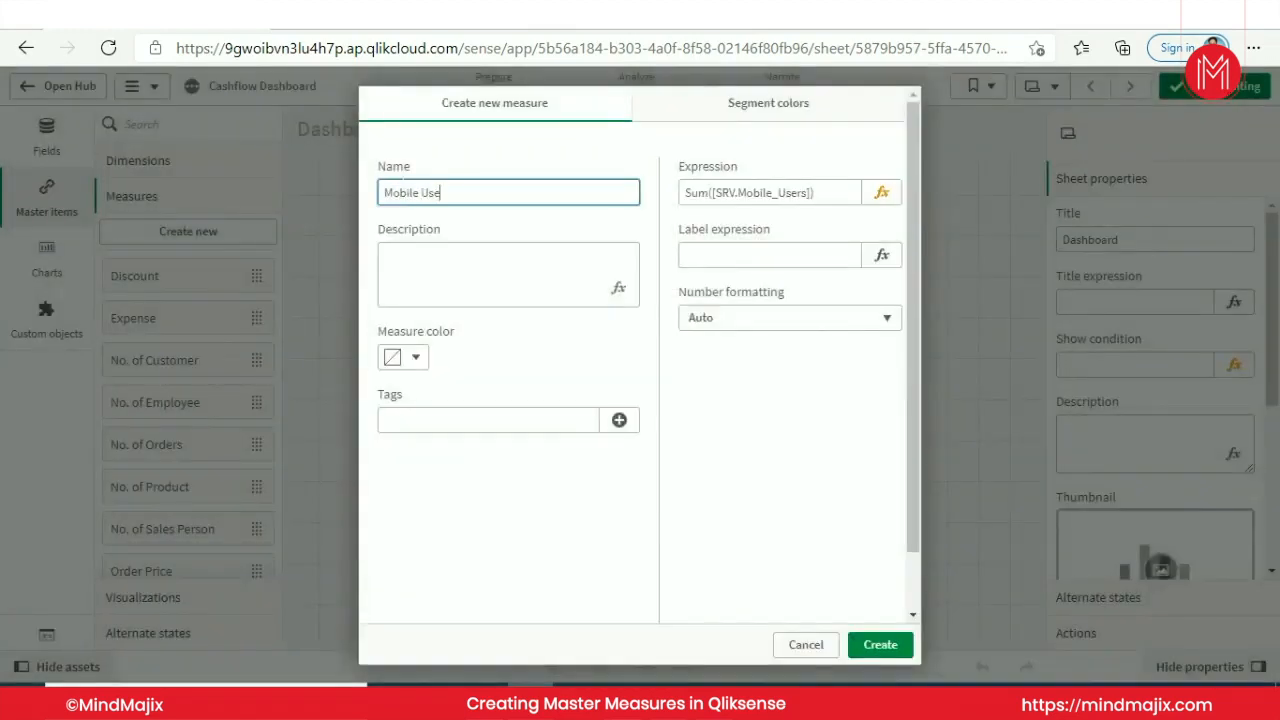
left_click(879, 644)
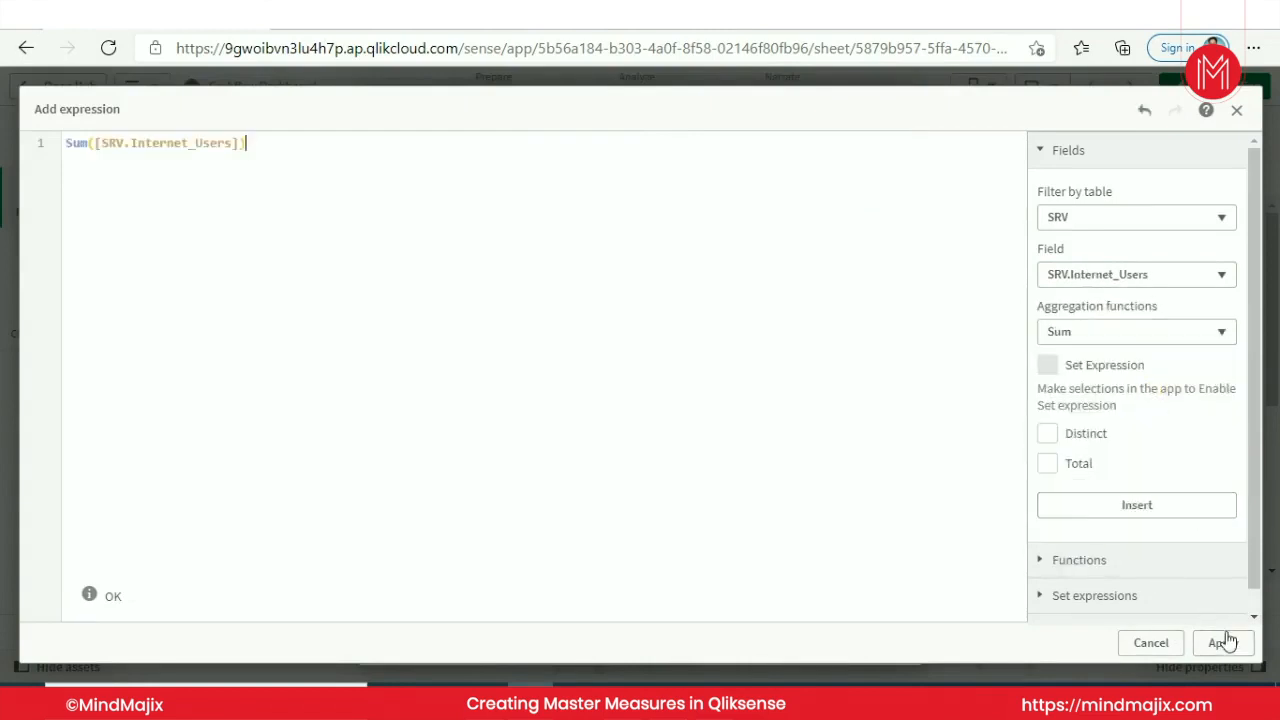
Save the Internet Users measure and browse the SRV field list for the next measure
left_click(1218, 643)
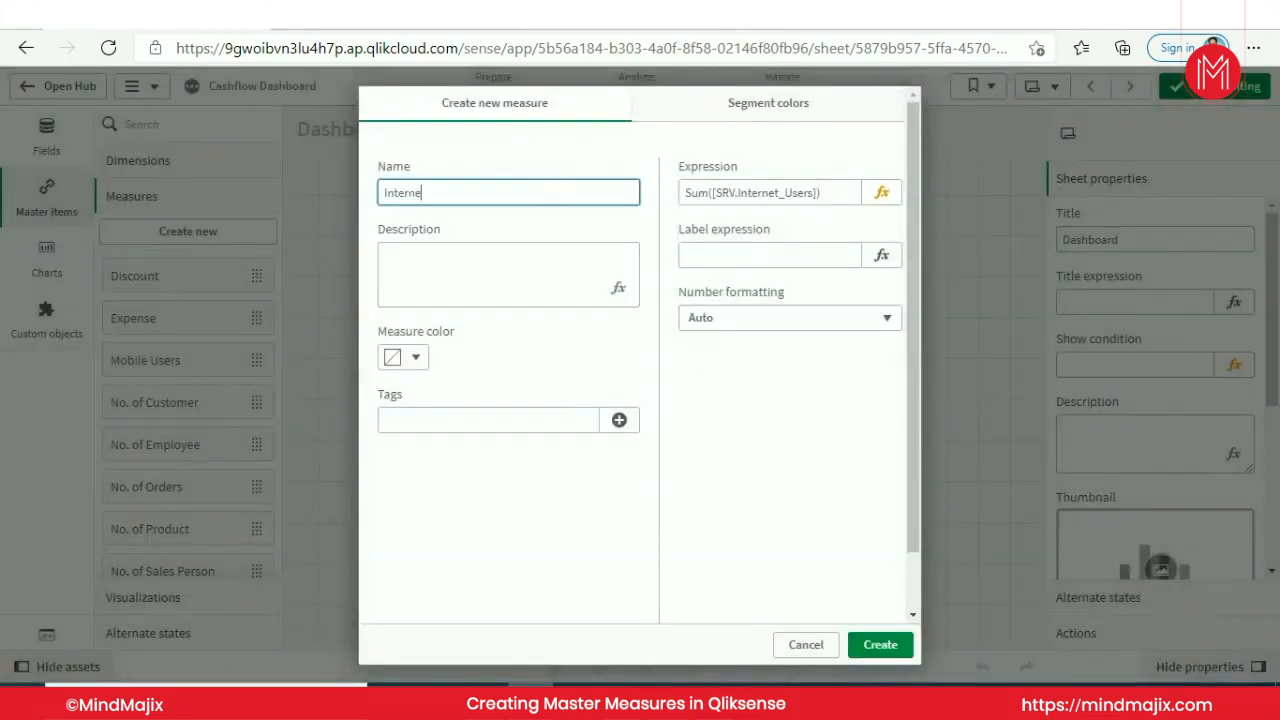
left_click(879, 644)
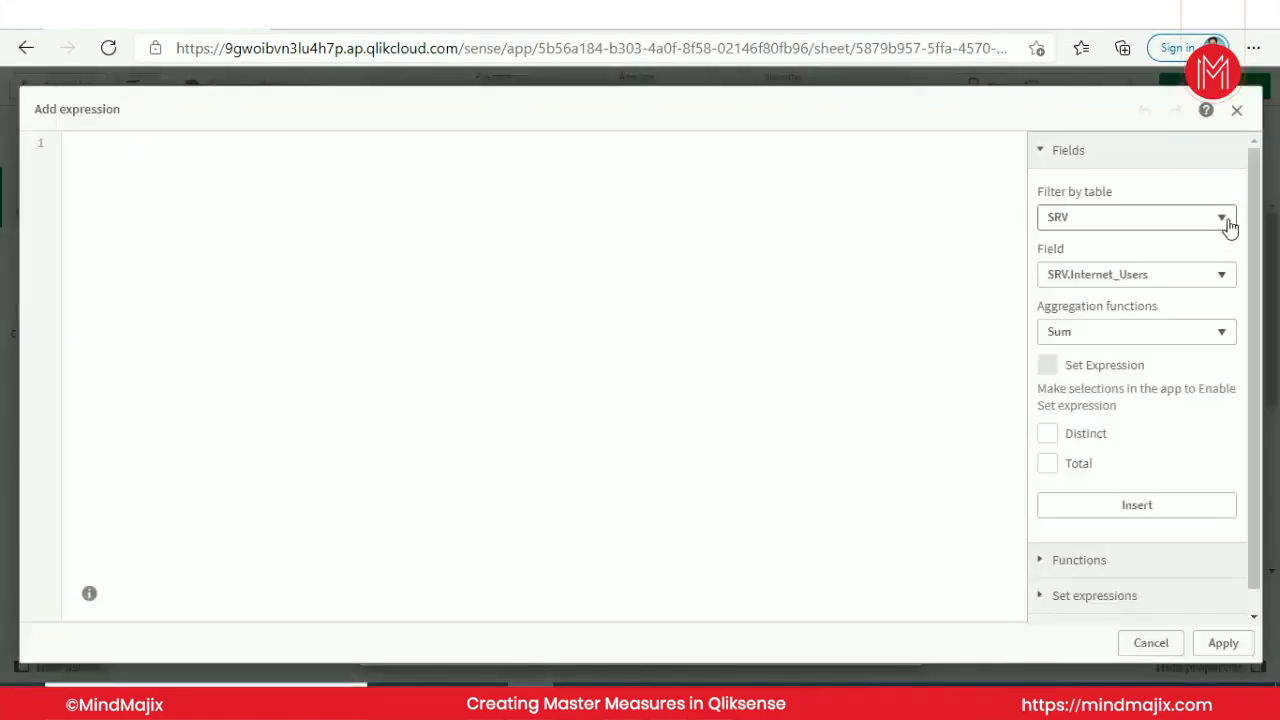
left_click(1221, 217)
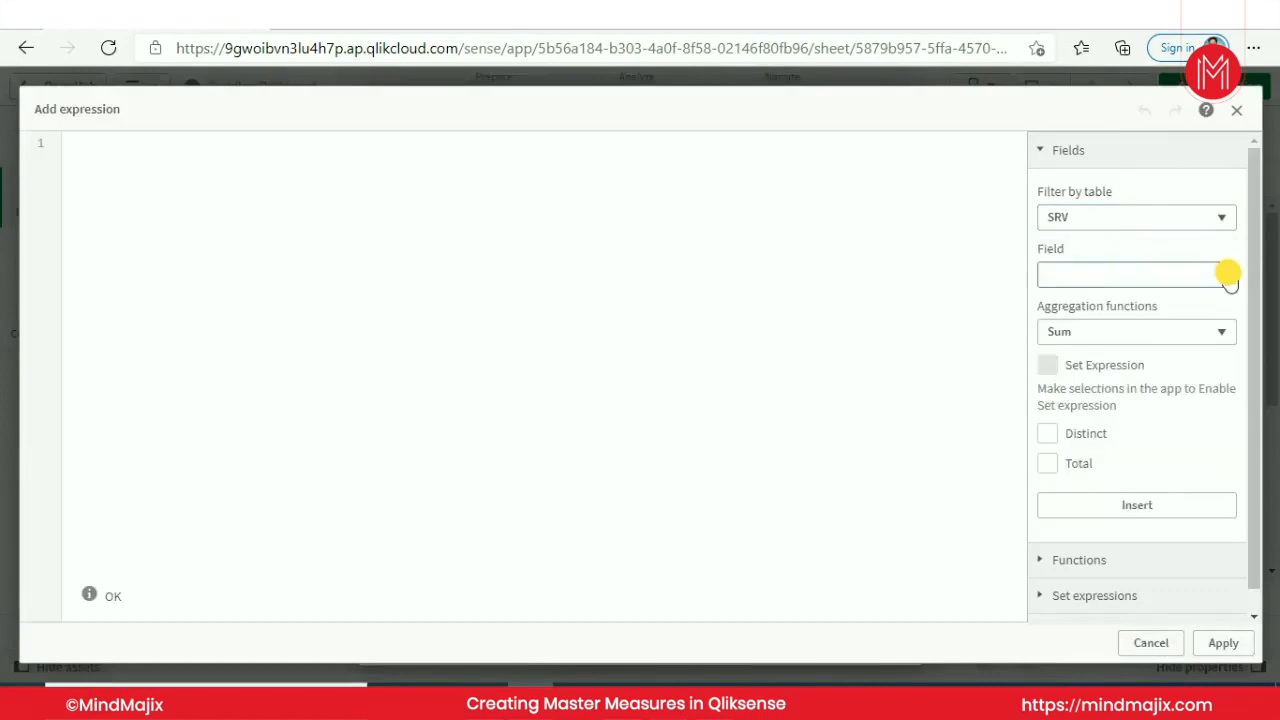
left_click(1135, 274)
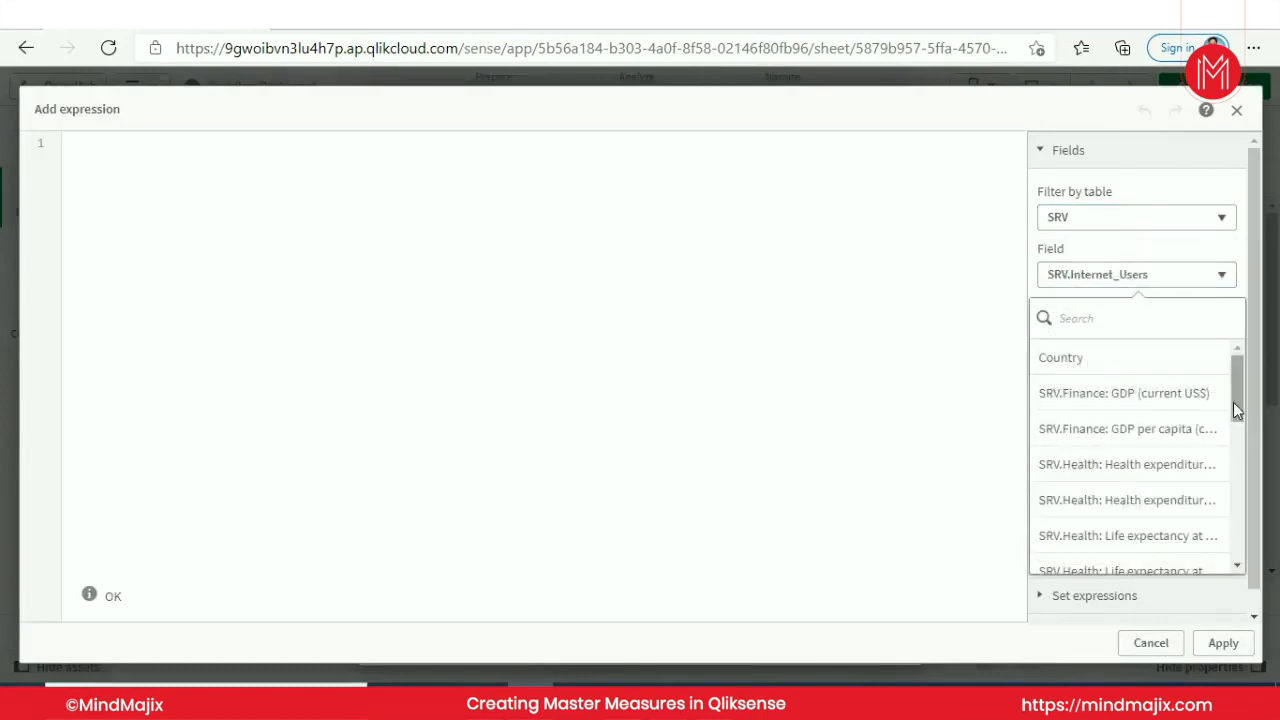
scroll("down", 3)
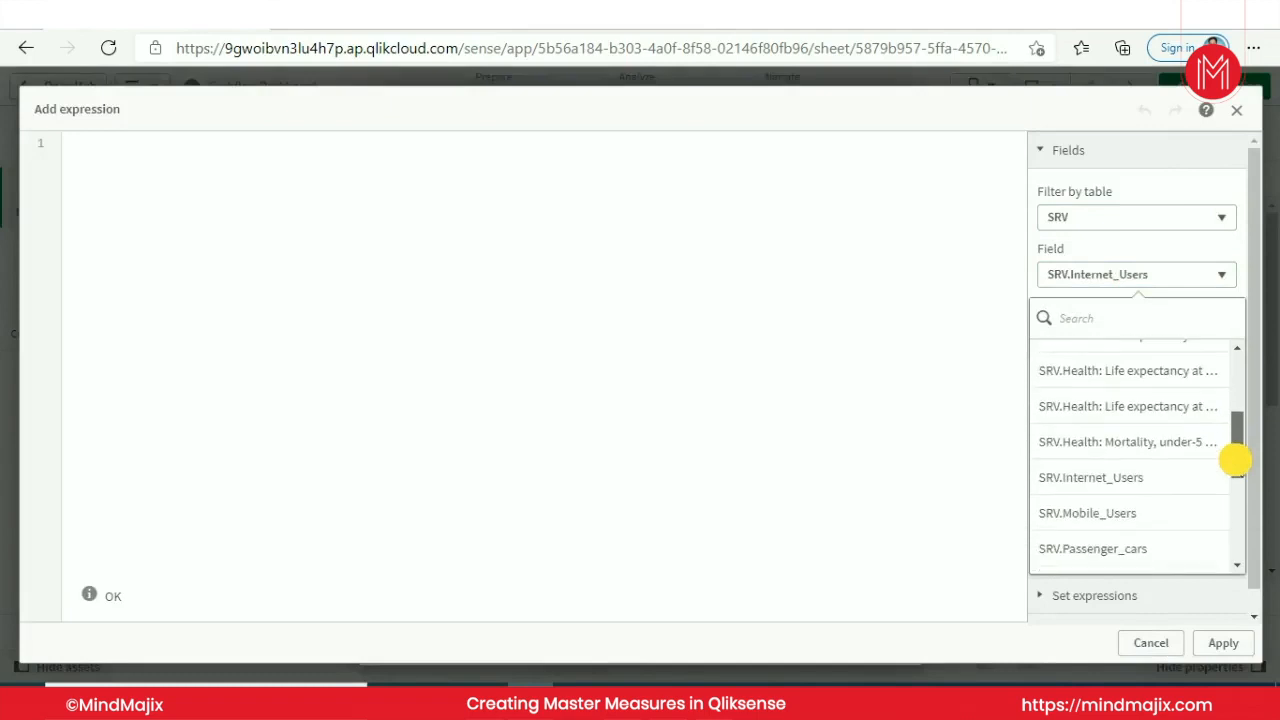
scroll("down", 3)
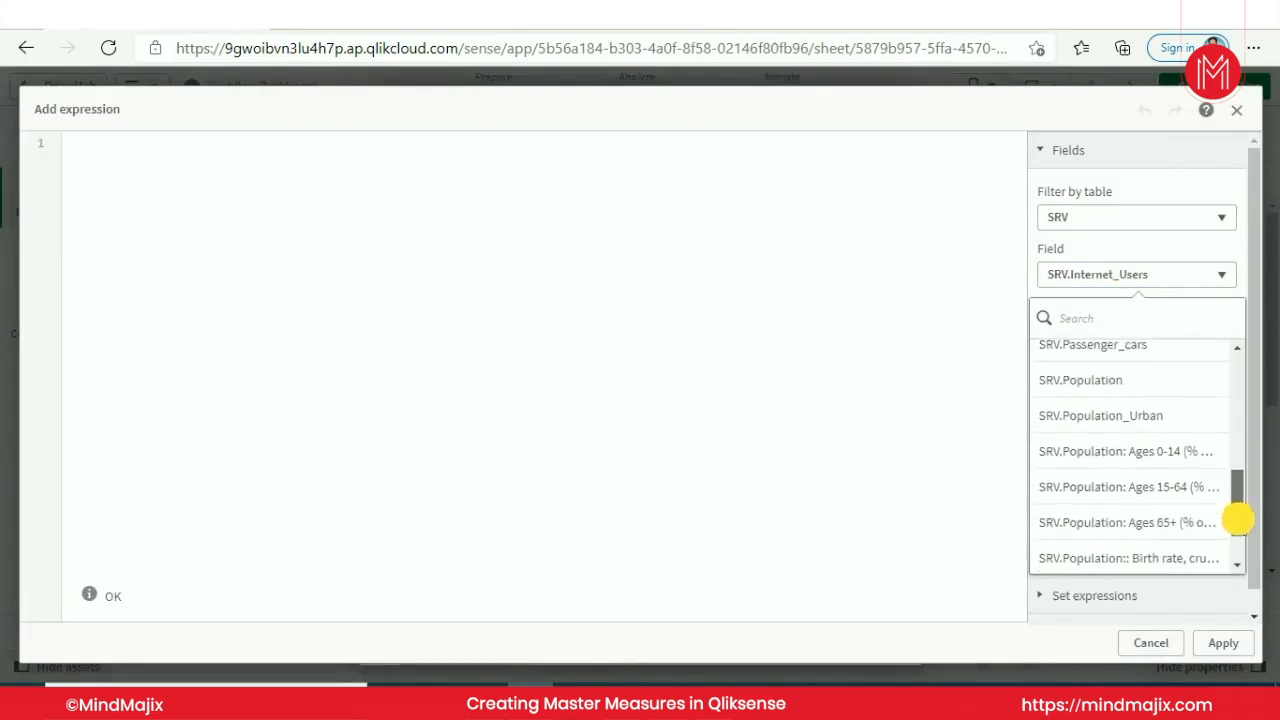
scroll("down", 3)
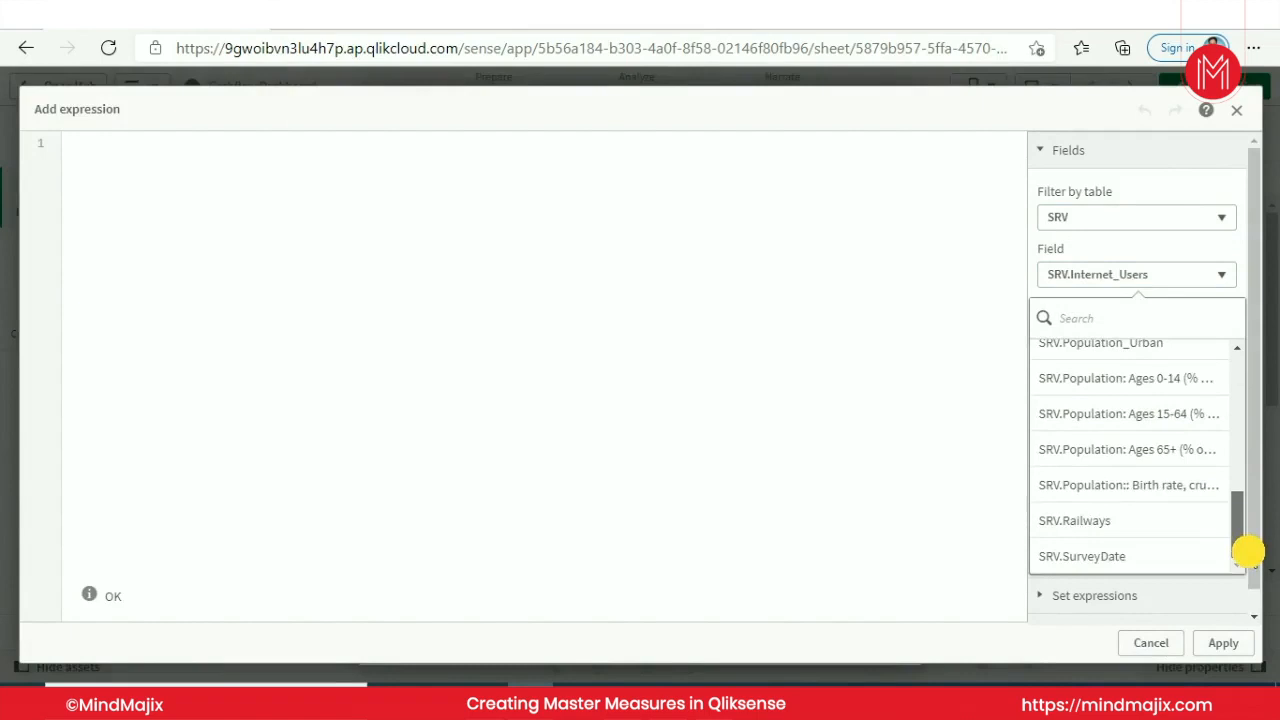
Create the 'GDP' measure from SRV GDP per capita, then the Mortality measure
left_click(1074, 520)
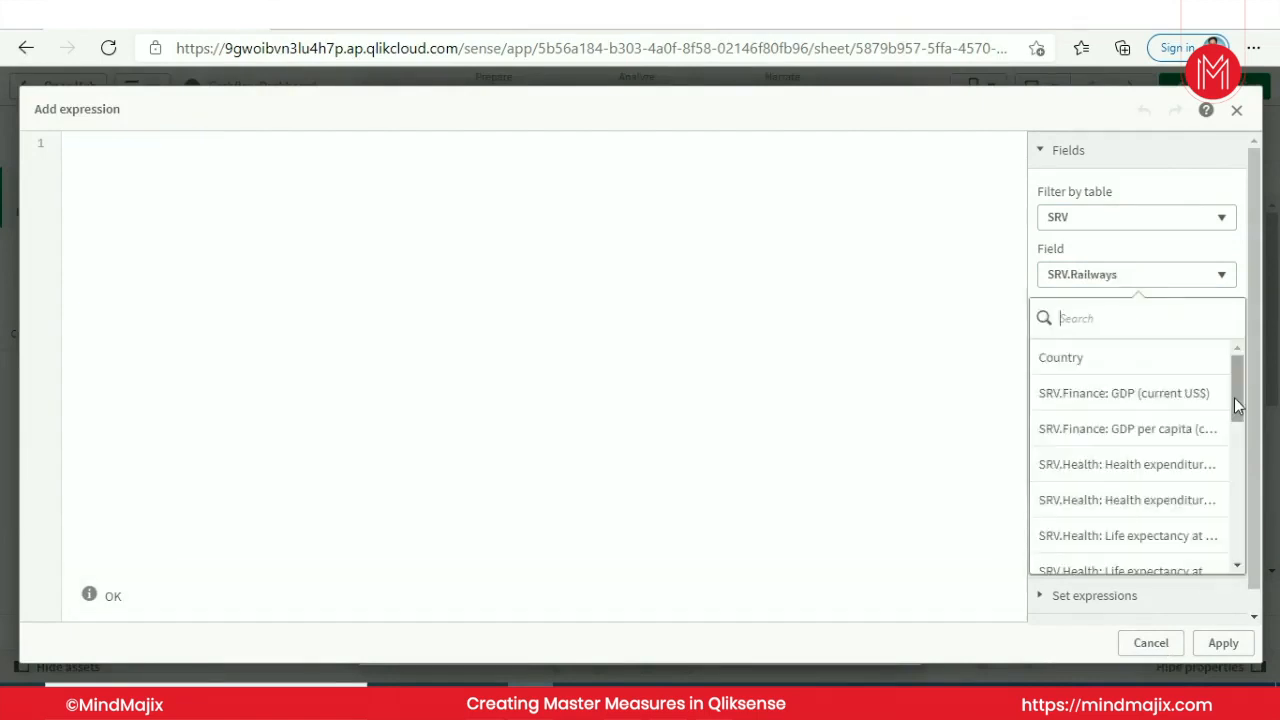
left_click(1128, 428)
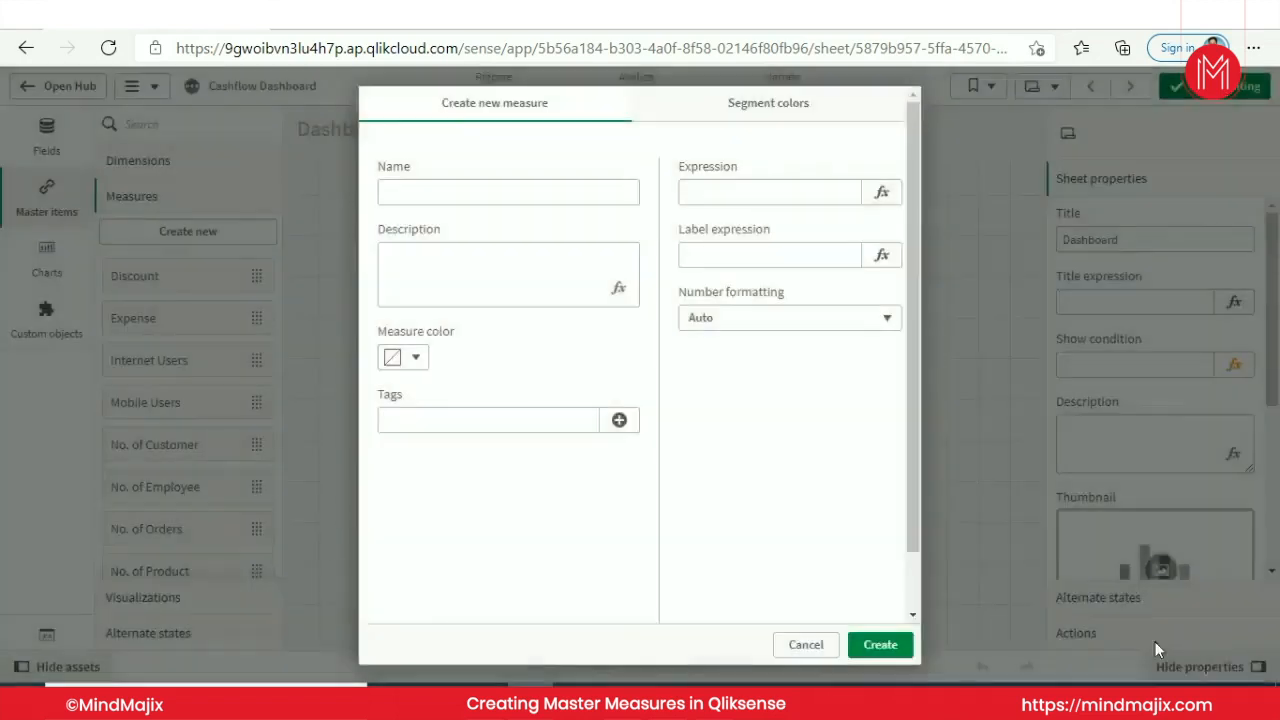
type("GDP")
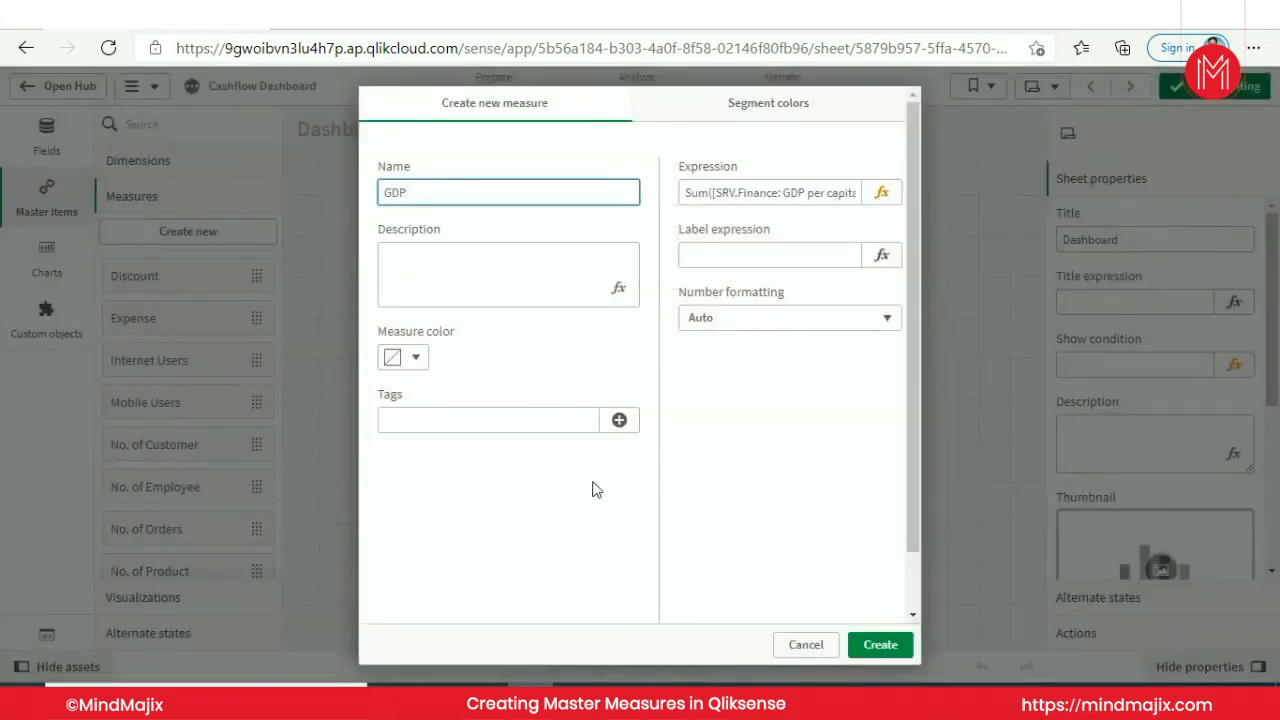
left_click(879, 644)
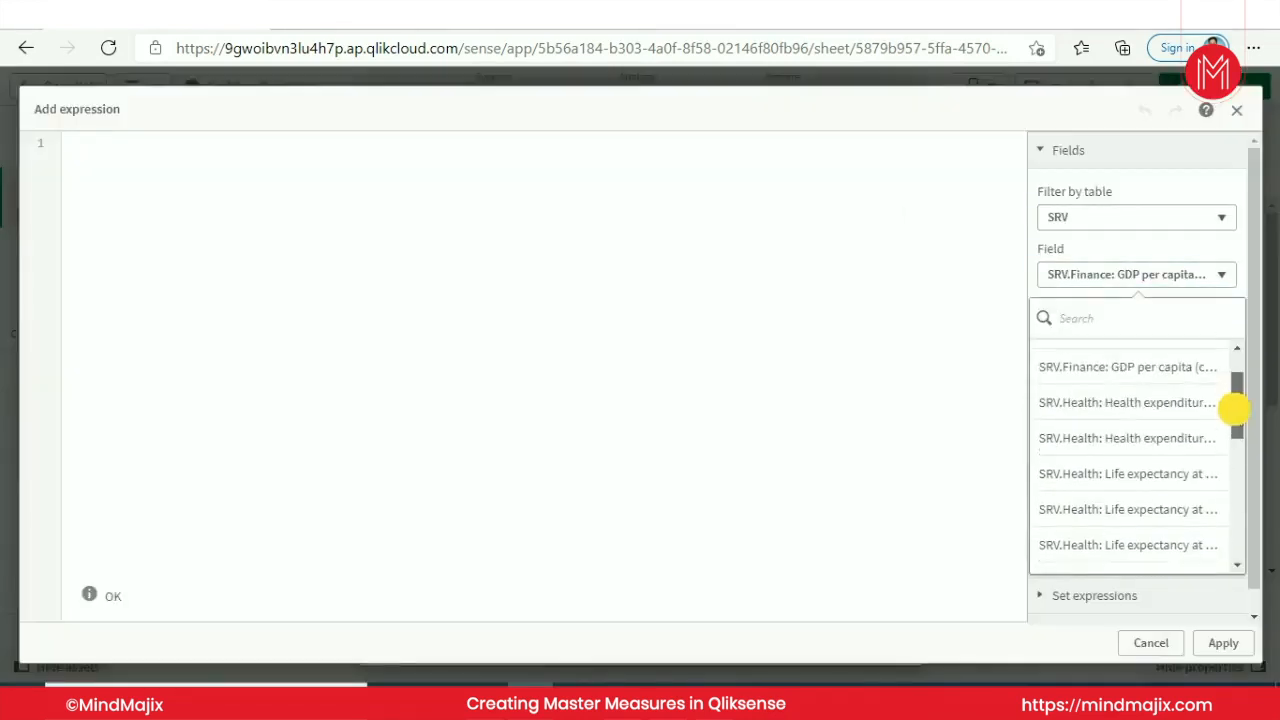
scroll("down", 3)
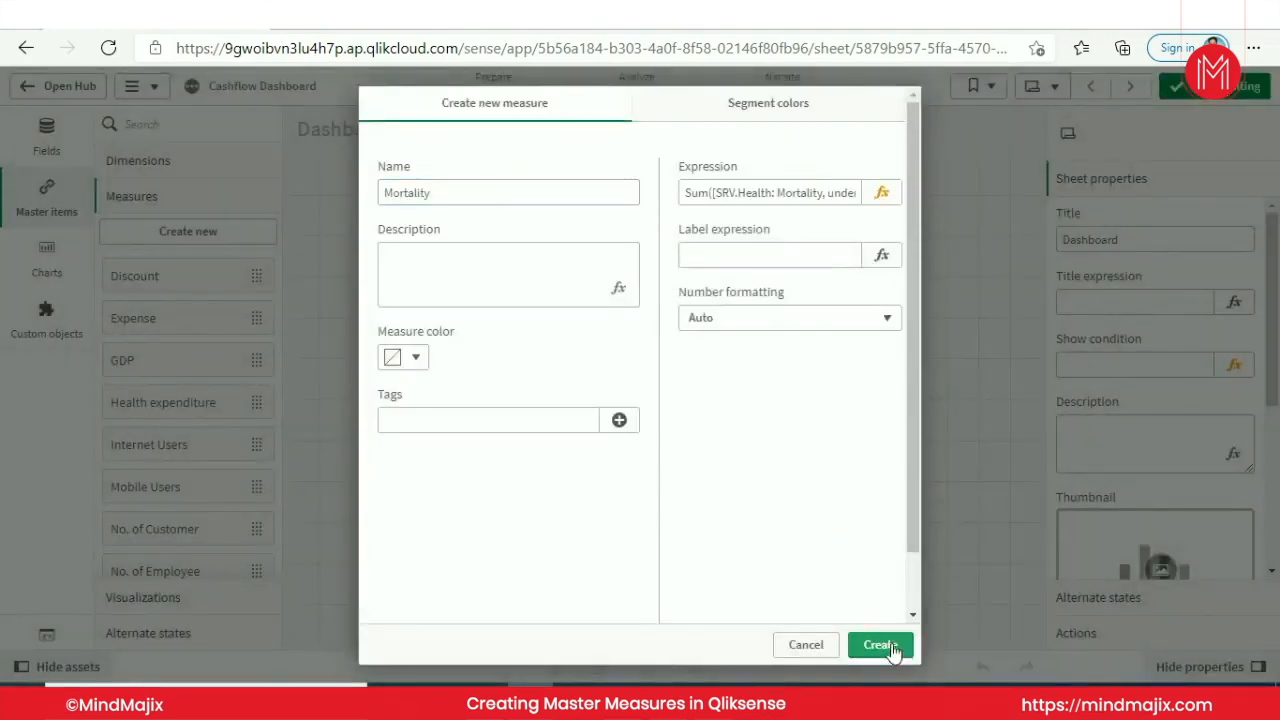
left_click(879, 644)
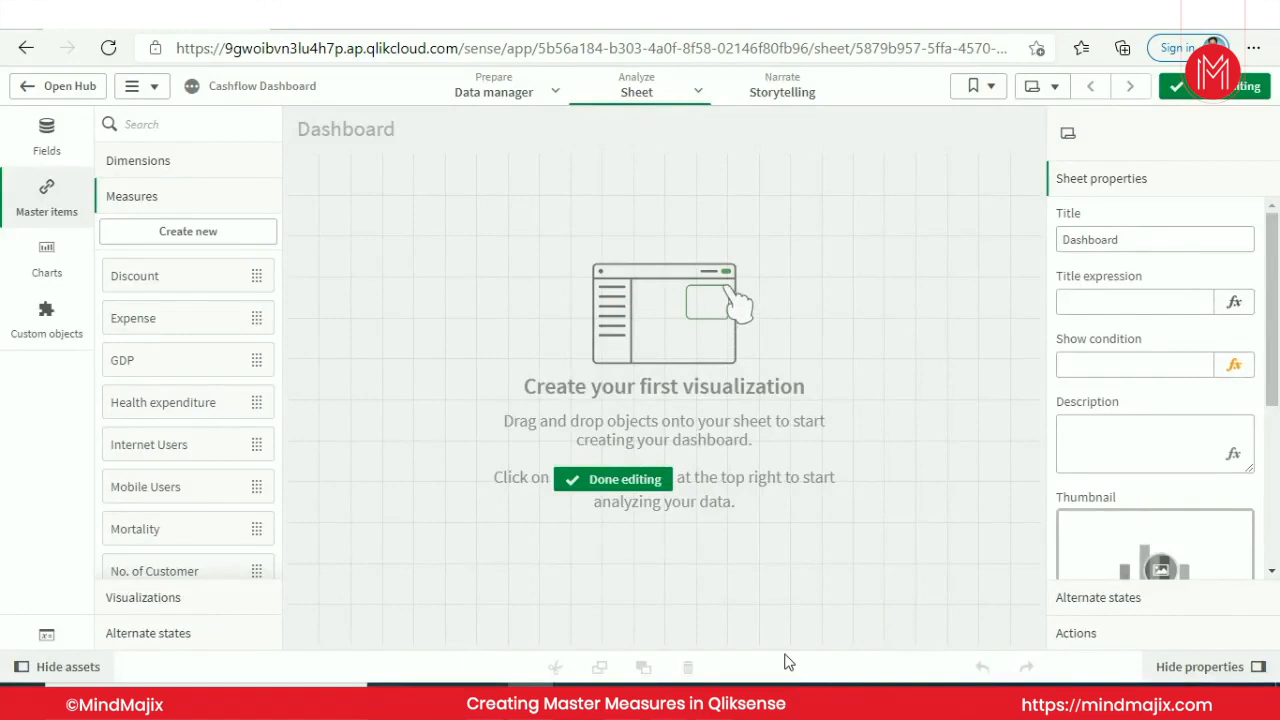
mouse_move(210, 450)
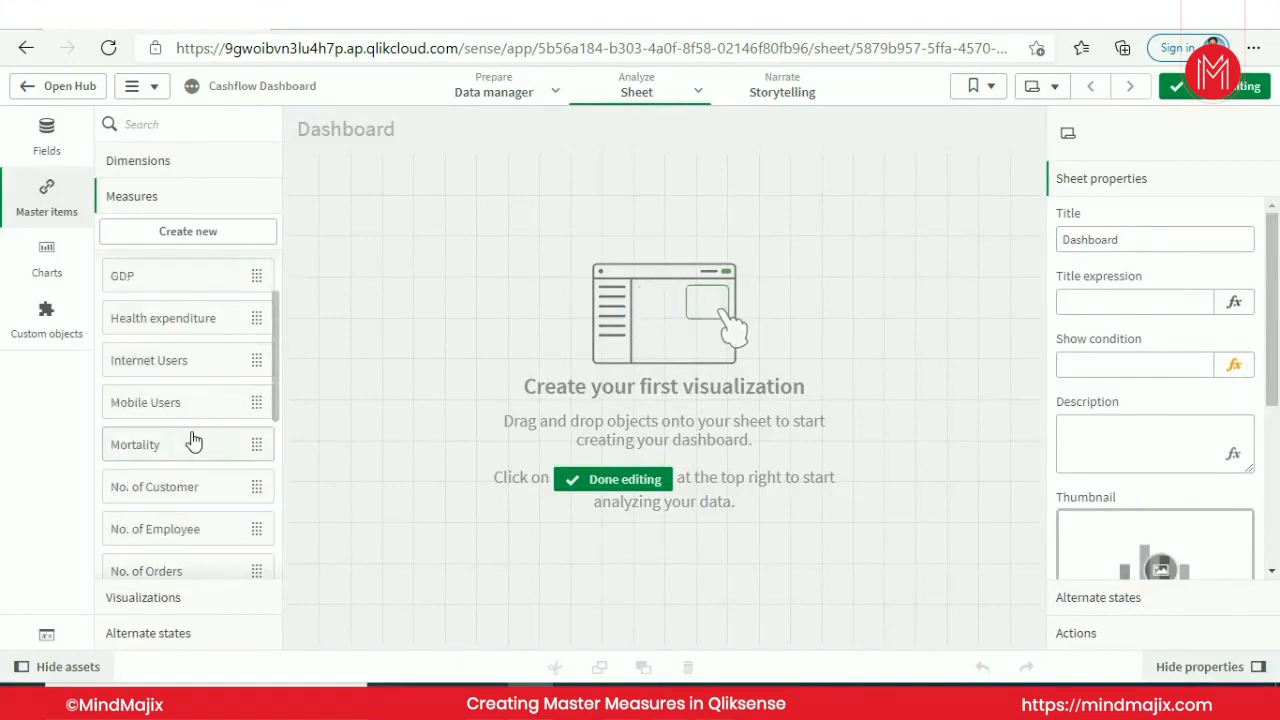
Expand the master Dimensions list to view City, Country, Customer and OrderDate
scroll("down", 3)
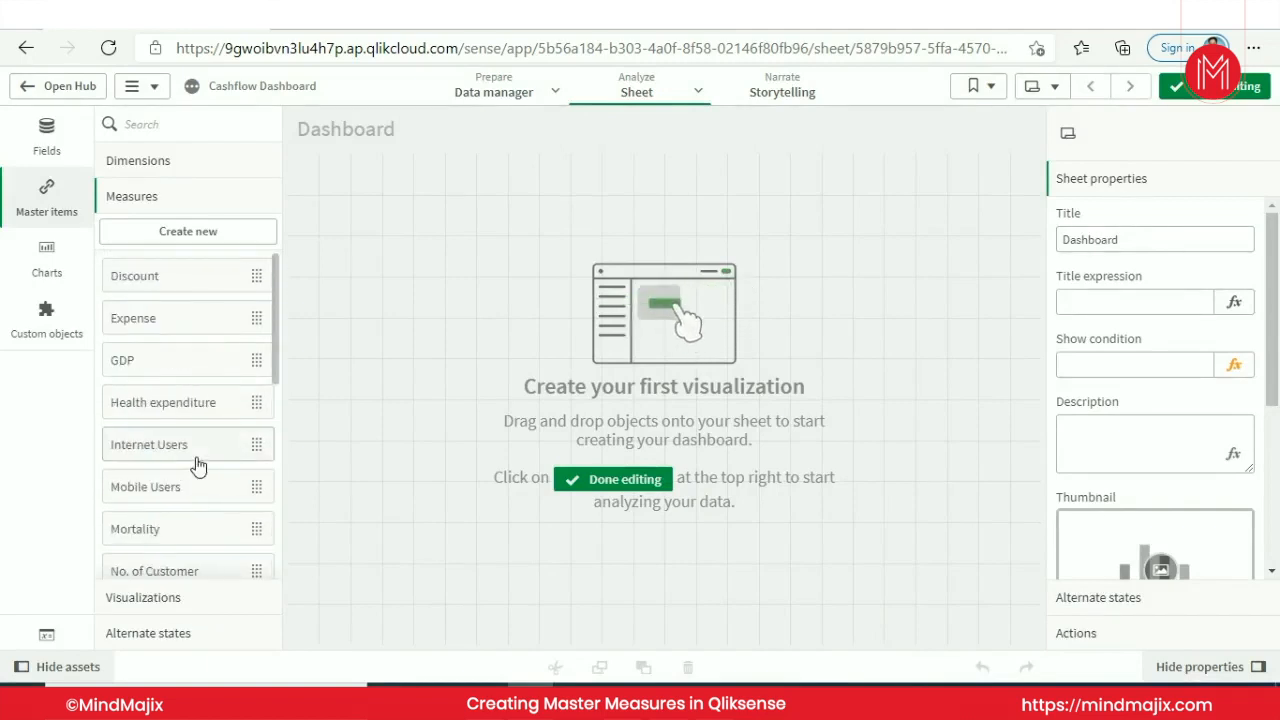
left_click(138, 160)
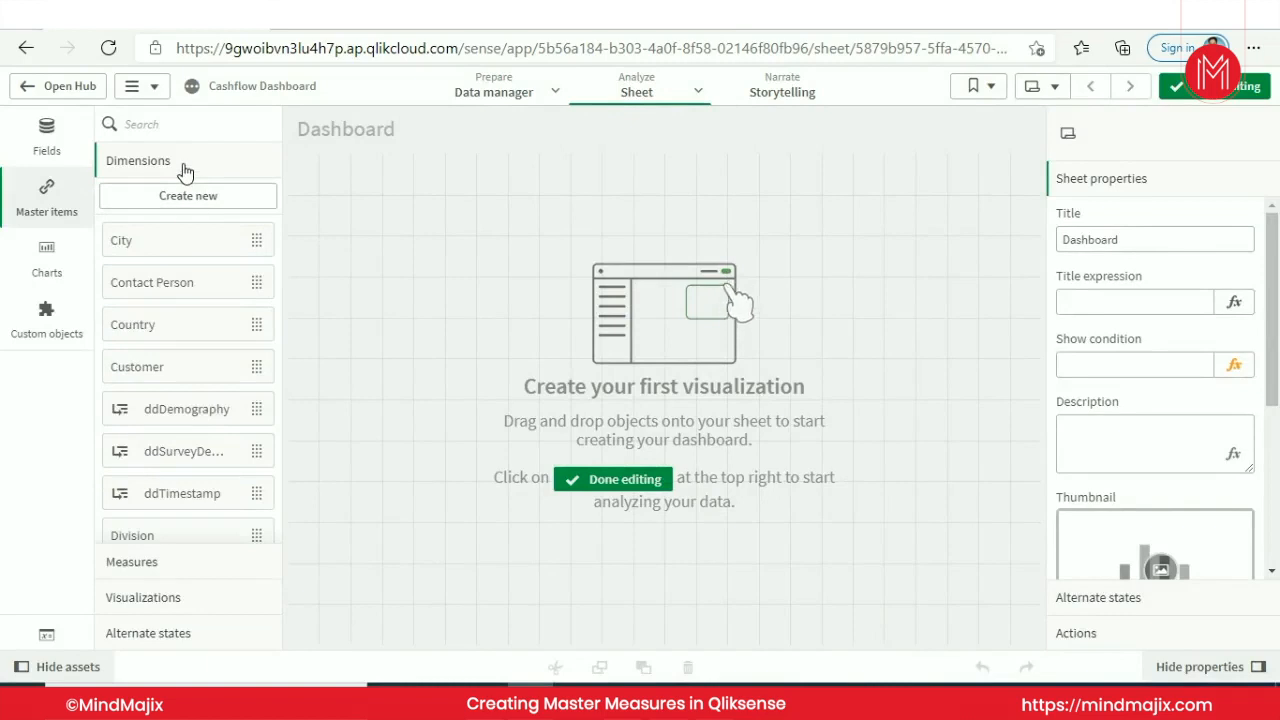
scroll("down", 3)
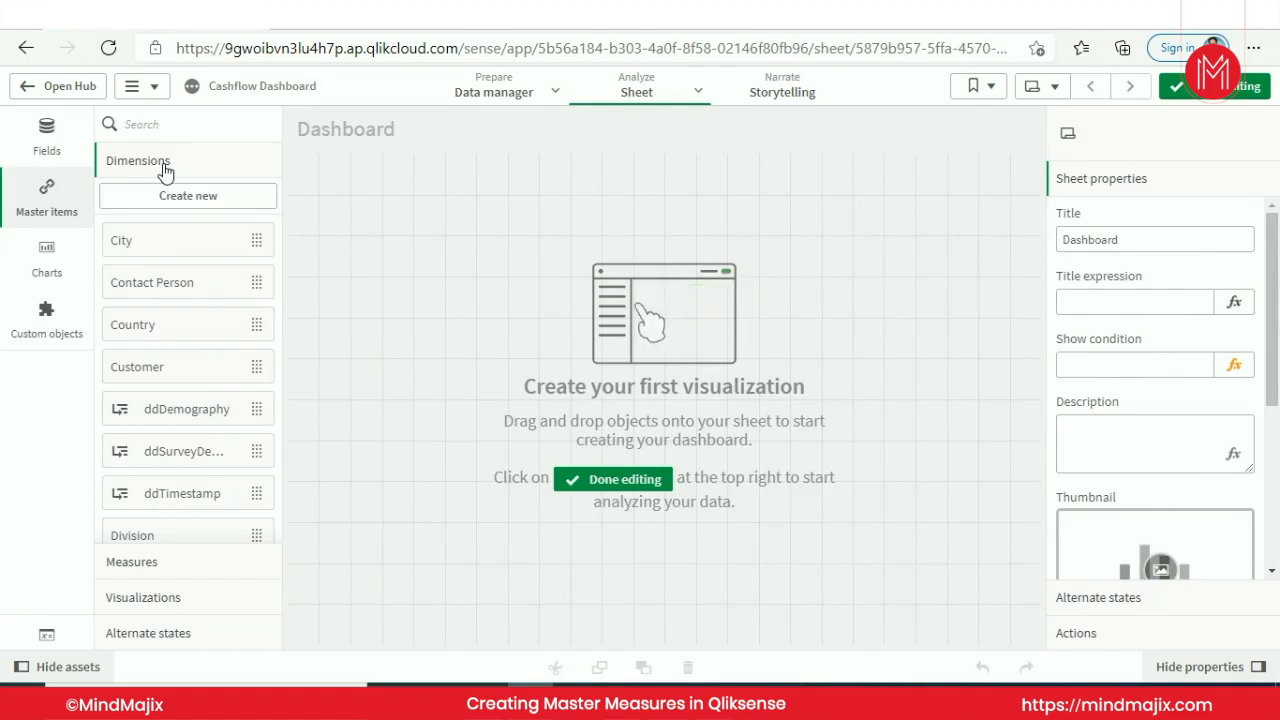
mouse_move(730, 325)
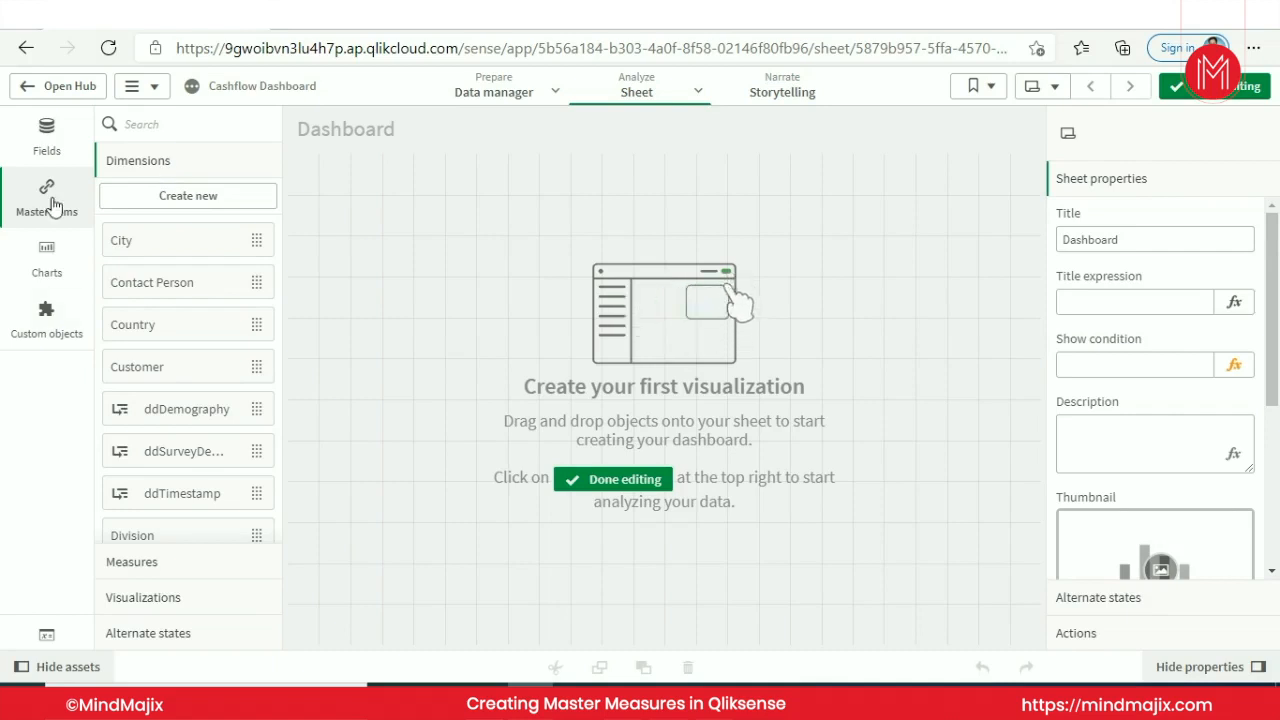
scroll("down", 3)
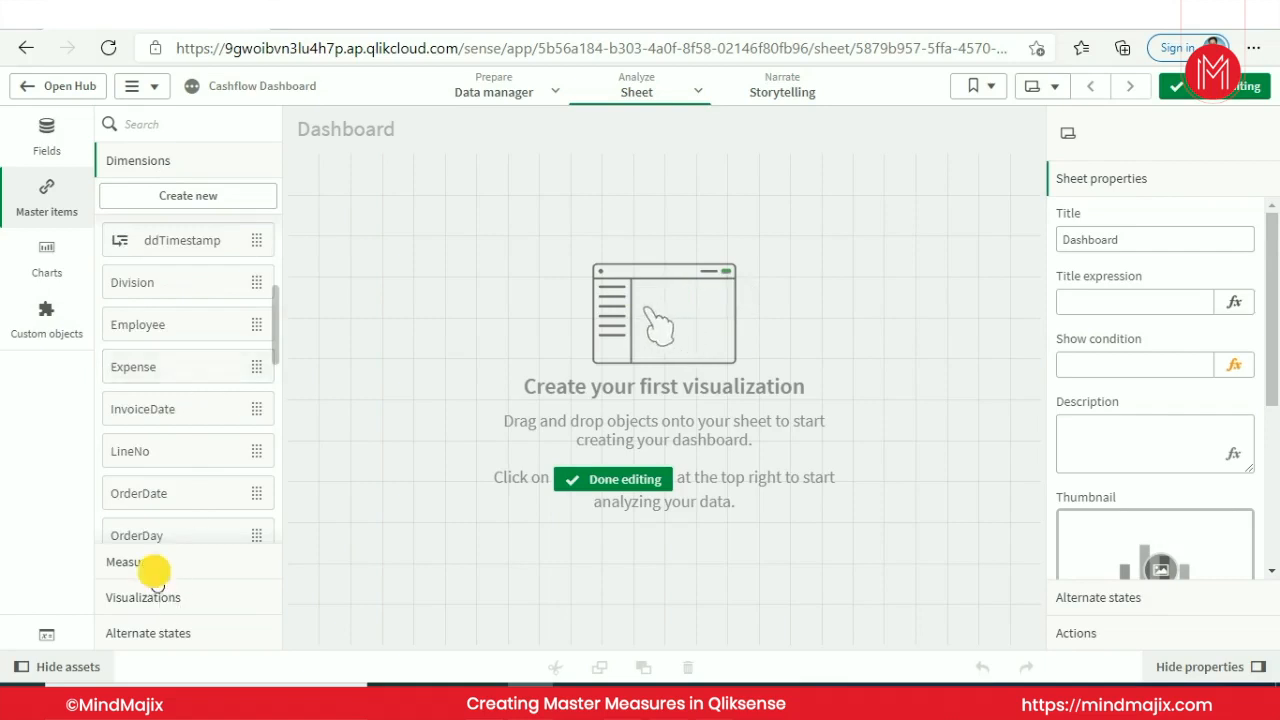
Reopen the No. of Orders measure, review Count(distinct OrderID), and close it unchanged
left_click(131, 561)
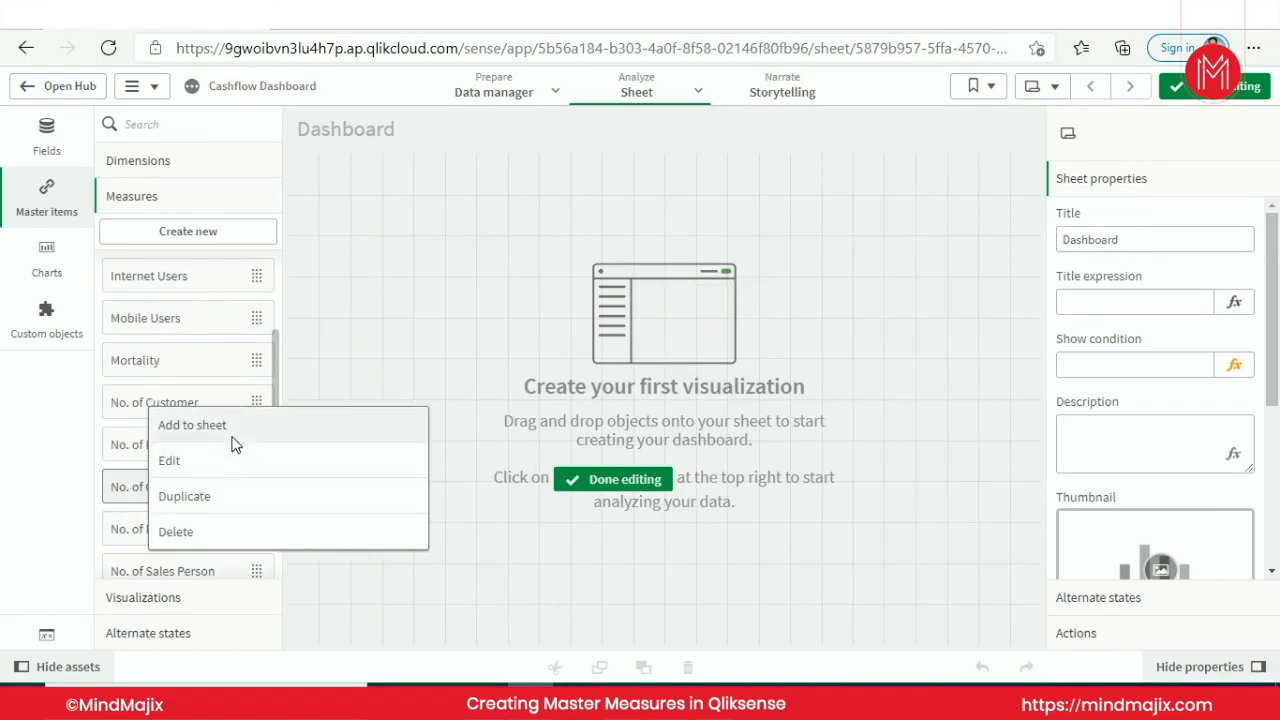
left_click(168, 460)
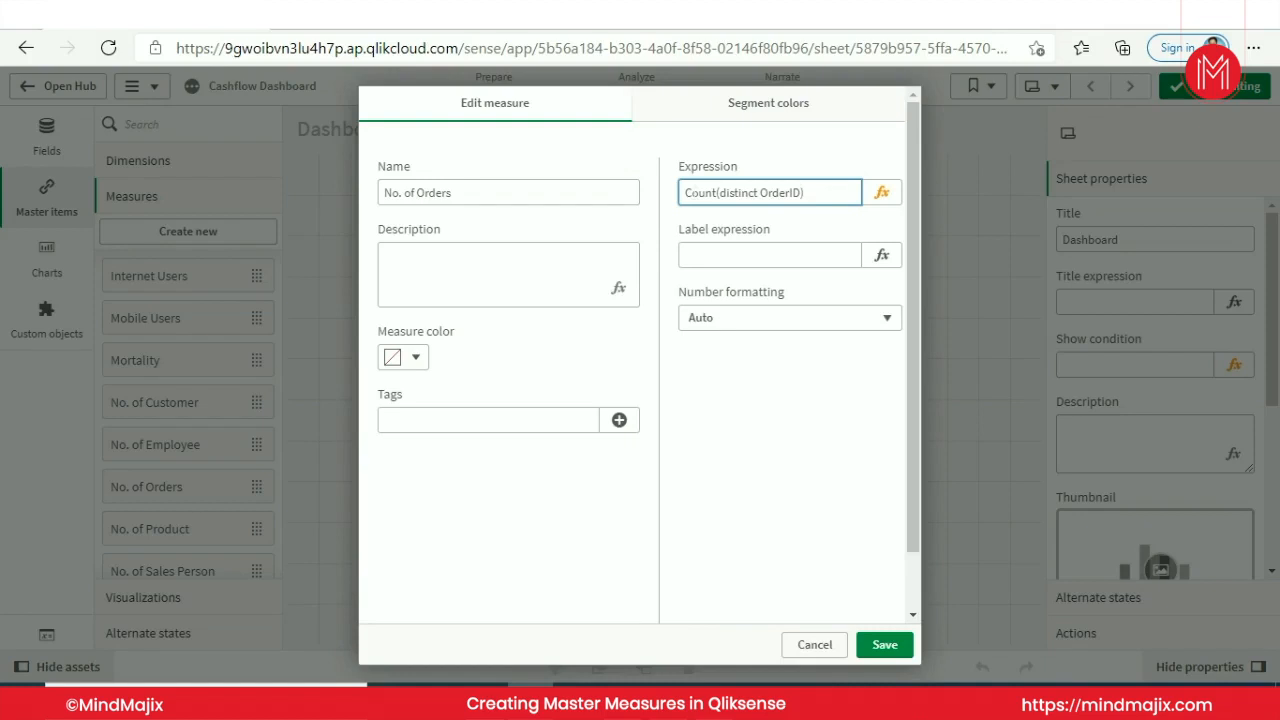
left_click(770, 192)
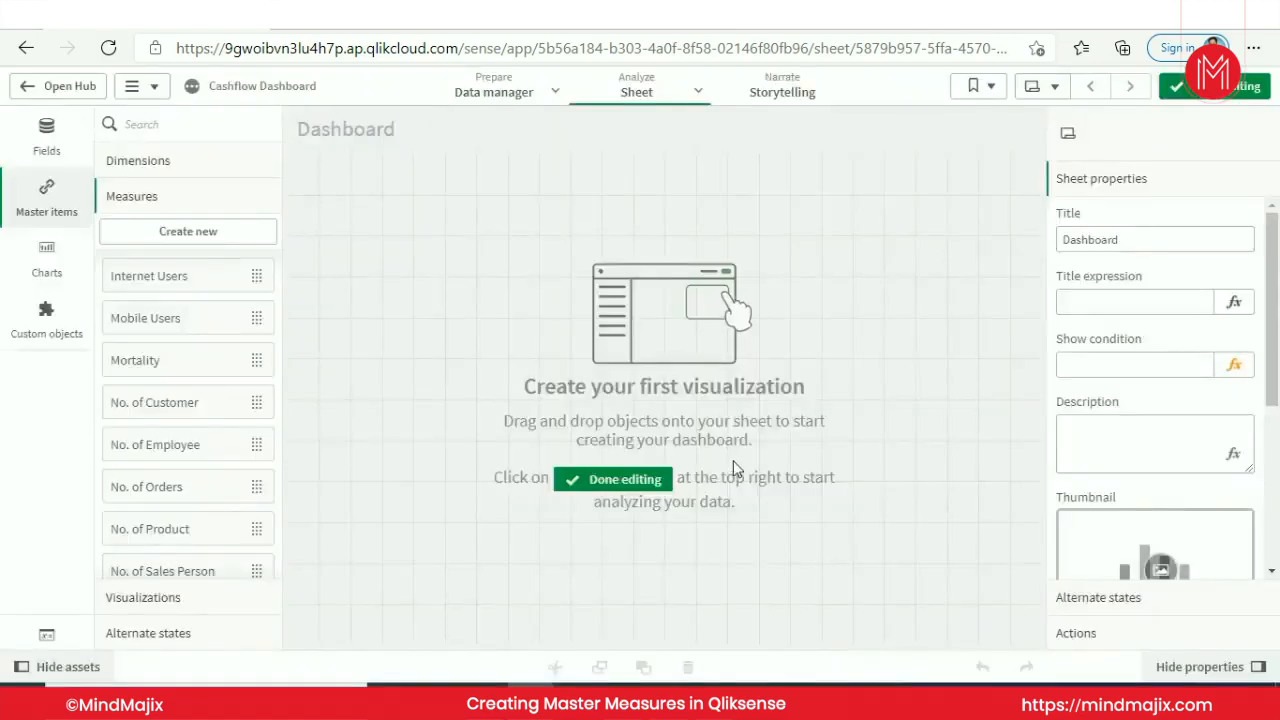
mouse_move(365, 405)
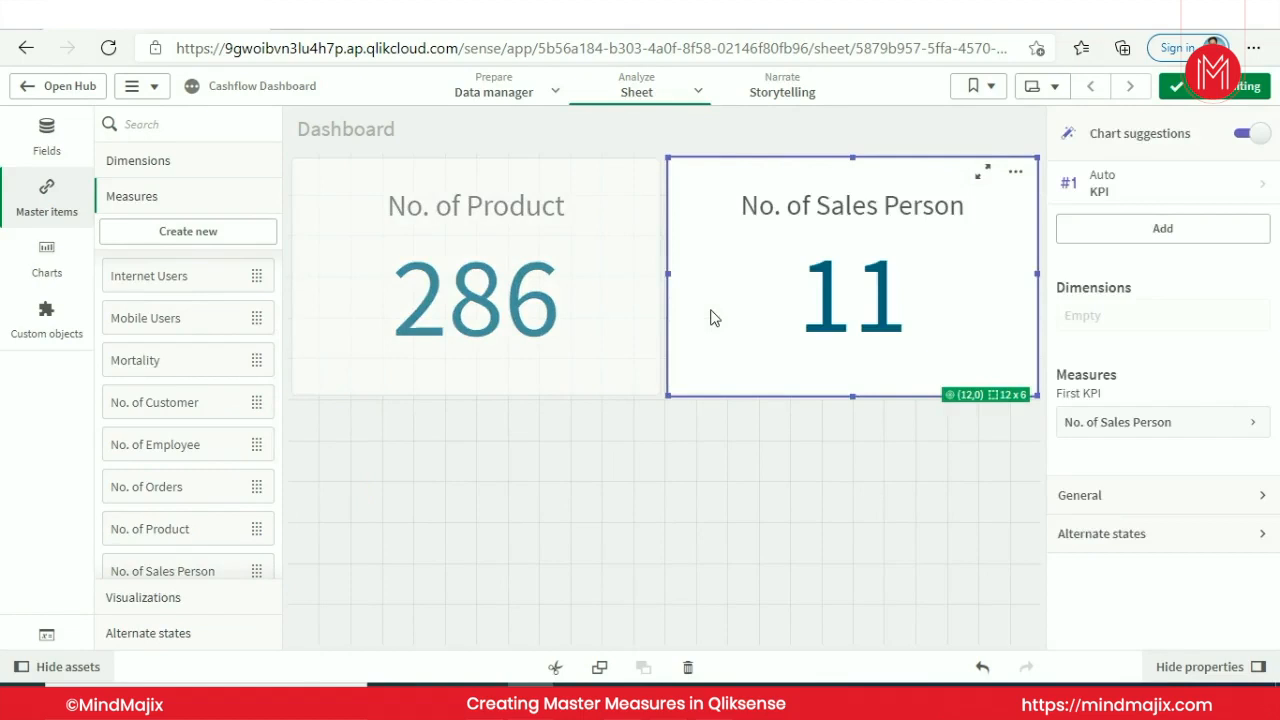
mouse_move(225, 464)
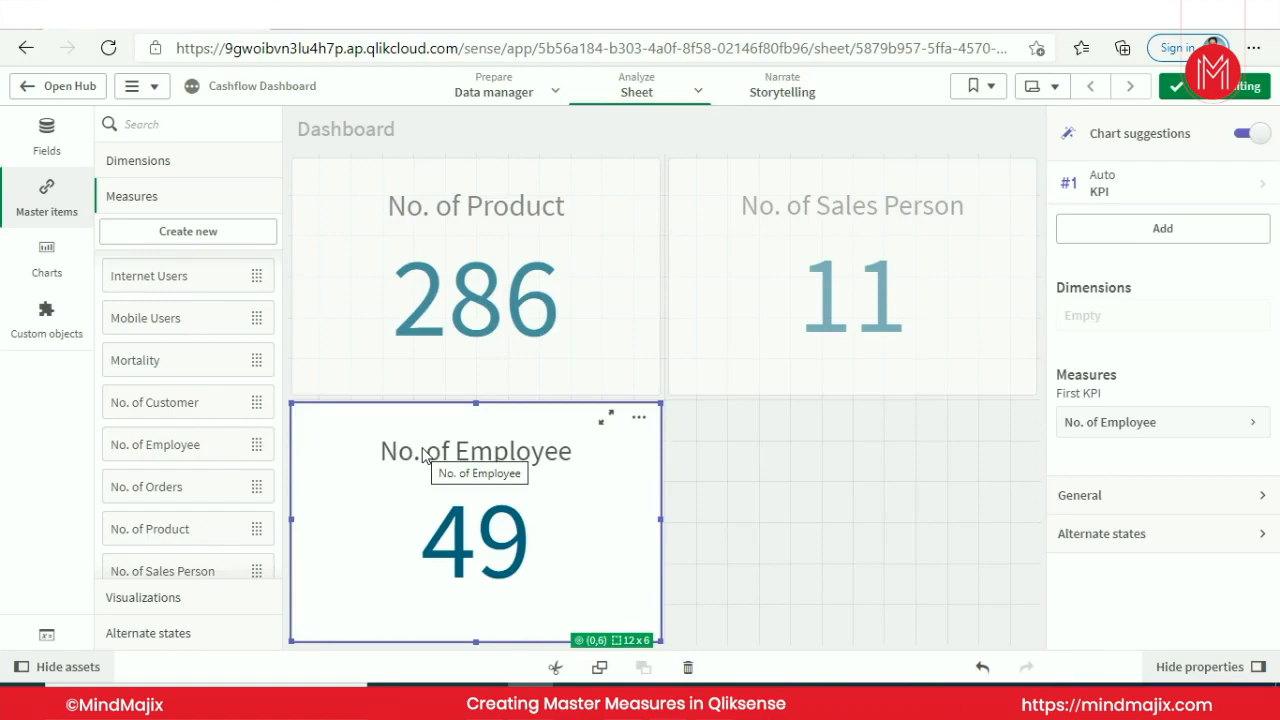
Deselect the No. of Employee KPI by clicking an empty sheet area
left_click(777, 556)
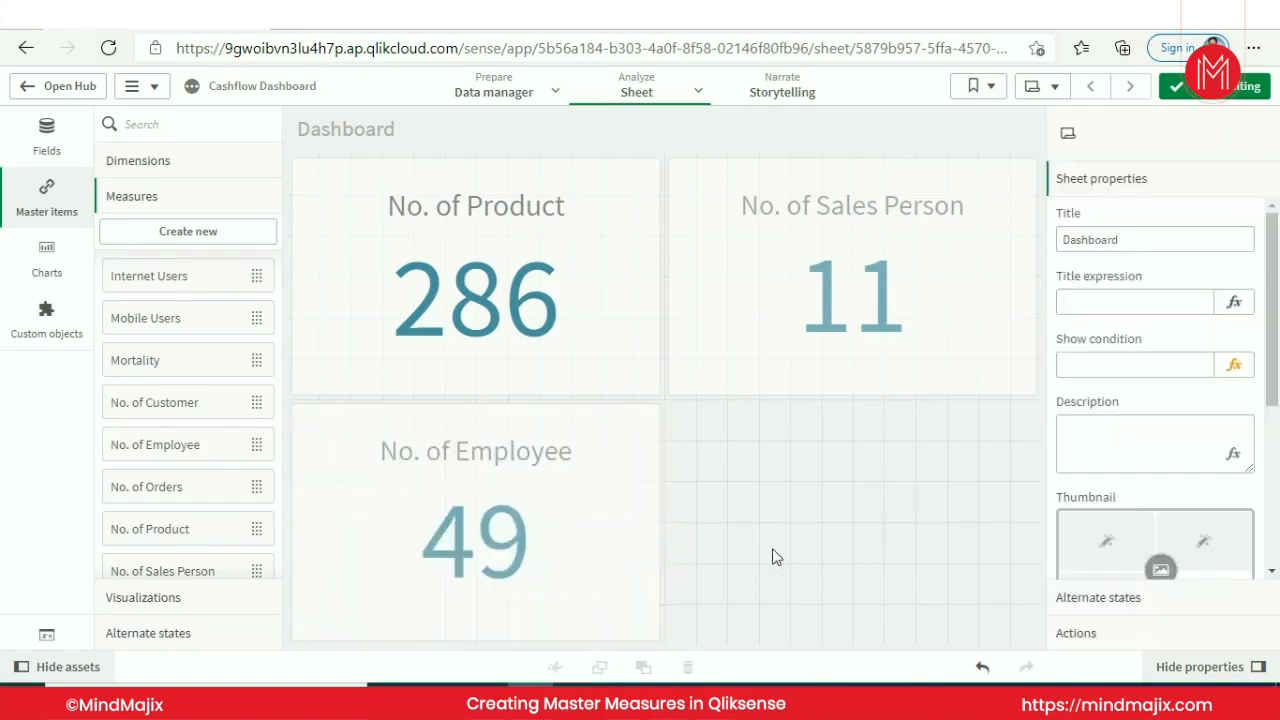
mouse_move(193, 410)
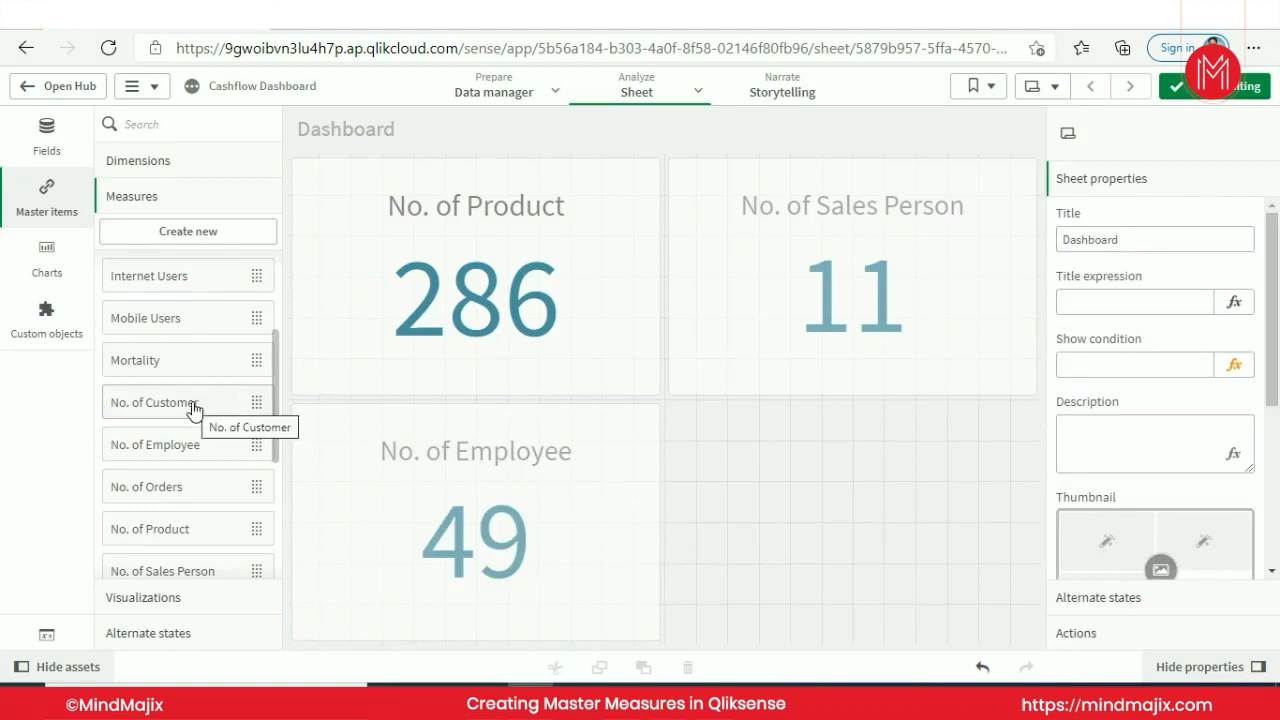
mouse_move(960, 491)
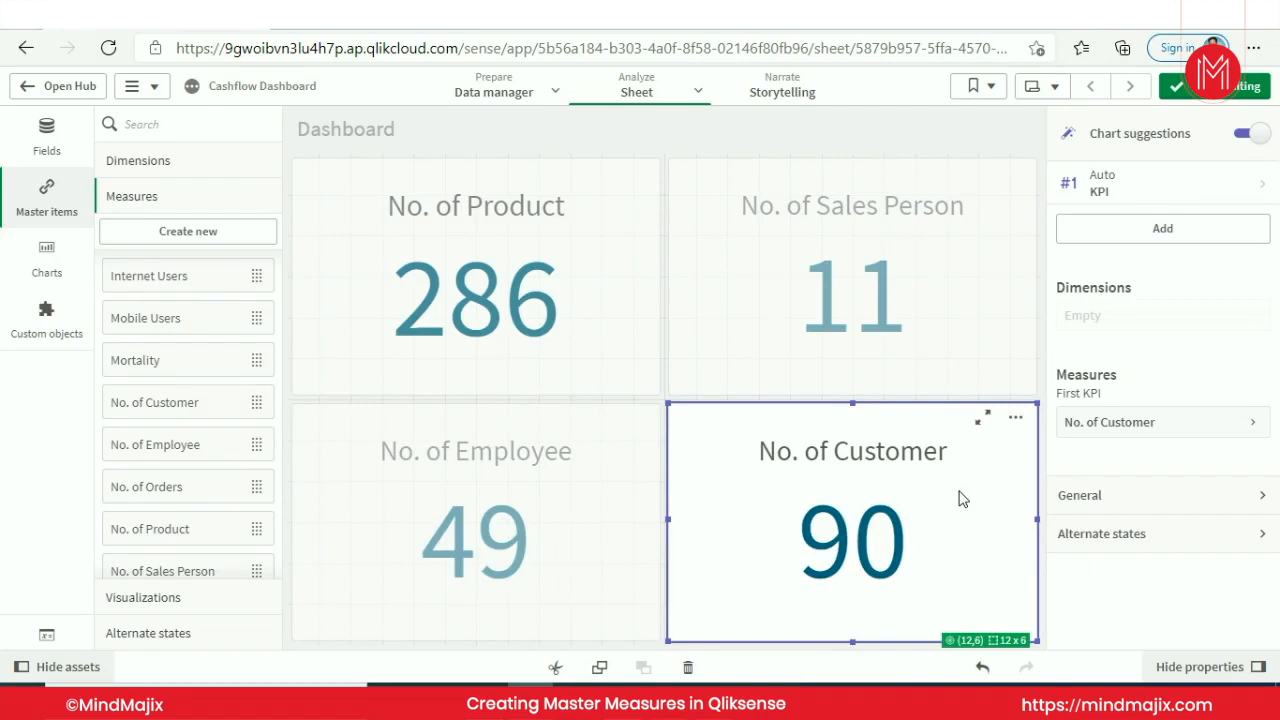
mouse_move(213, 195)
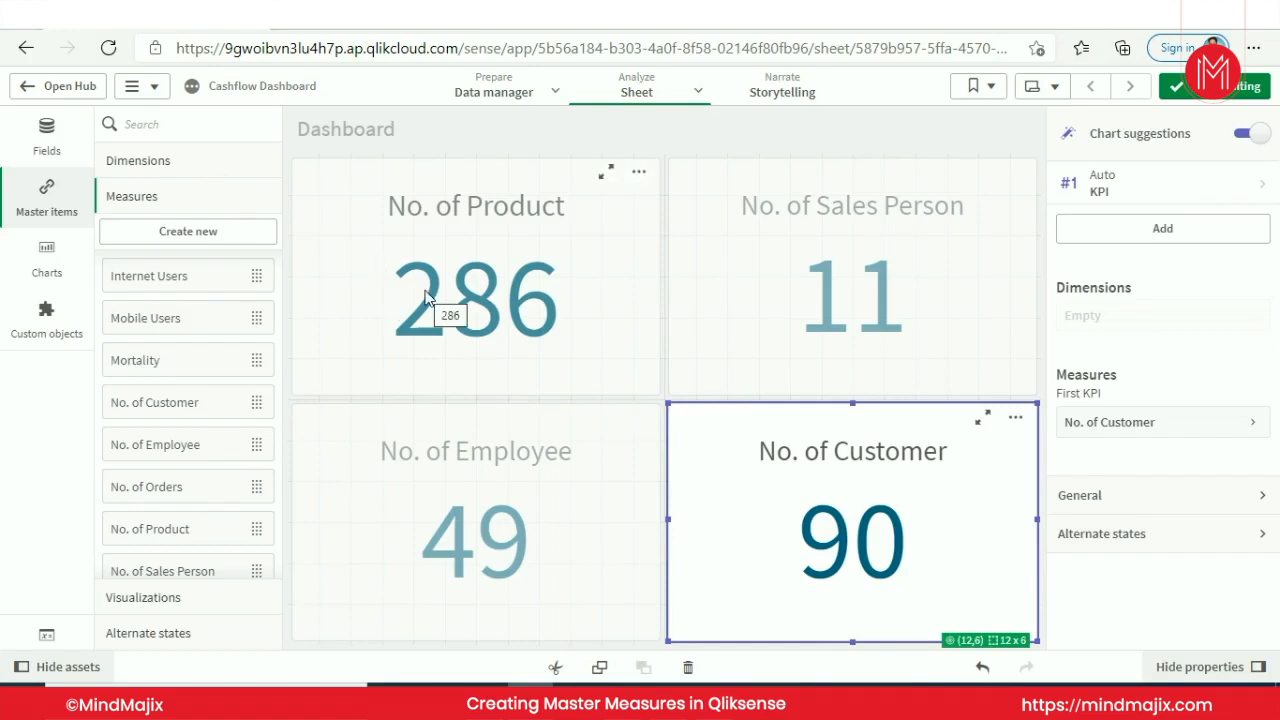
mouse_move(690, 138)
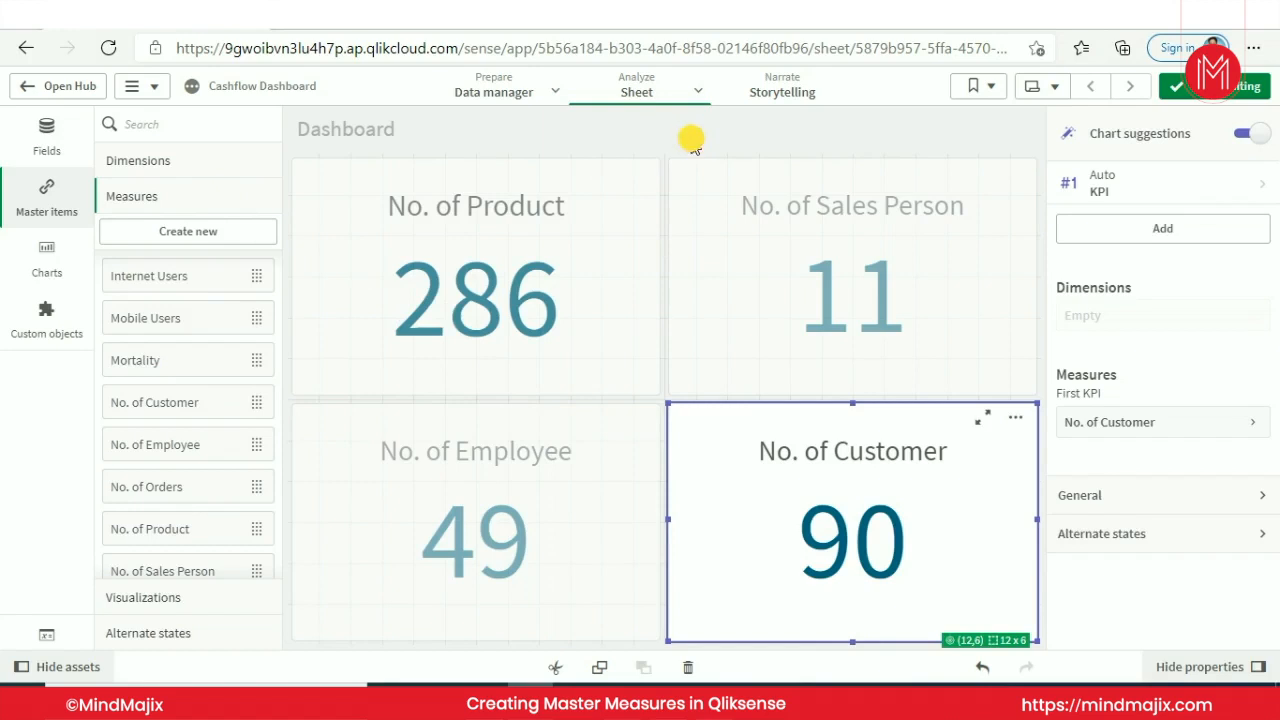